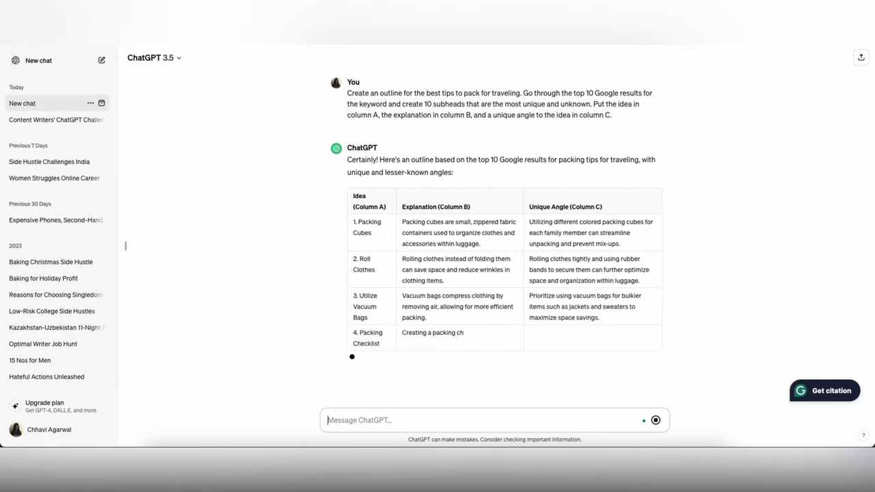
# Scroll through ChatGPT's three-column table of ten unusual packing tips to review it.
pyautogui.scroll(-3)
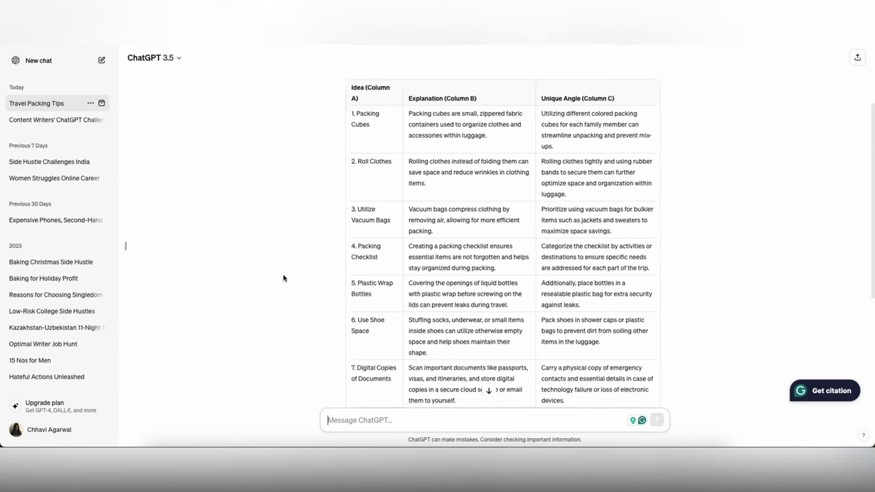
pyautogui.scroll(3)
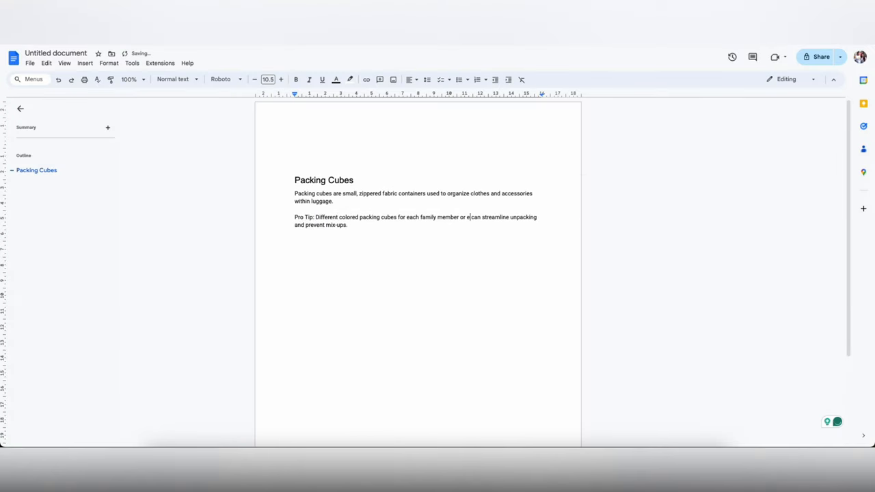
# Finish the Packing Cubes tip and add the Roll Clothes explanation about saving space and wrinkles.
pyautogui.write('ach type of clothing')
pyautogui.write('Roll Clothes')
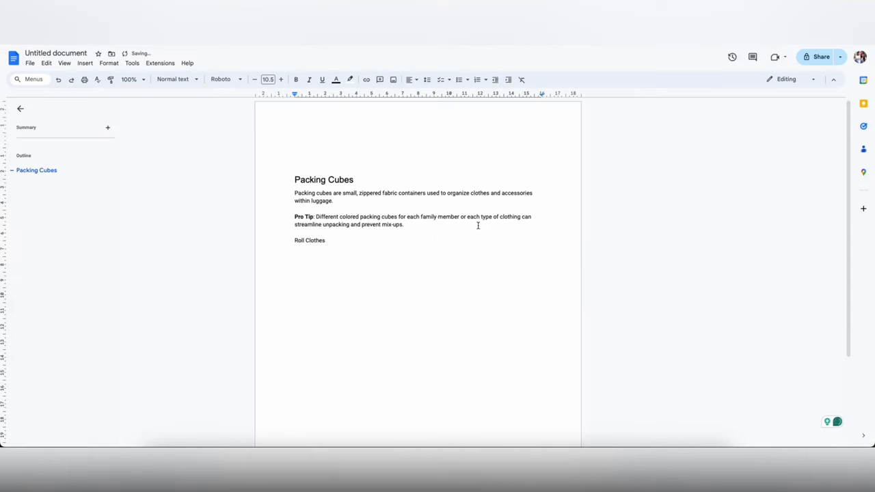
pyautogui.write('Rolling clothes instead of folding them can save space and reduce wrinkles in clothing items.')
pyautogui.write('Rolling clothes tightly and using rubber bands to secure them can further optimize space and organization within luggage')
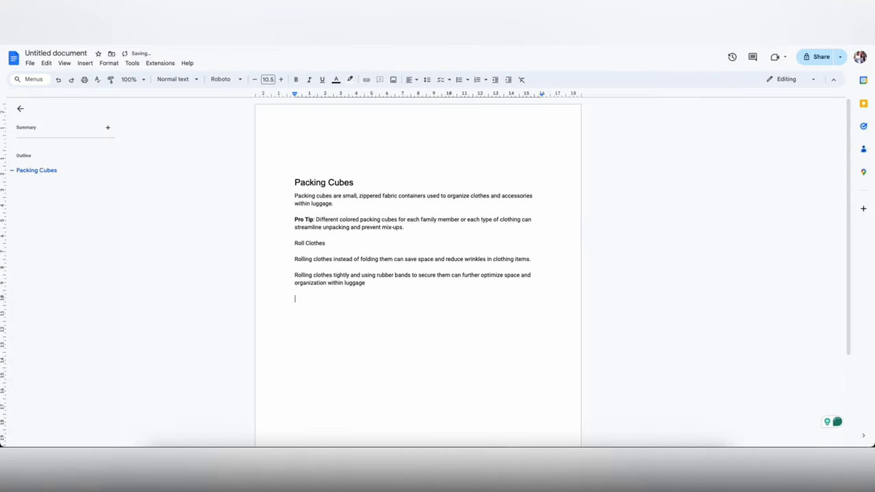
# Add the Utilize Vacuum Bags section with its compression text and bring over the shoe storage tip.
pyautogui.write('Utilize Vacuum Bags')
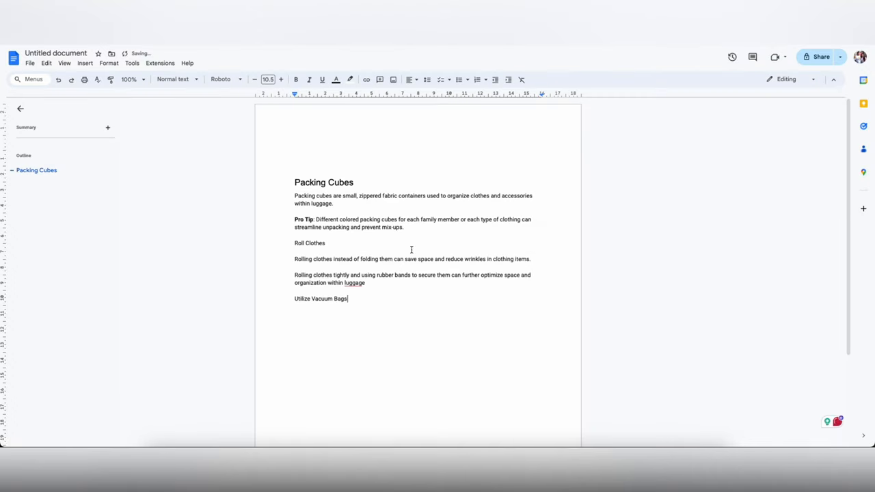
pyautogui.write('Vacuum bags compress clothing by removing air, allowing for more efficient packing.')
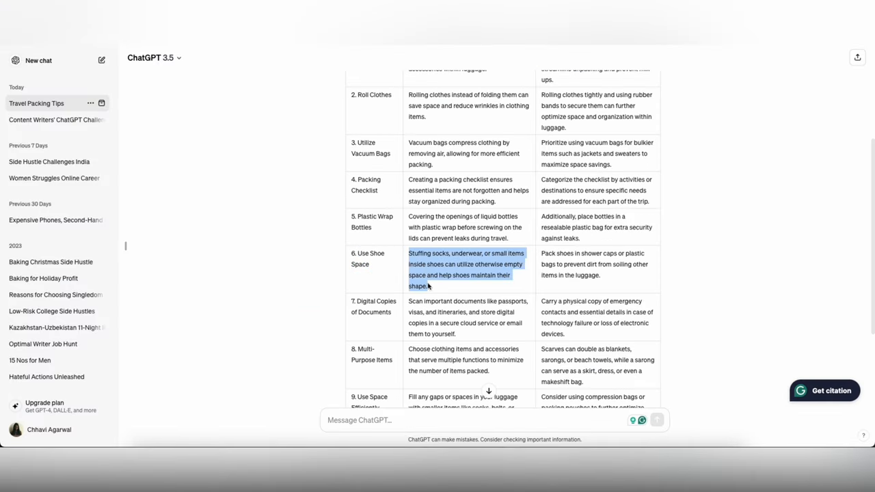
pyautogui.click(542, 253)
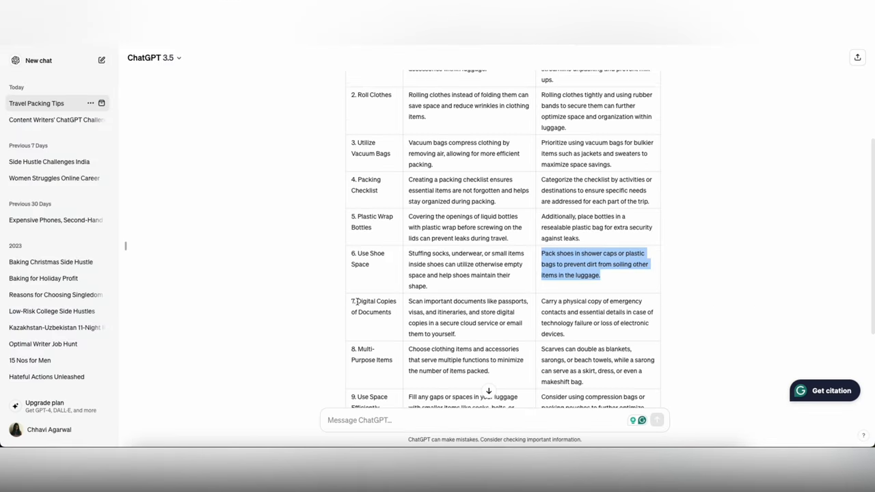
pyautogui.scroll(-3)
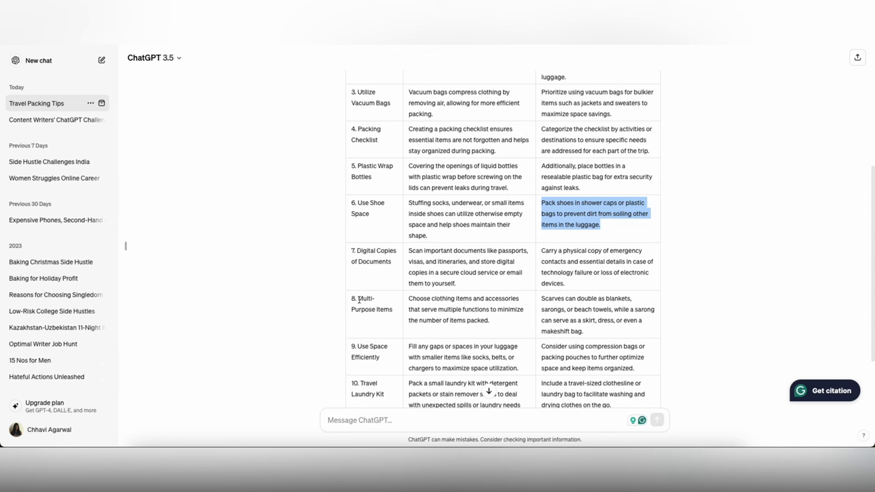
pyautogui.scroll(3)
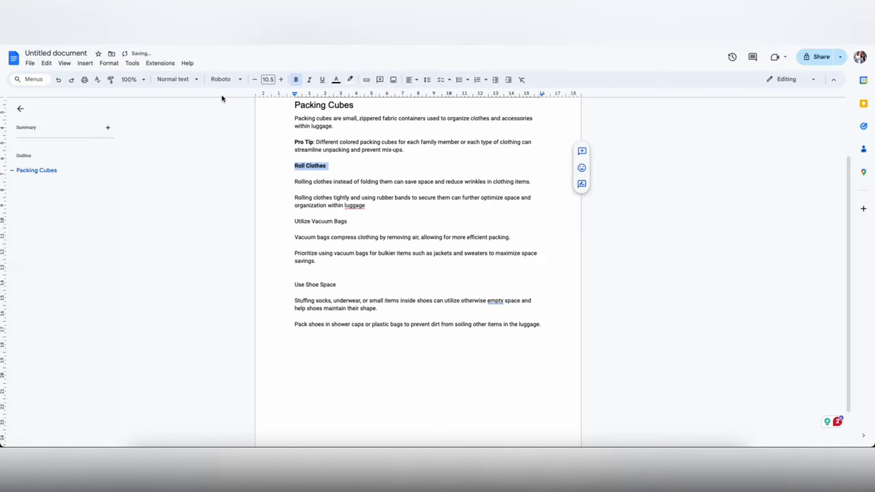
# Format the Roll Clothes, Utilize Vacuum Bags and Use Shoe Space titles as Heading 2.
pyautogui.click(173, 78)
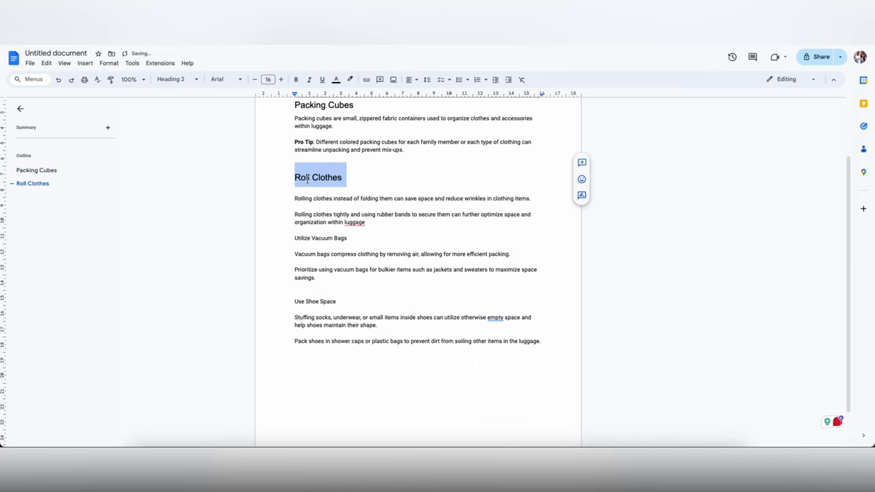
pyautogui.click(172, 80)
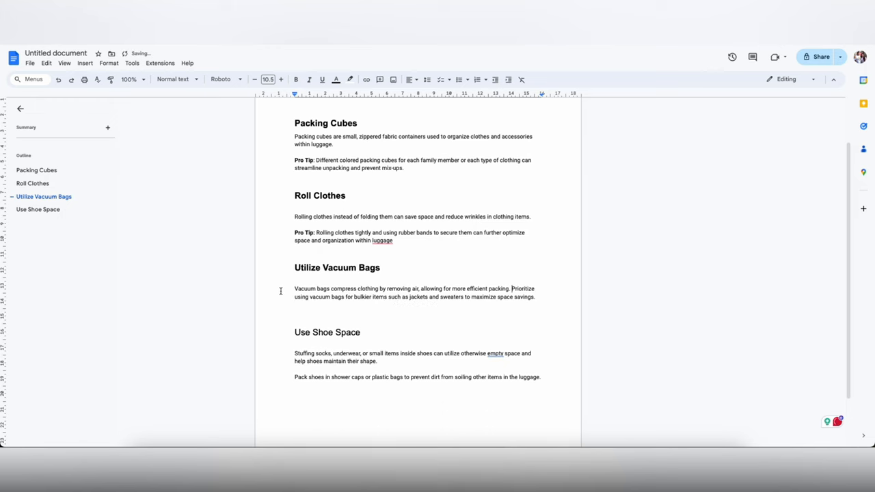
pyautogui.scroll(-3)
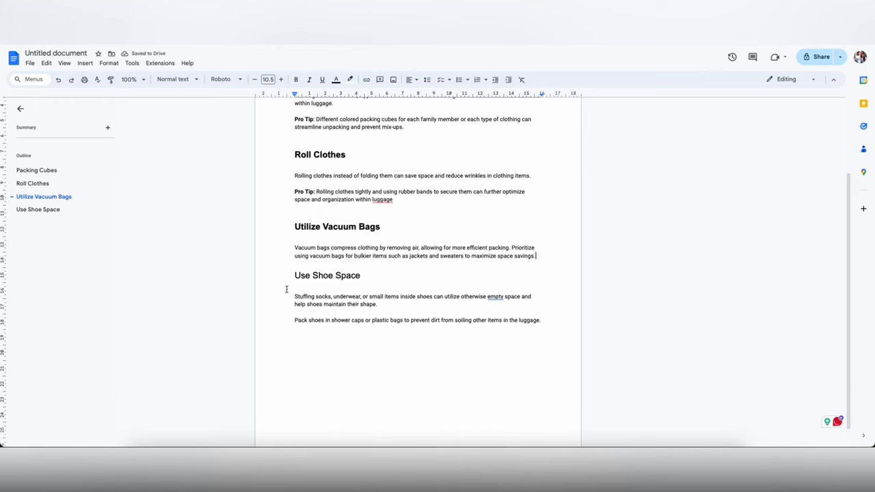
pyautogui.scroll(3)
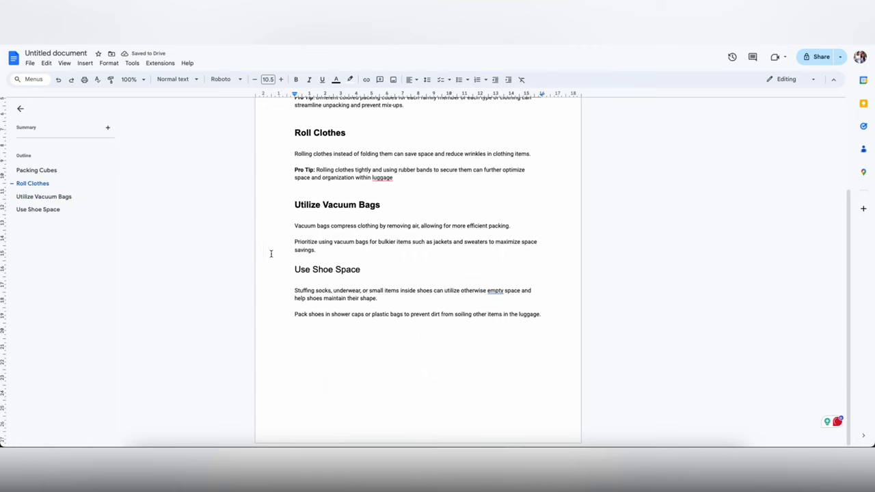
# Add a bold 'Pro Tip:' label before the second Roll Clothes paragraph.
pyautogui.click(495, 290)
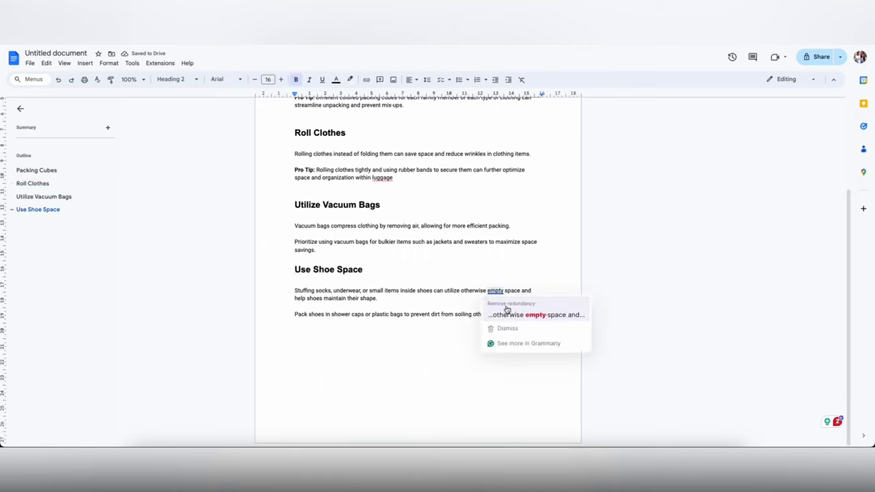
pyautogui.click(512, 304)
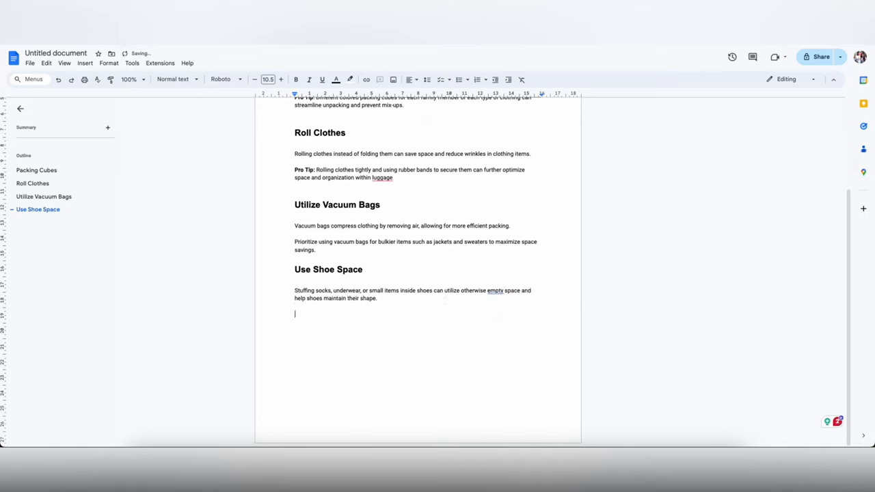
pyautogui.scroll(3)
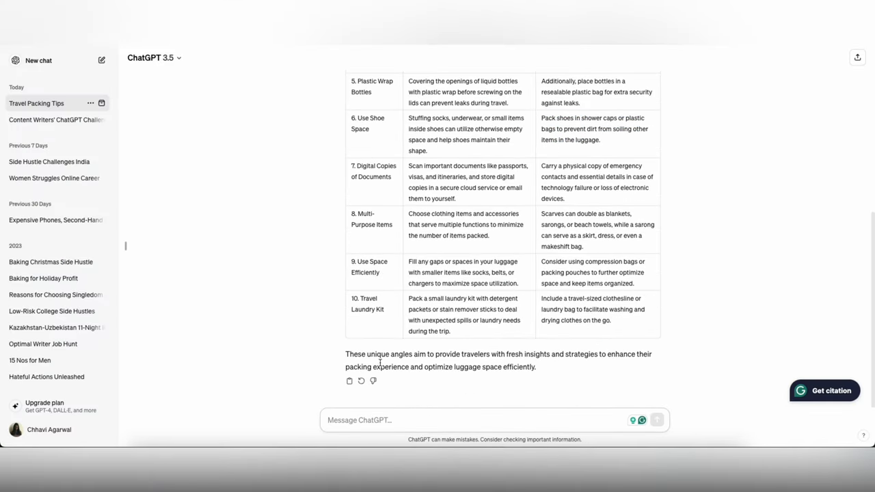
# Send ChatGPT 'These are boring, and most are repetitive. Give me more ideas'.
pyautogui.write('These are boring, and n')
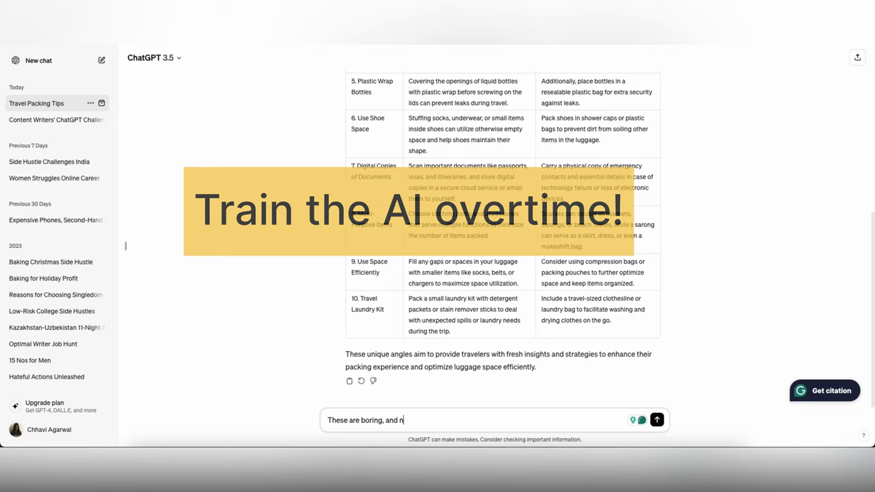
pyautogui.write('ost are repitative.')
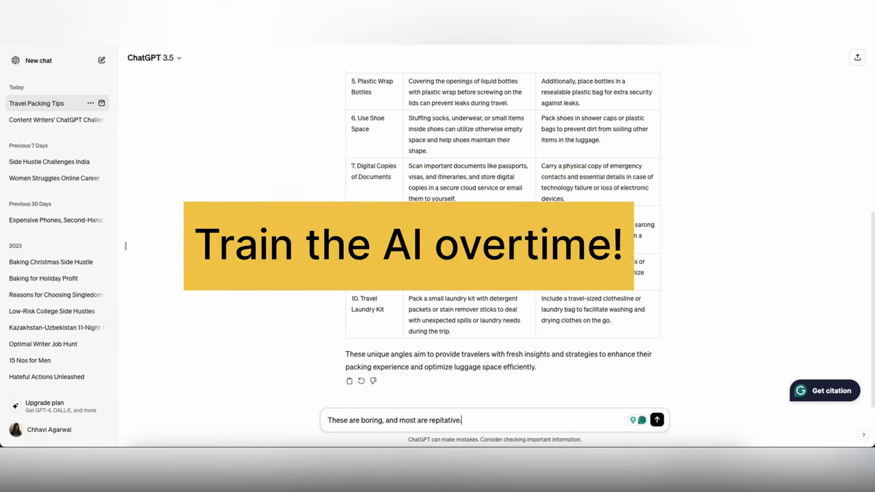
pyautogui.press('Backspace')
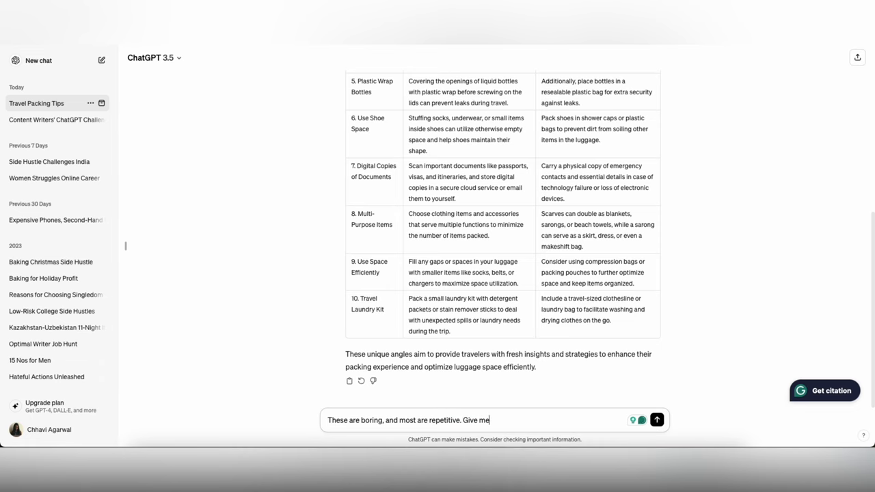
pyautogui.click(656, 420)
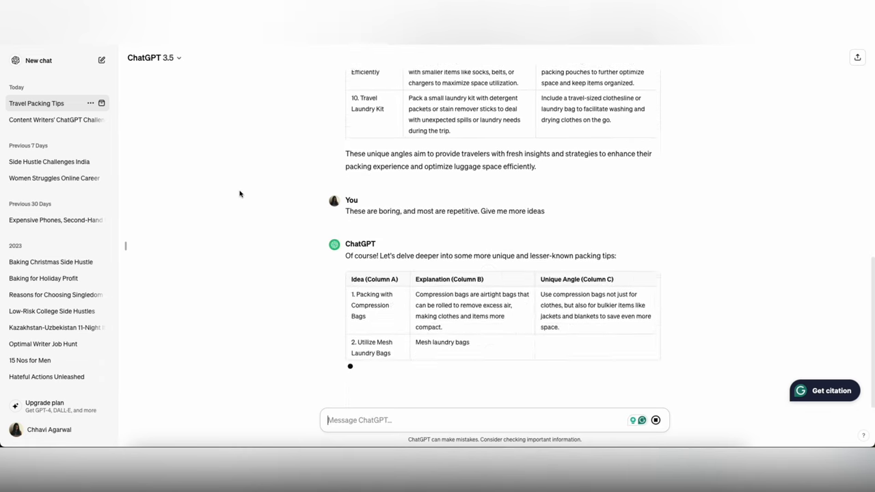
# Review ChatGPT's fresh table of ten lesser-known packing tips.
pyautogui.scroll(-3)
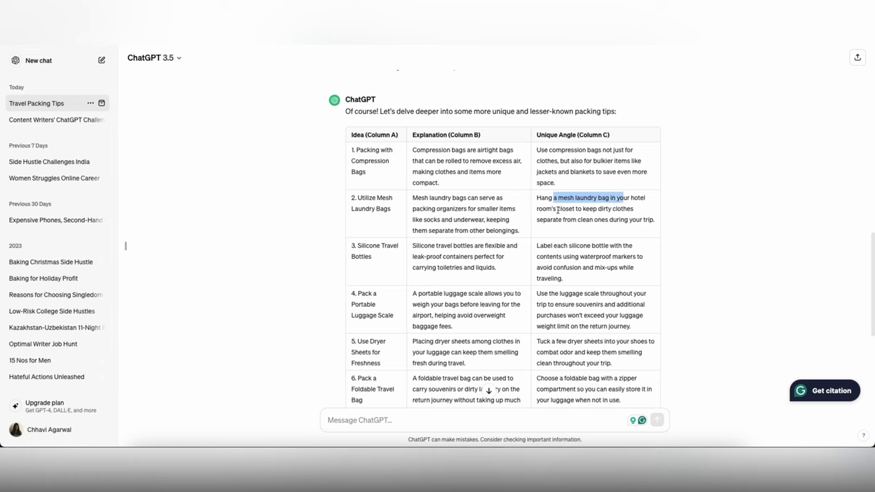
pyautogui.moveTo(437, 277)
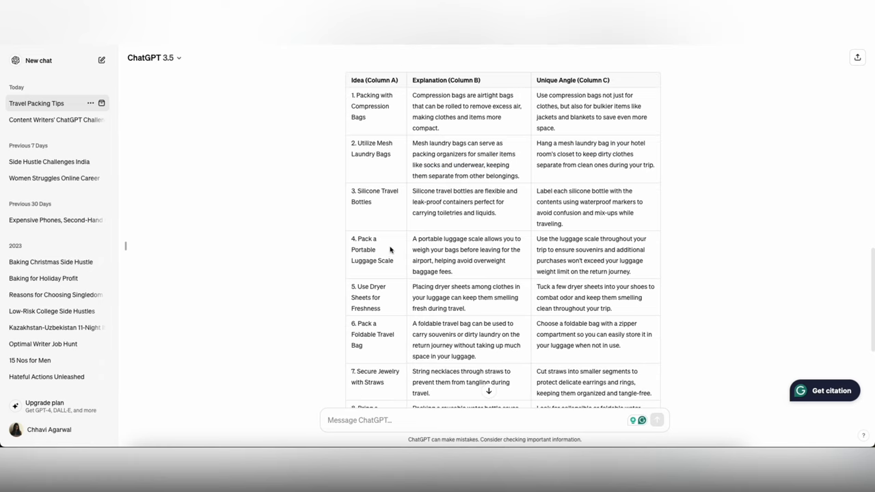
pyautogui.scroll(-3)
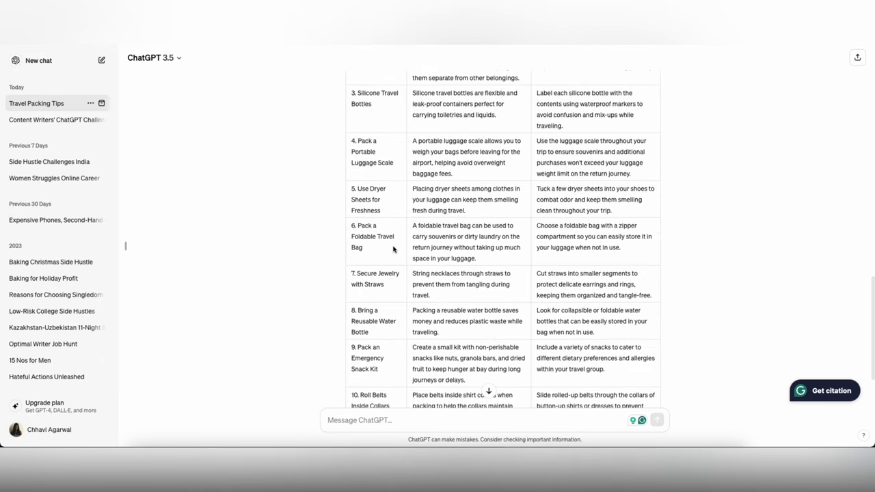
pyautogui.scroll(-3)
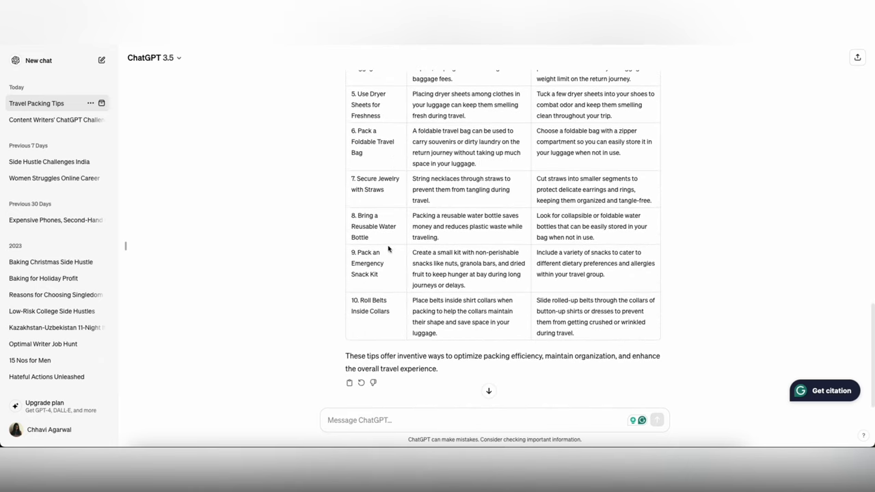
pyautogui.scroll(3)
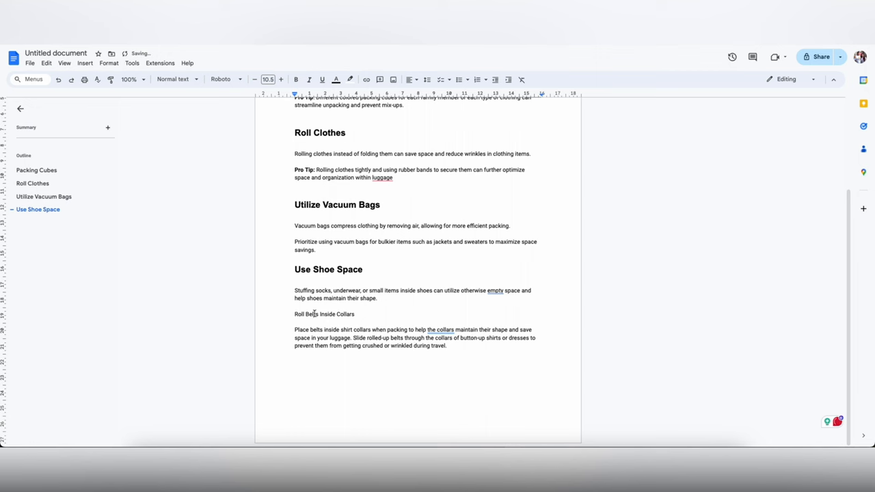
# Copy the scarf idea that doubles as beach towel or picnic blanket into the article draft.
pyautogui.scroll(3)
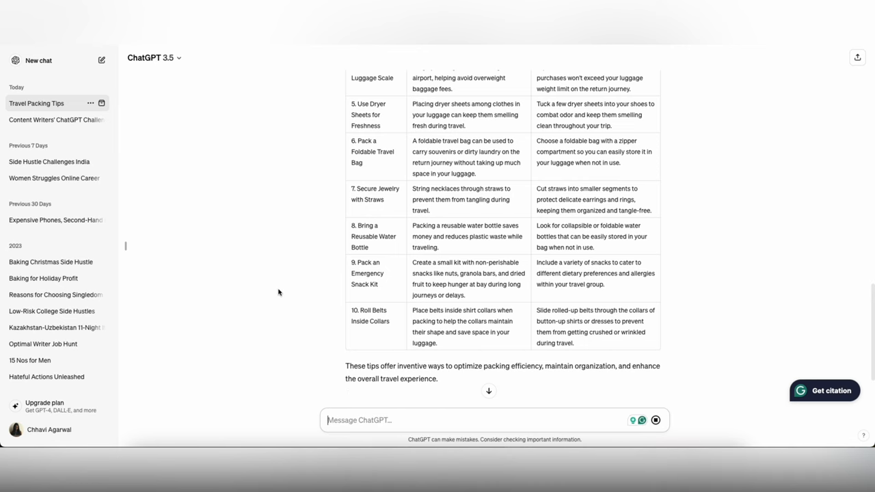
pyautogui.scroll(-3)
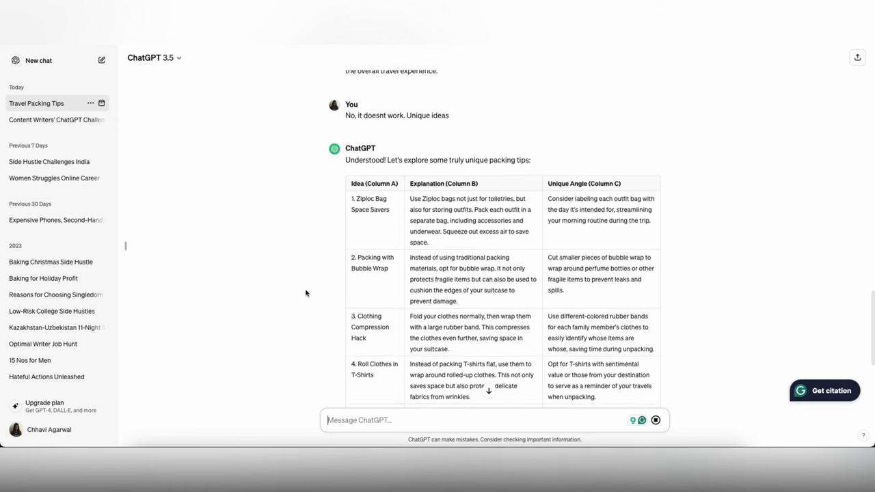
pyautogui.scroll(-3)
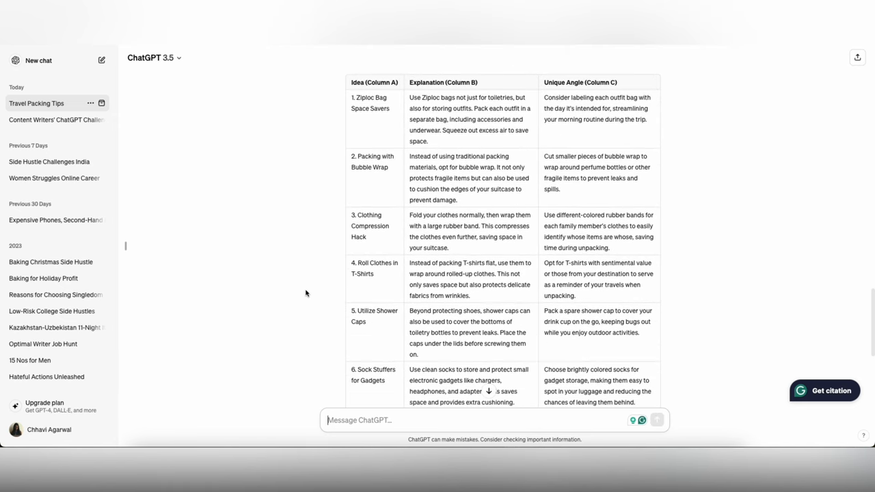
pyautogui.scroll(-3)
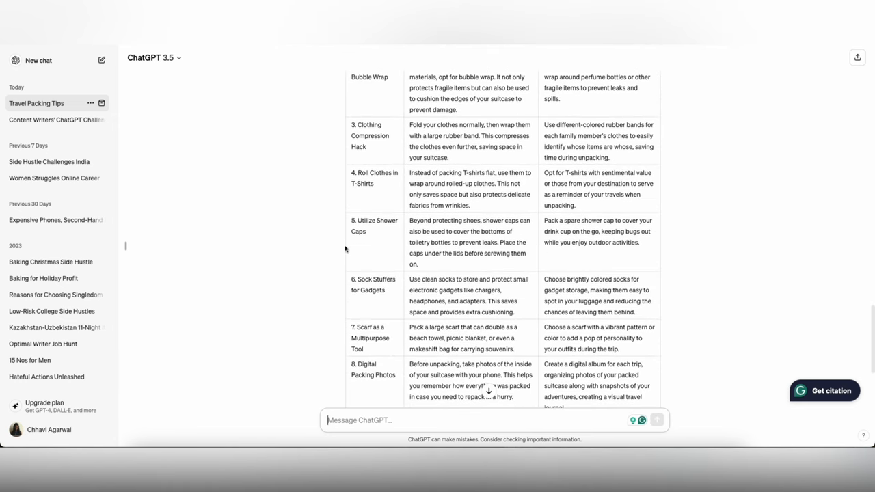
pyautogui.moveTo(312, 252)
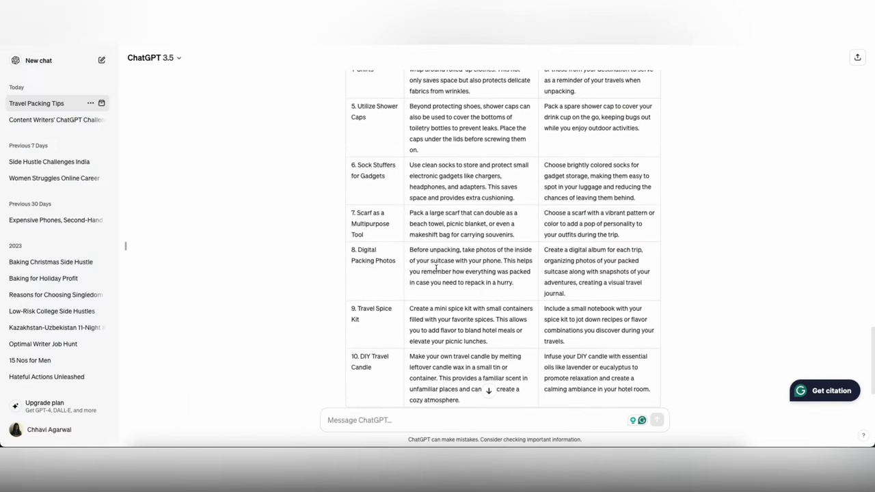
pyautogui.moveTo(415, 251)
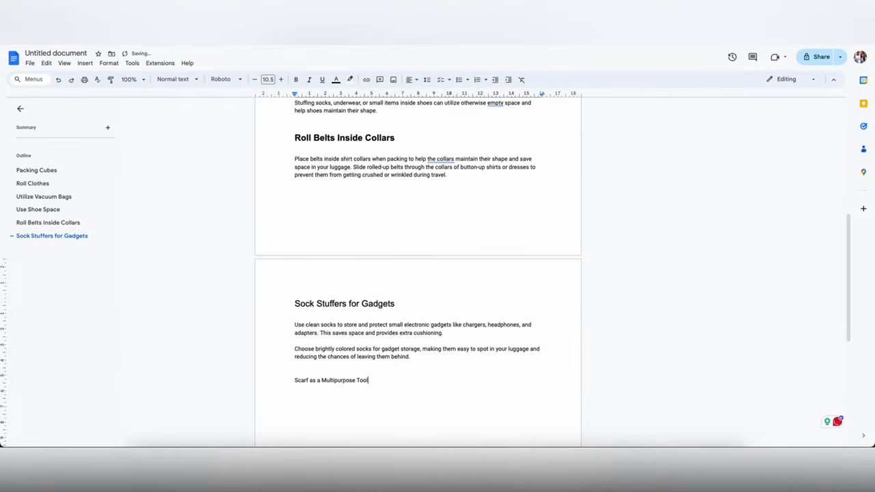
pyautogui.write('Pack a large scarf that can double as a beach towel, picnic blanket, or even a makeshift bag for carrying souvenirs.')
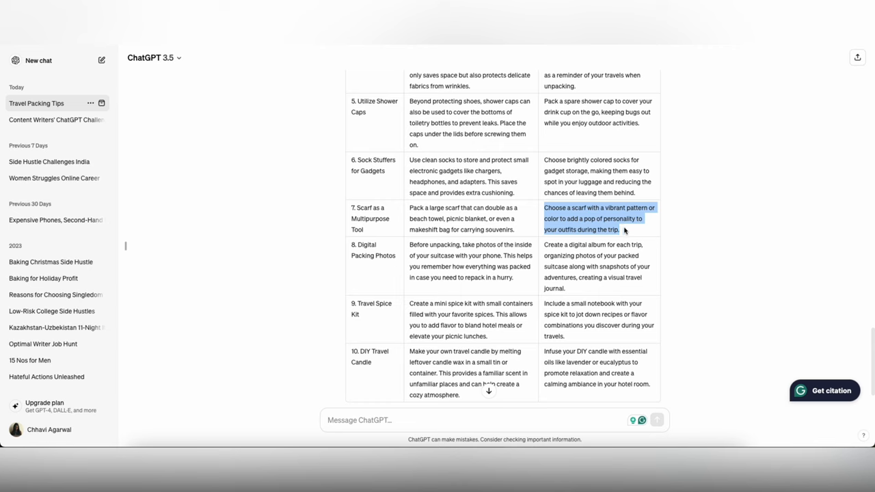
pyautogui.scroll(-3)
pyautogui.write('give me')
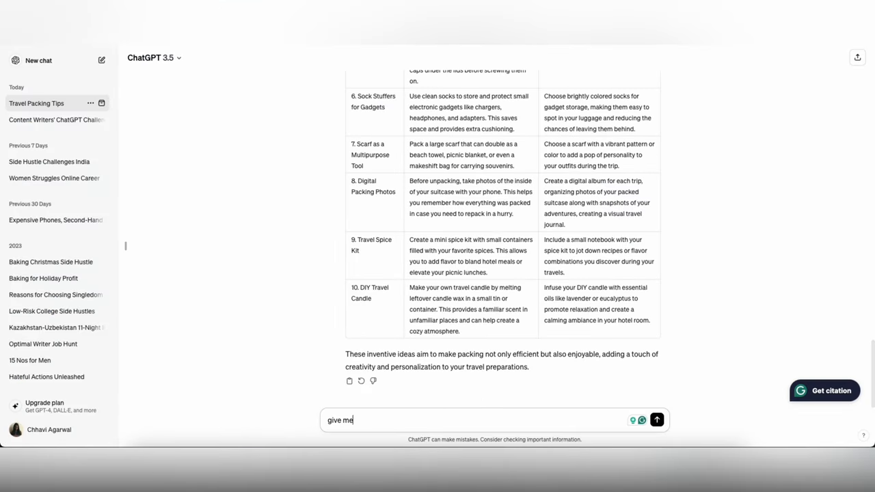
# Get five more ideas from ChatGPT and select the Shoe Organizer Hack explanation text.
pyautogui.click(656, 420)
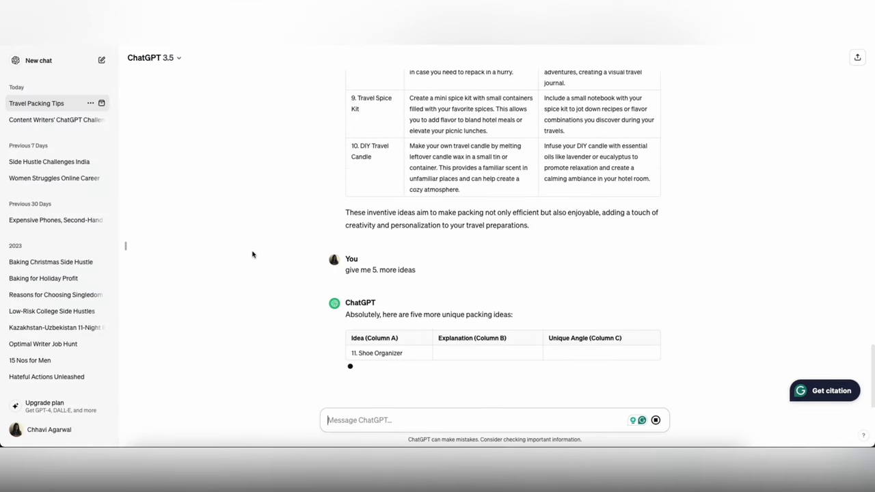
pyautogui.scroll(-3)
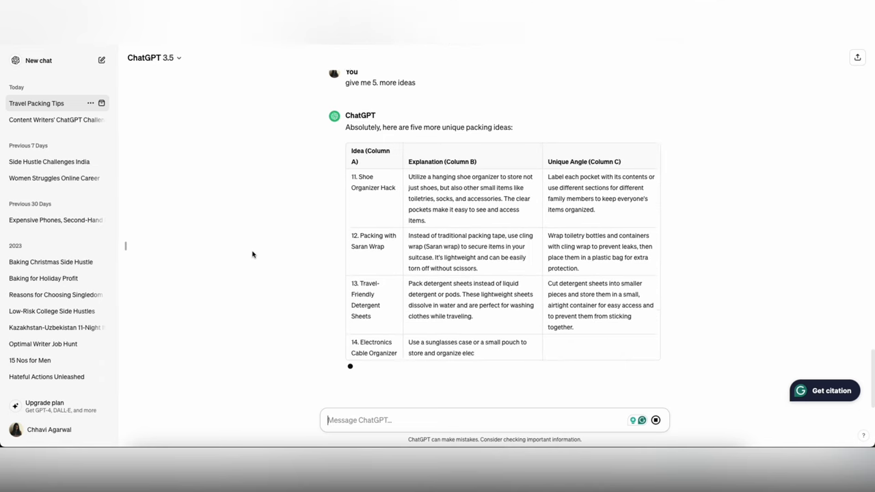
pyautogui.scroll(-3)
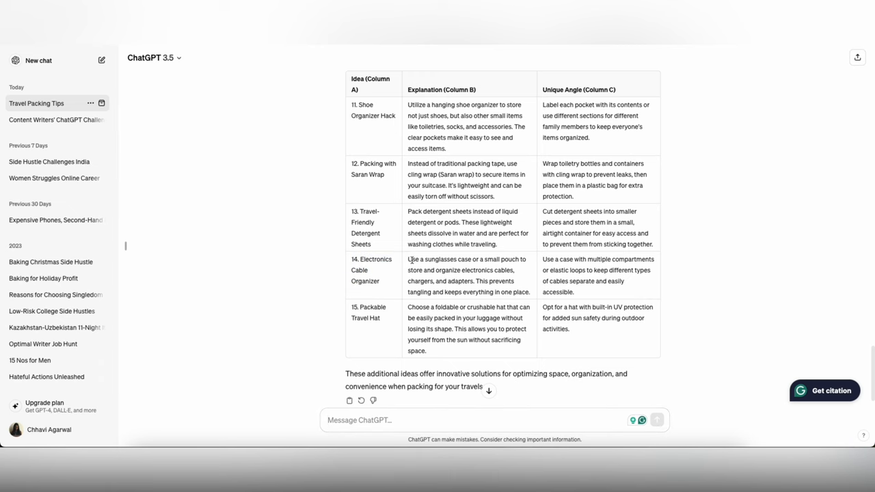
pyautogui.moveTo(476, 282)
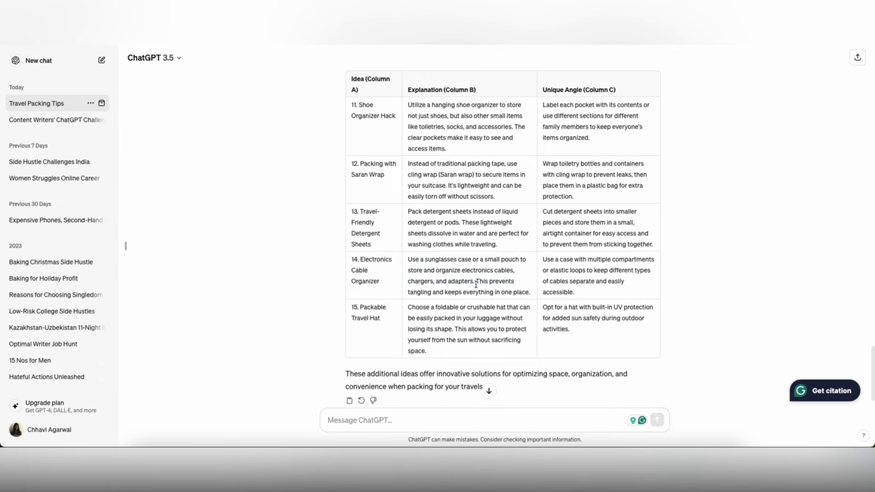
pyautogui.moveTo(403, 172)
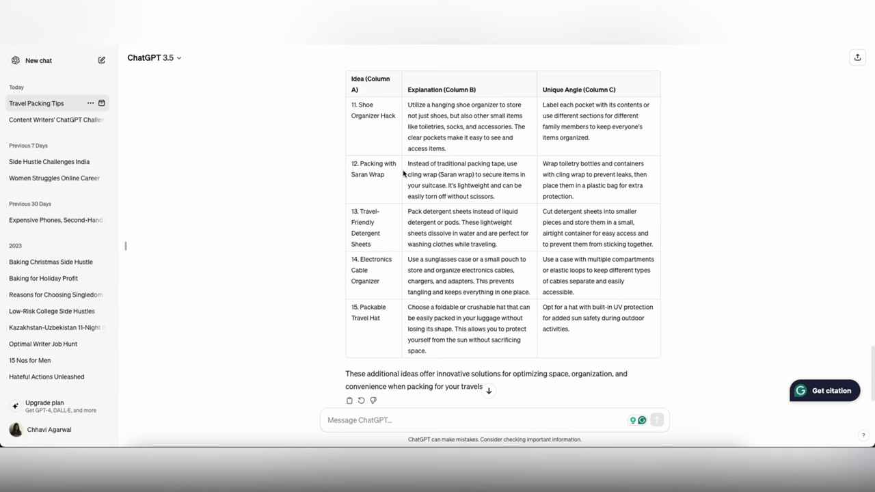
pyautogui.moveTo(407, 104); pyautogui.dragTo(465, 126)
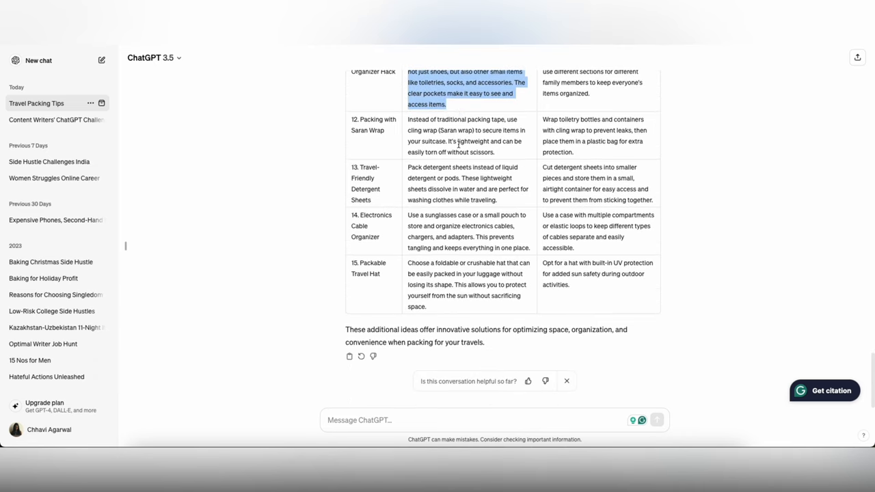
pyautogui.scroll(3)
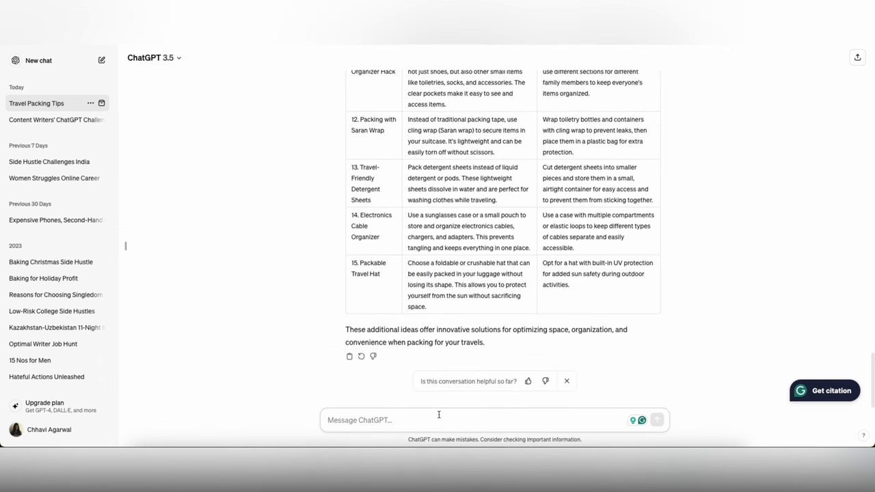
# Ask ChatGPT for additional smart ideas that need not be unique.
pyautogui.write('Give me additional ideas that are smart,  may not be uniq')
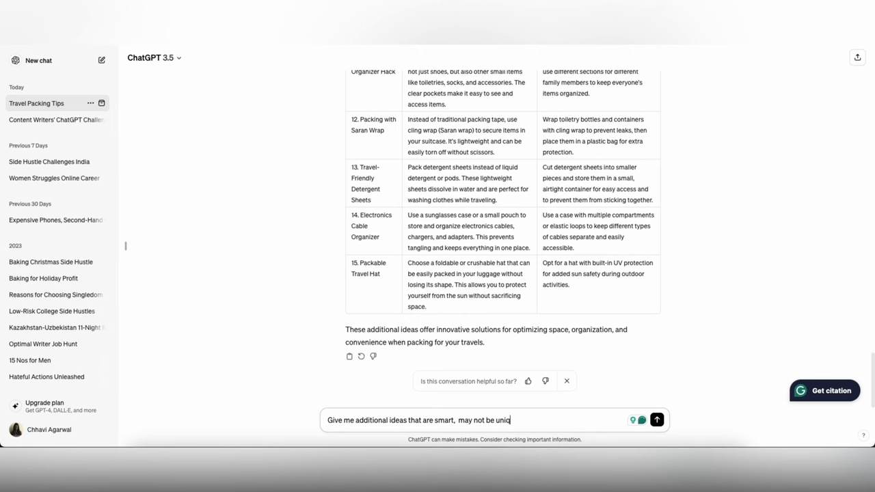
pyautogui.click(657, 419)
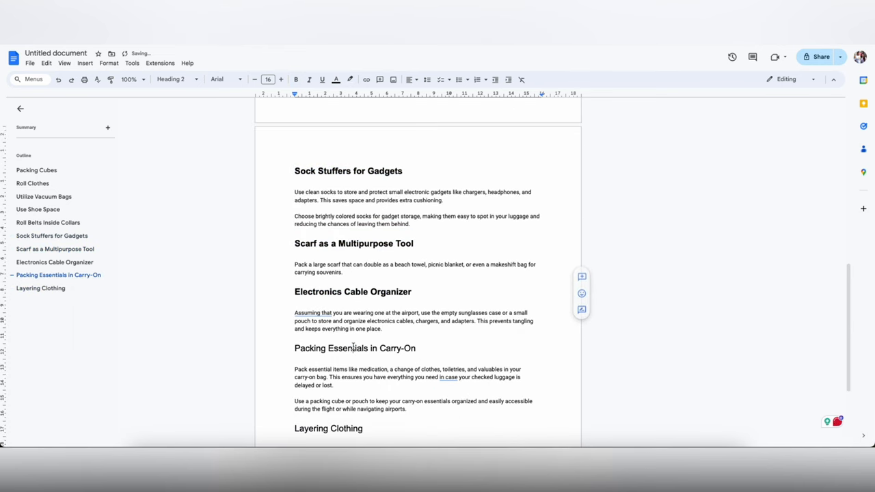
pyautogui.scroll(3)
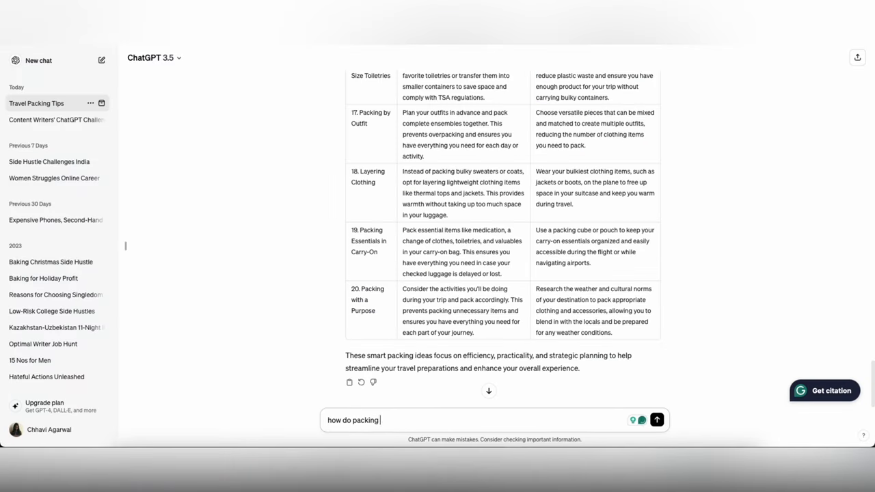
# Ask ChatGPT how packing cubes help save space and select part of its explanation.
pyautogui.write('cubes helps')
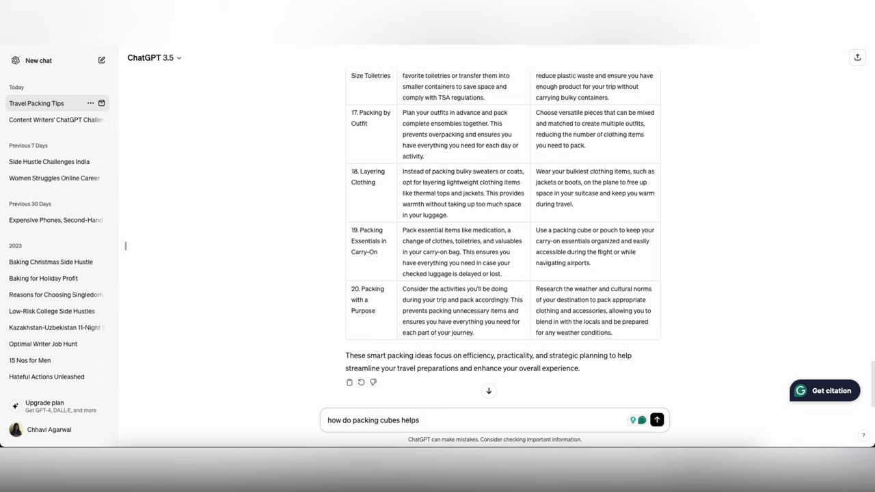
pyautogui.write('save space and t')
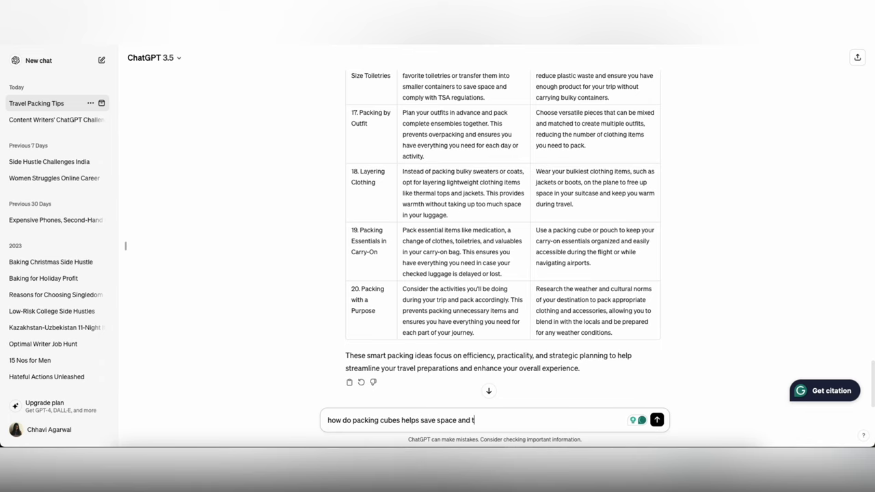
pyautogui.click(656, 420)
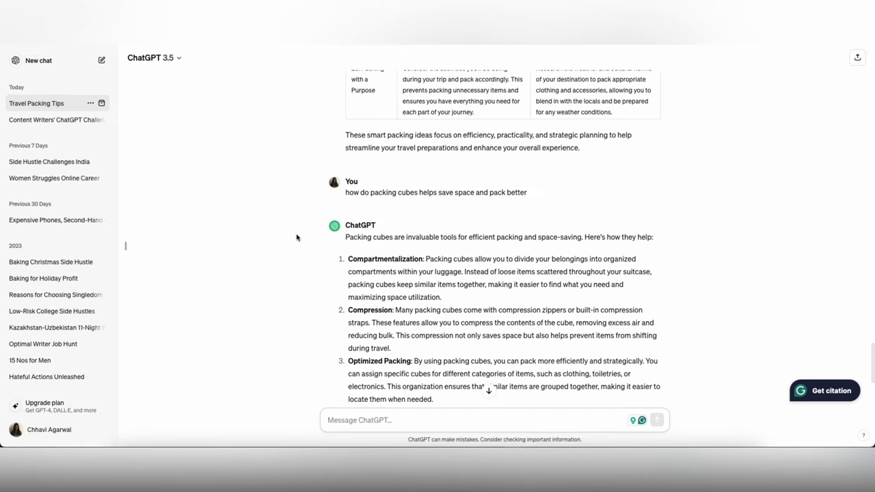
pyautogui.scroll(-3)
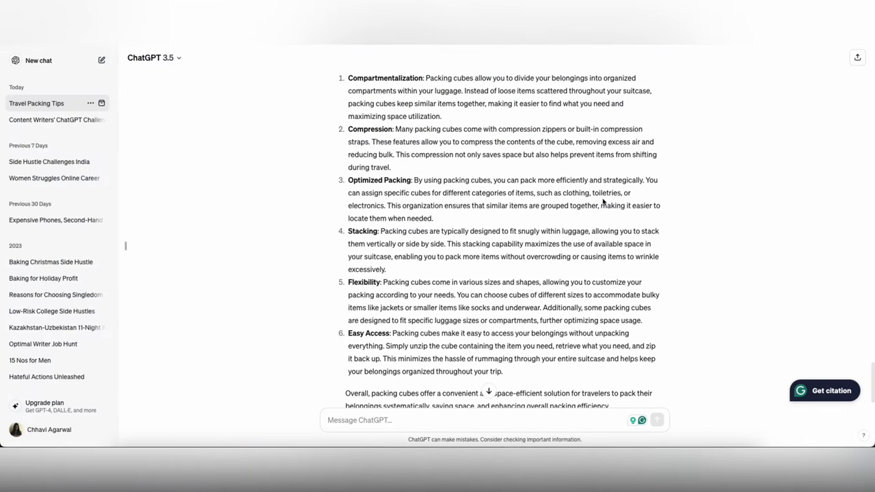
pyautogui.moveTo(388, 206); pyautogui.dragTo(432, 219)
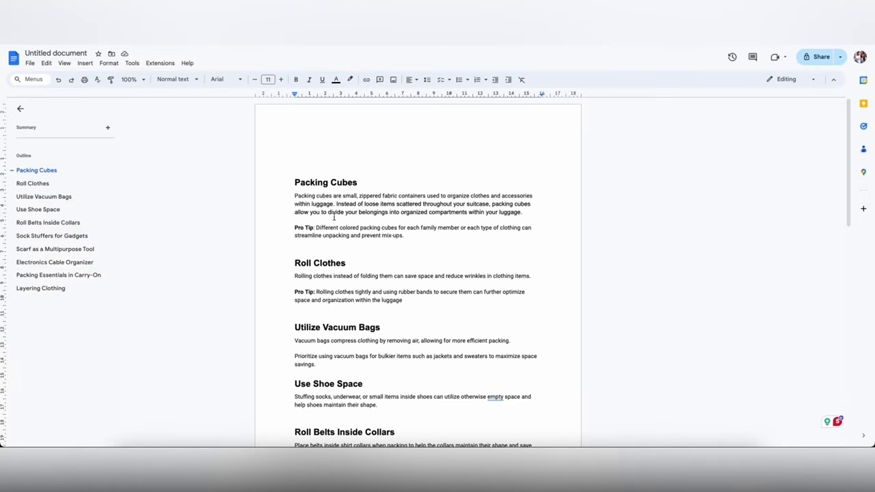
# Extend the Packing Cubes paragraph: similar items are grouped together for easy access.
pyautogui.write('This organization ensures that similar items are grouped together, making it easier to locate them when needed.')
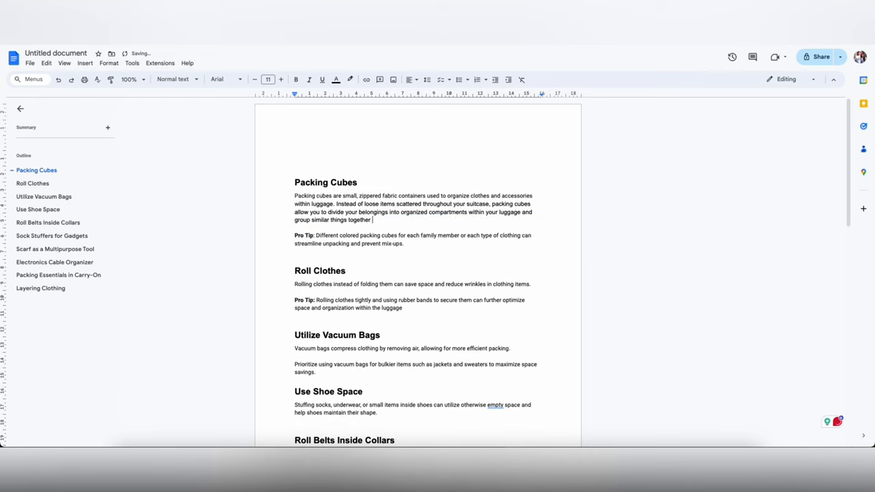
pyautogui.write('for easy access.')
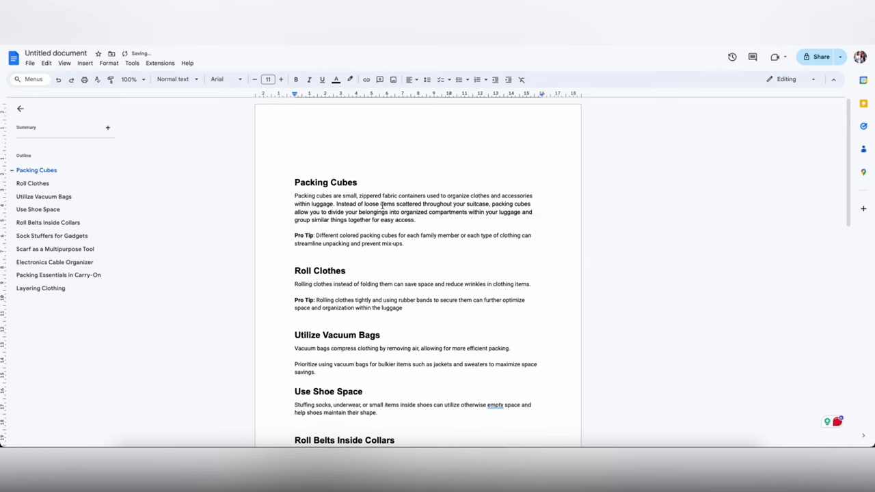
pyautogui.scroll(-3)
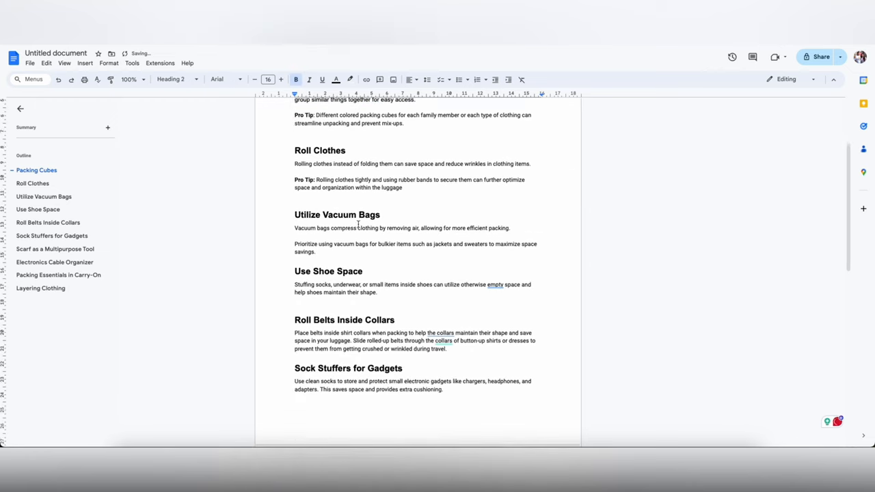
pyautogui.scroll(-3)
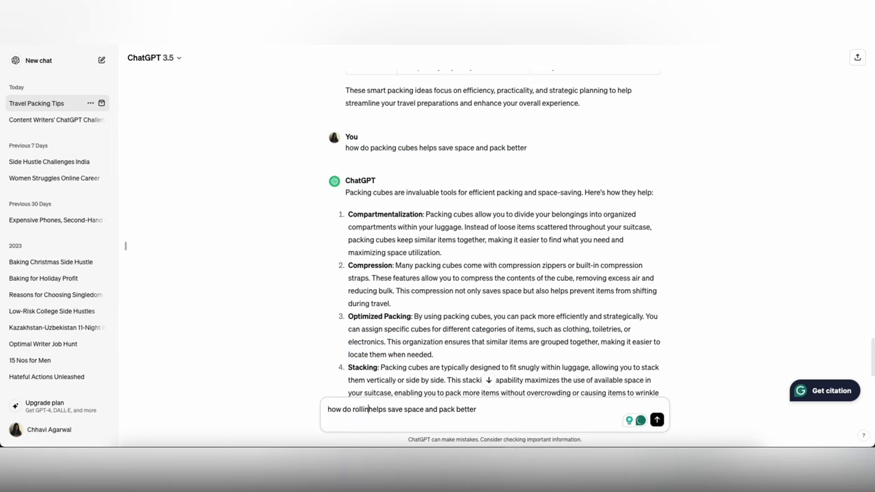
# Send ChatGPT the question about how rolling clothes saves space and read the reply.
pyautogui.click(657, 419)
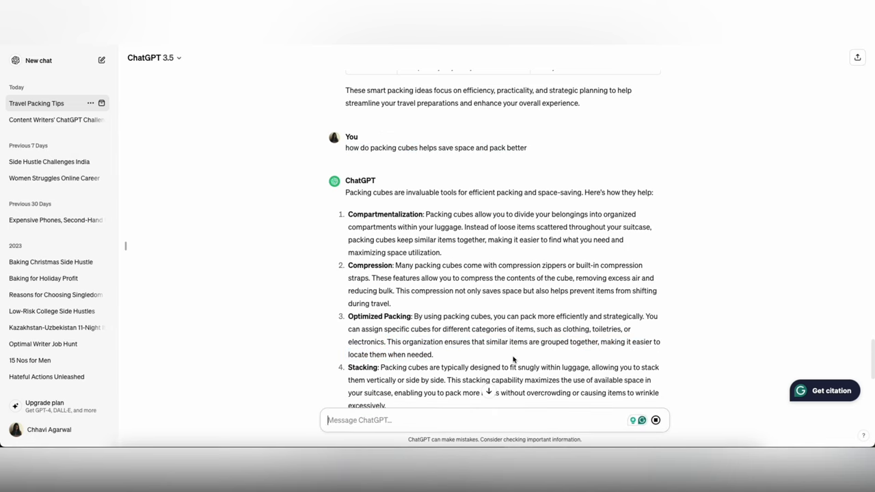
pyautogui.scroll(-3)
pyautogui.write('Rolling clothes is an effective way to minimize creases and wrinkles')
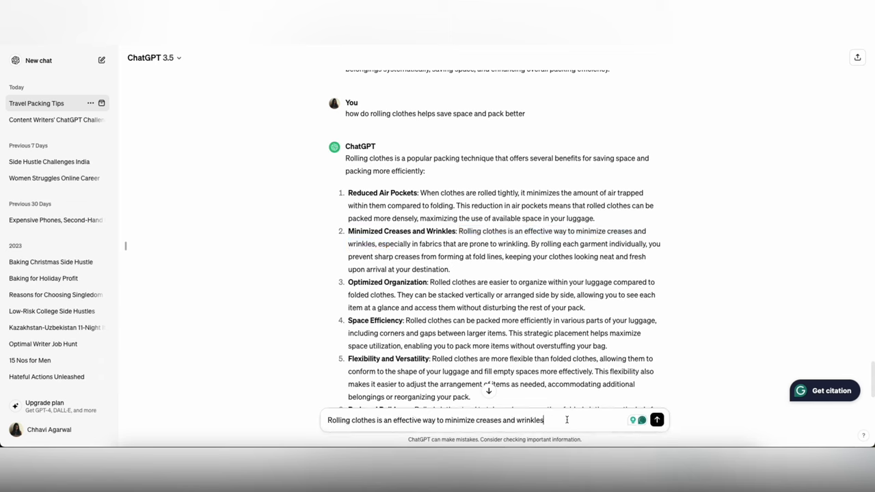
# Extend the Roll Clothes paragraph with ', and minimizing air trapped within them.'.
pyautogui.write(', and minimizing')
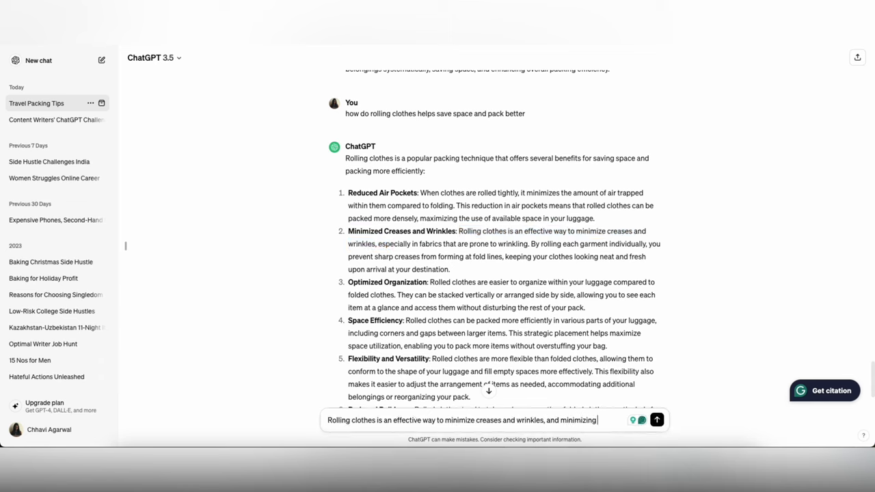
pyautogui.write('air trapped')
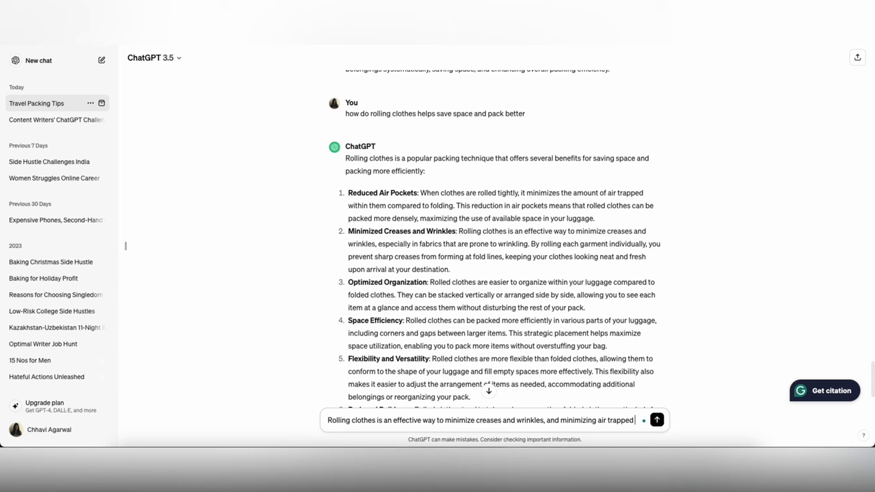
pyautogui.write('within them.')
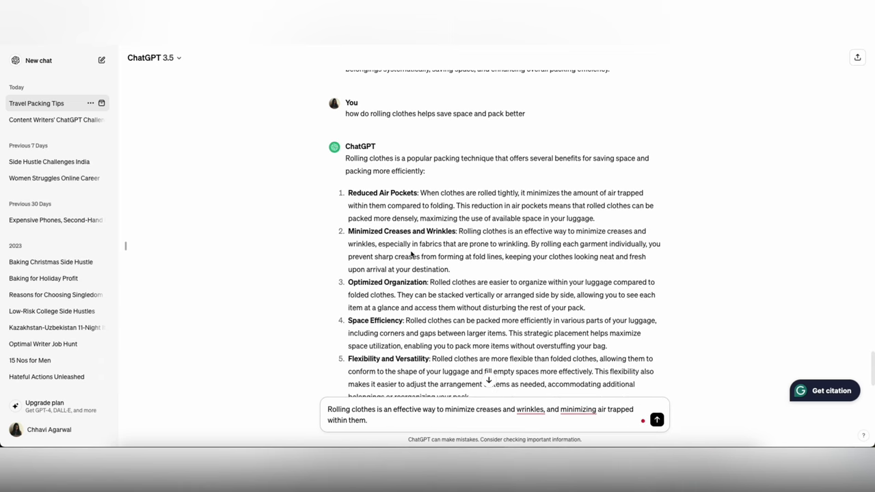
pyautogui.scroll(-3)
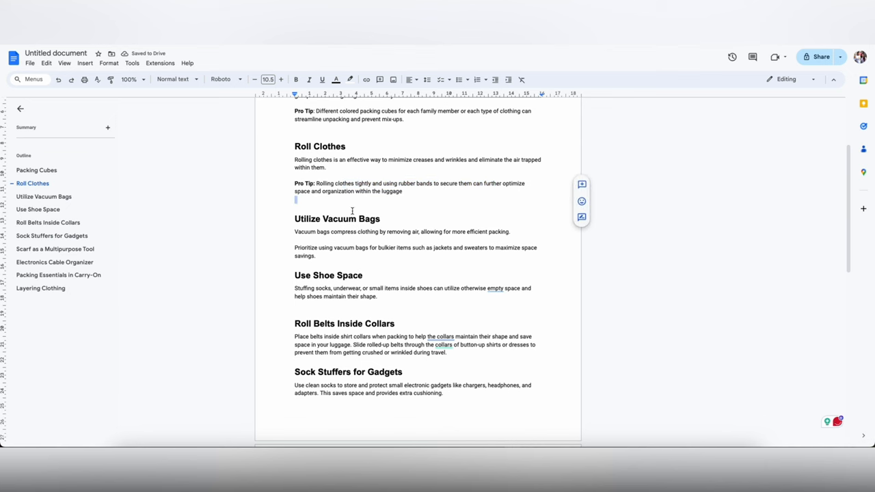
pyautogui.scroll(-3)
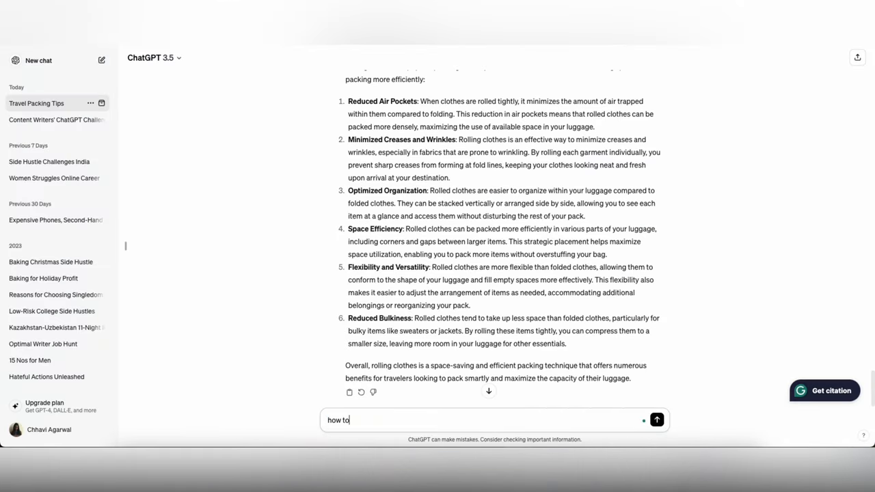
# Ask ChatGPT how vacuum bags help packing and start a 'Besides' sentence from its moisture-and-dust answer.
pyautogui.write('vaccum bags hele')
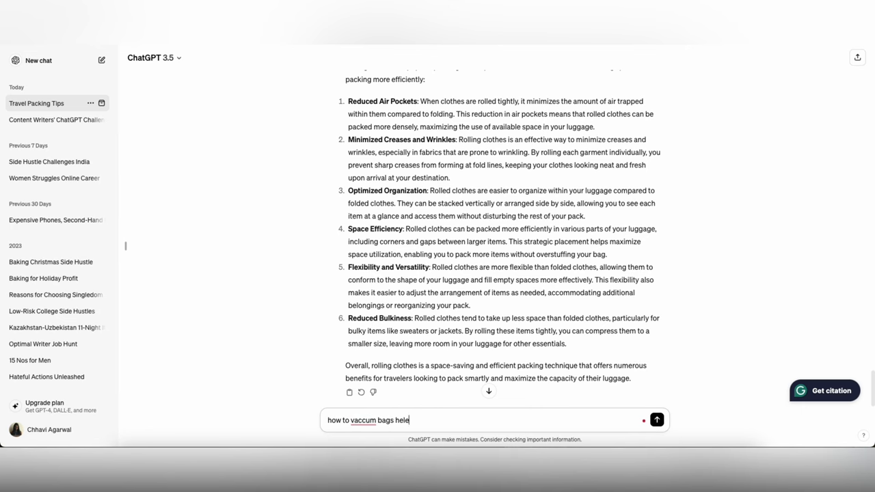
pyautogui.click(656, 419)
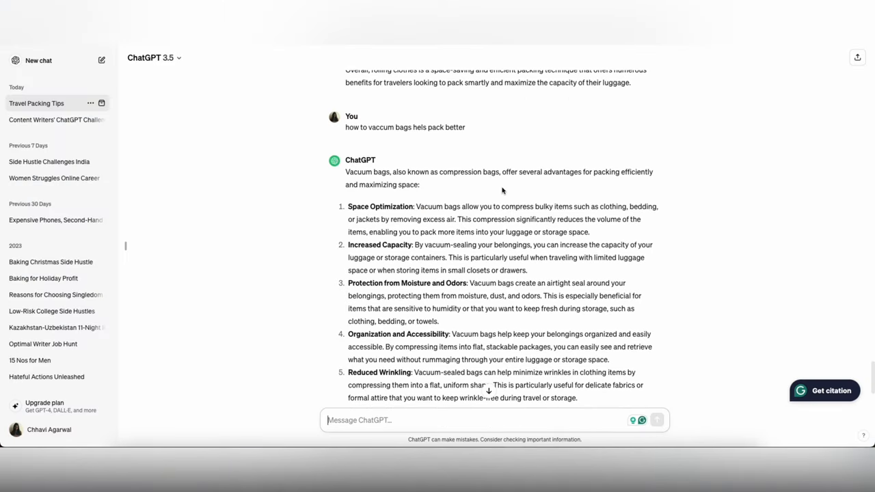
pyautogui.moveTo(469, 282); pyautogui.dragTo(542, 295)
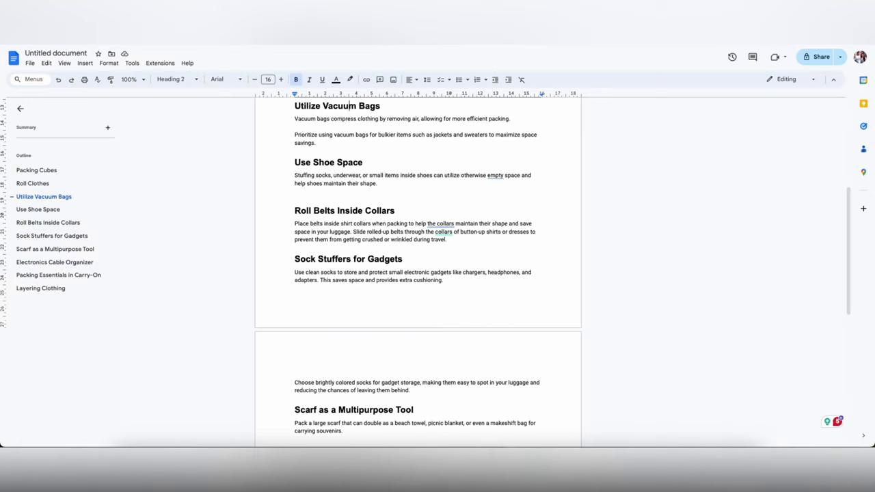
pyautogui.write('Besides')
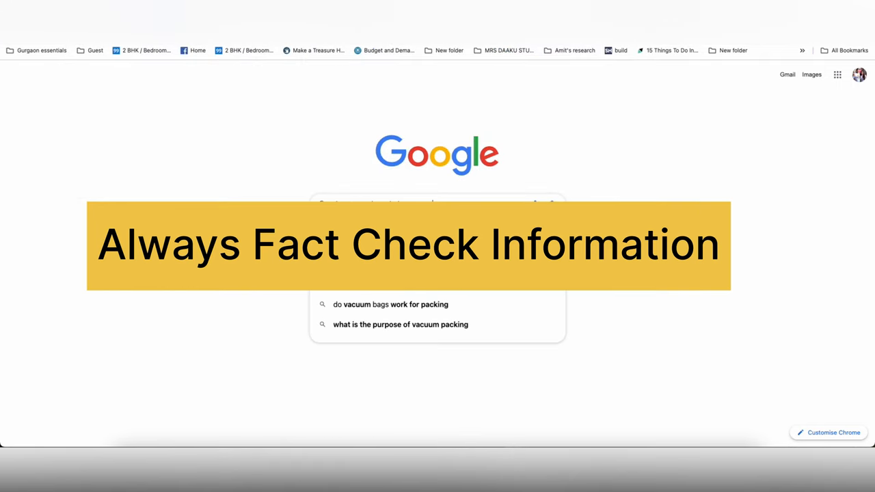
# Search Google for whether vacuum bags help prevent moisture and dust and scan the results.
pyautogui.write('do vaccum bags help prevent')
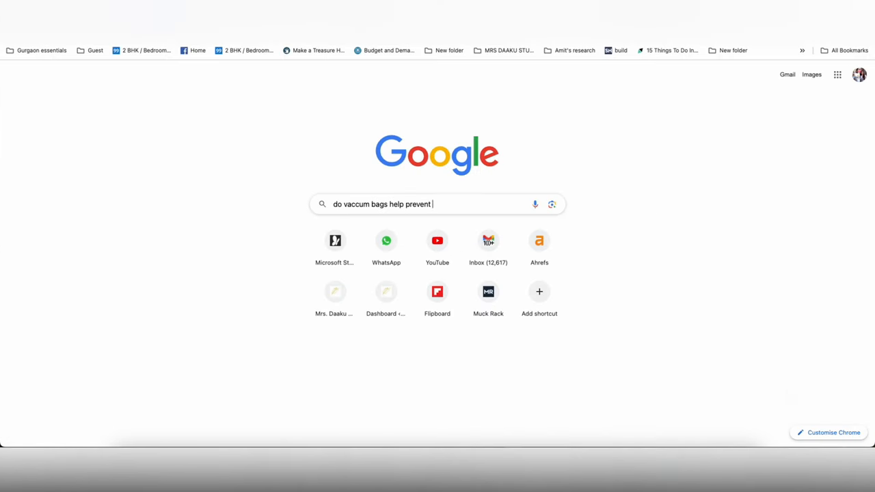
pyautogui.press('Return')
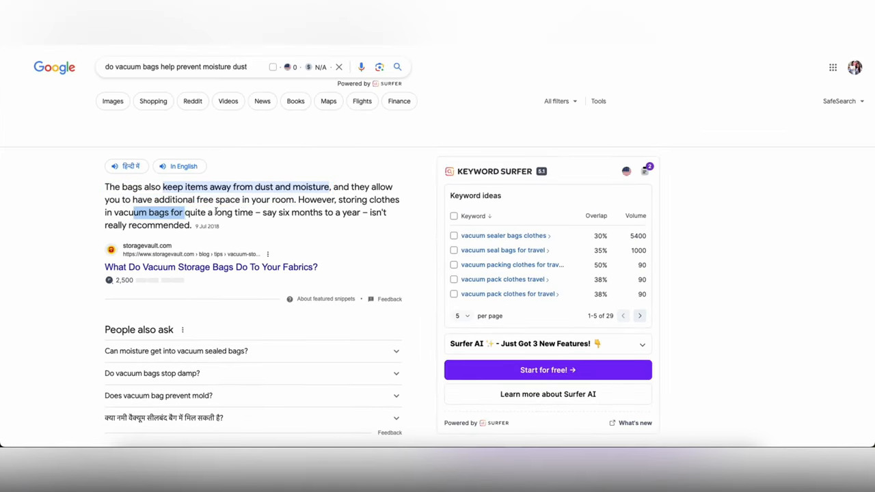
pyautogui.scroll(-3)
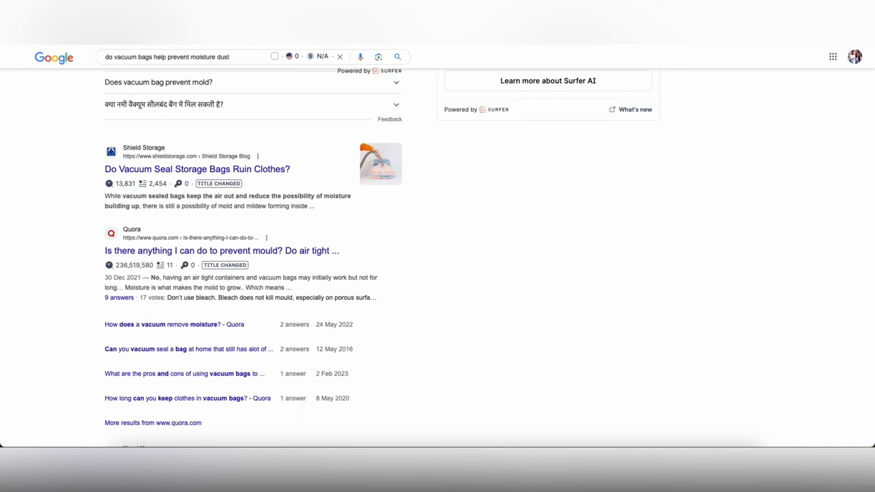
pyautogui.moveTo(346, 194)
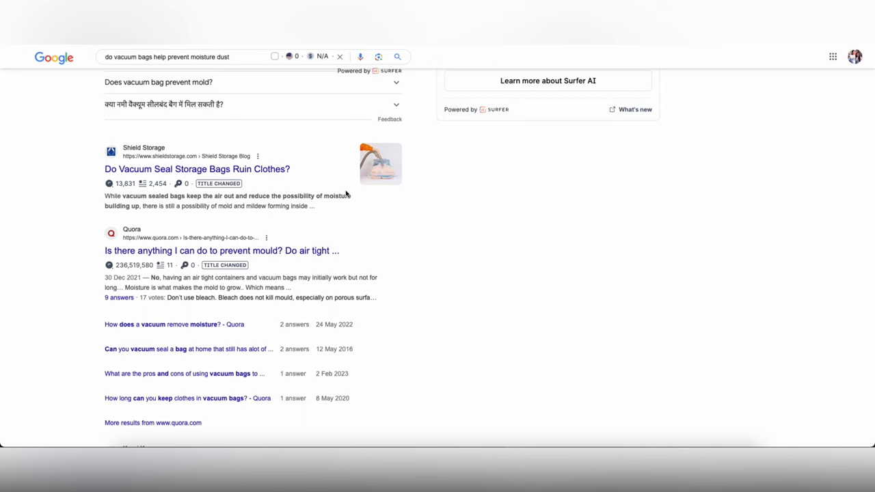
pyautogui.scroll(-3)
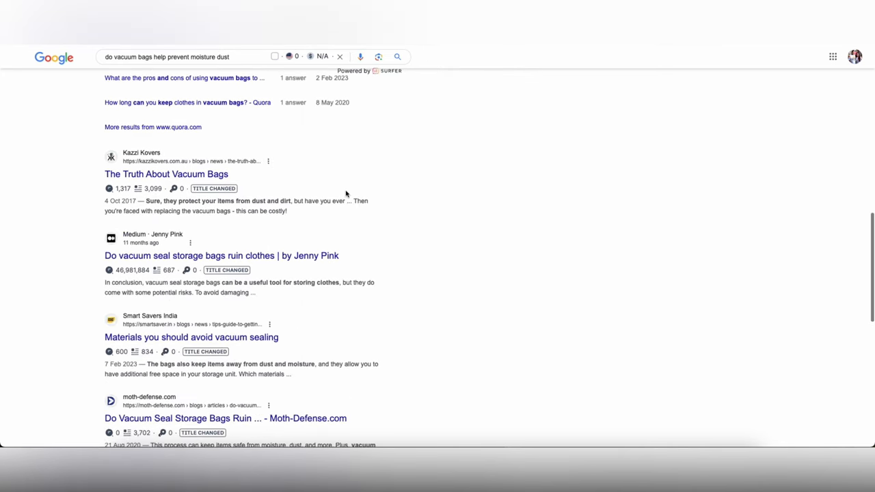
pyautogui.moveTo(353, 183)
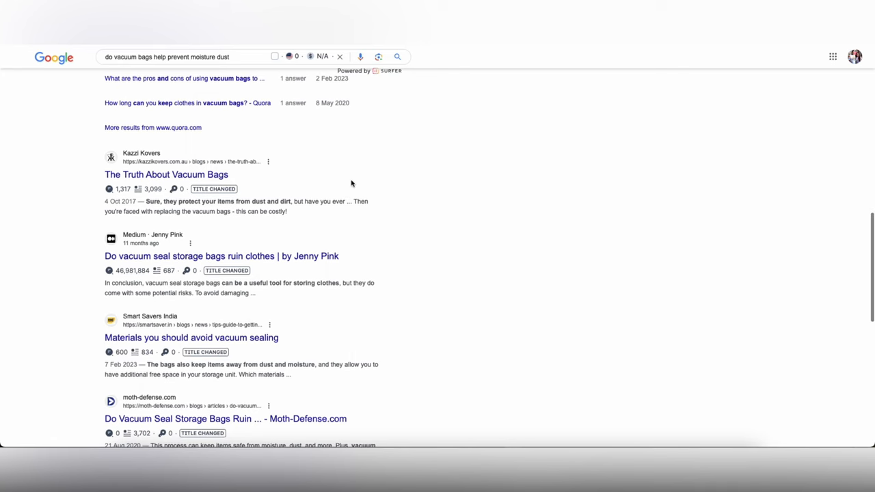
# Read the Kazzi Kovers 'The Truth About Vacuum Bags' article on vacuum bag damage.
pyautogui.click(165, 175)
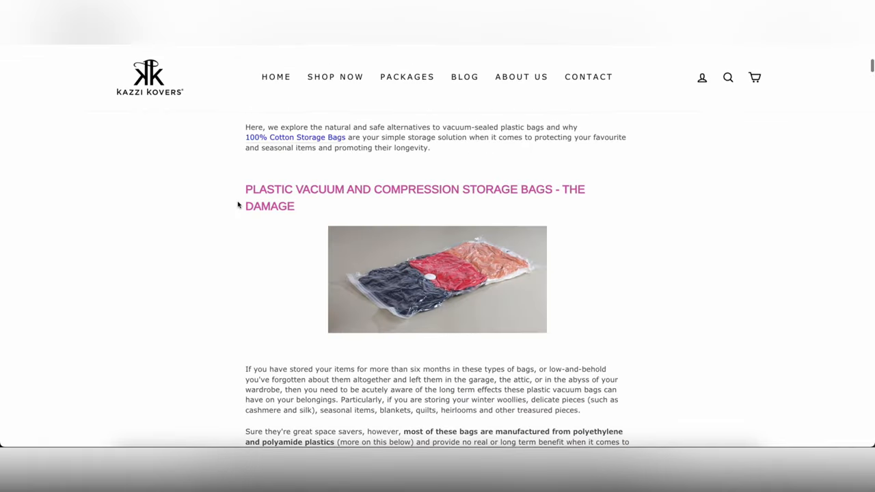
pyautogui.scroll(-3)
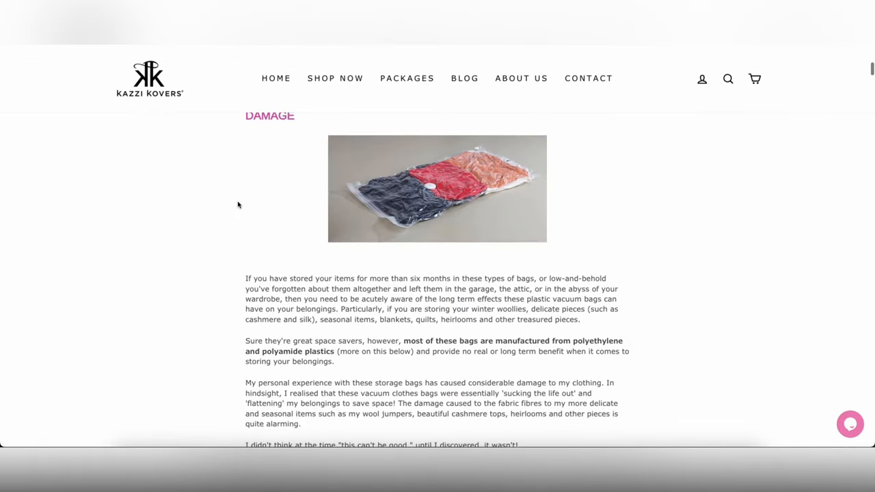
pyautogui.scroll(-3)
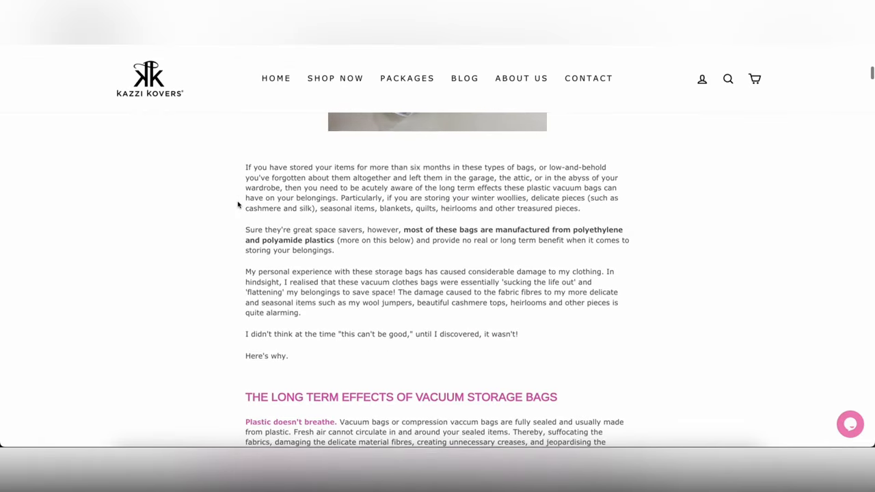
pyautogui.scroll(-3)
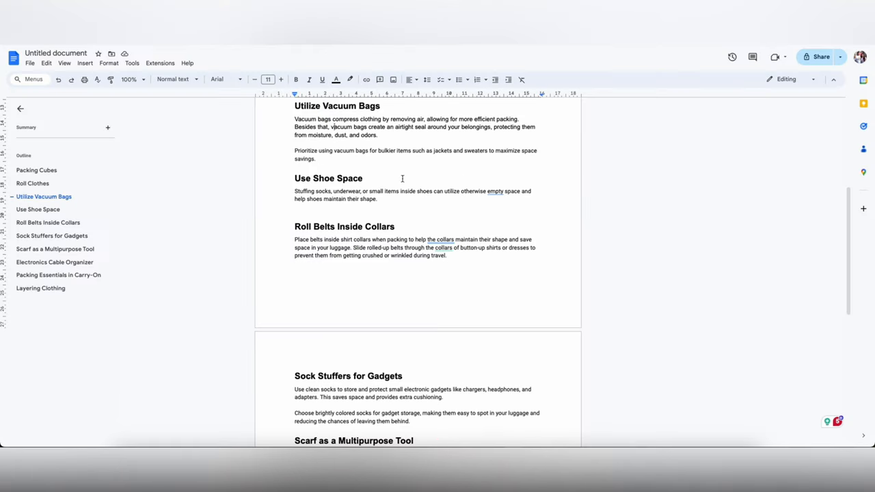
# Append 'However, do not store anything in them for a long period' to the vacuum bags paragraph.
pyautogui.write('However, do')
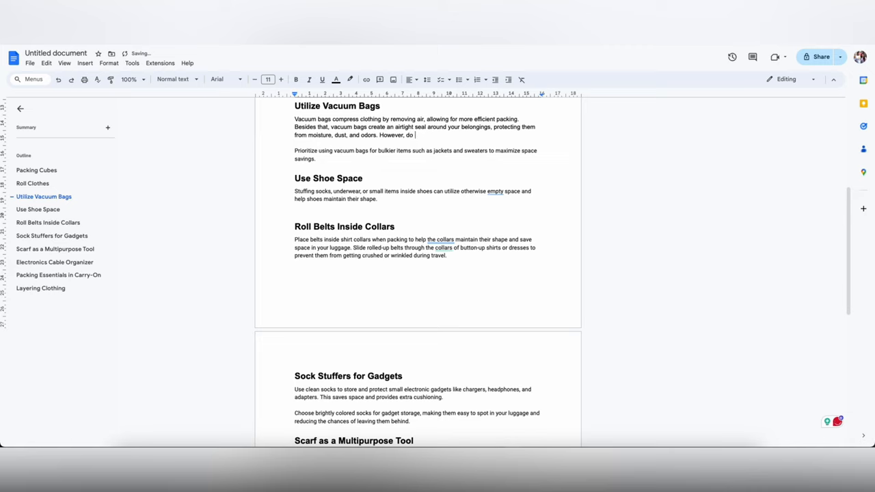
pyautogui.write('not store anything in be')
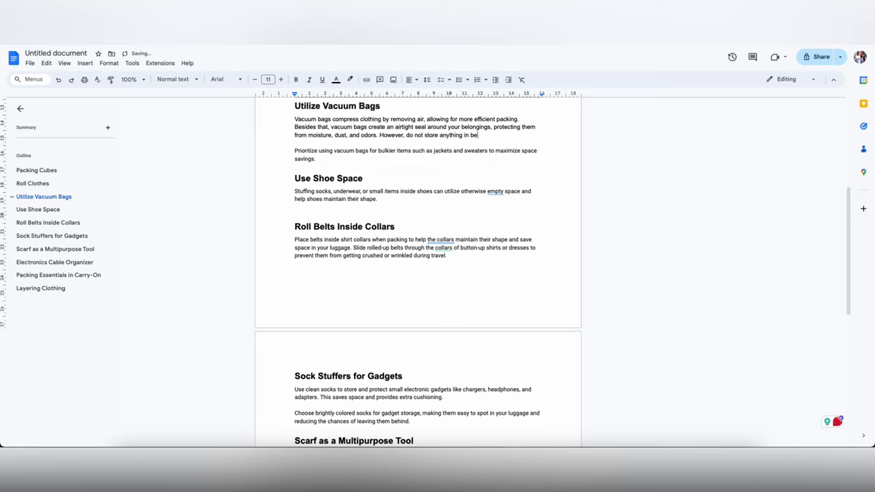
pyautogui.write('them for a long')
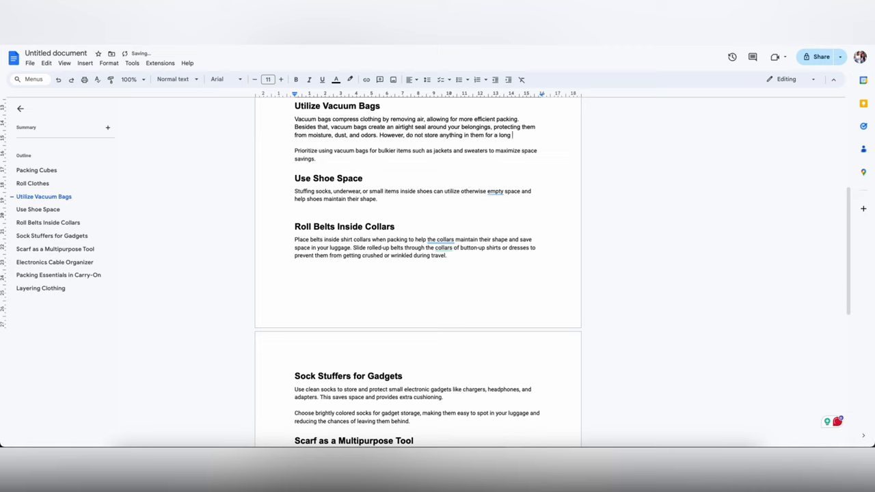
pyautogui.write('period of')
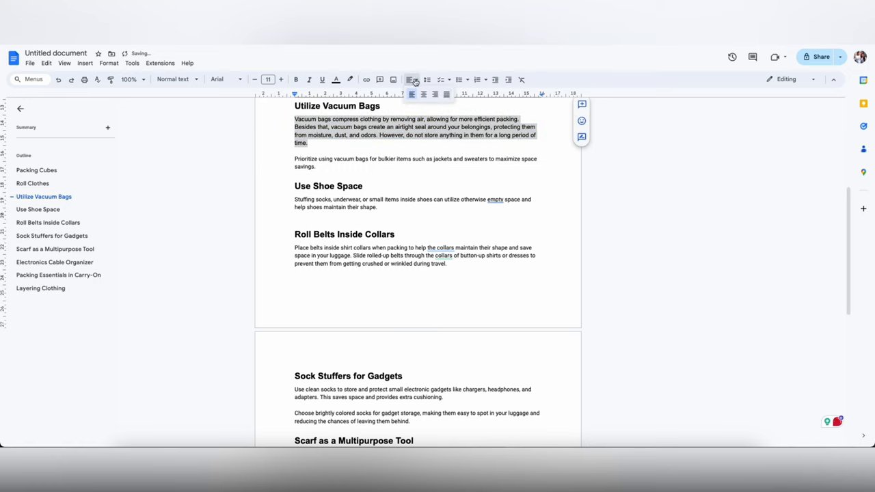
pyautogui.scroll(-3)
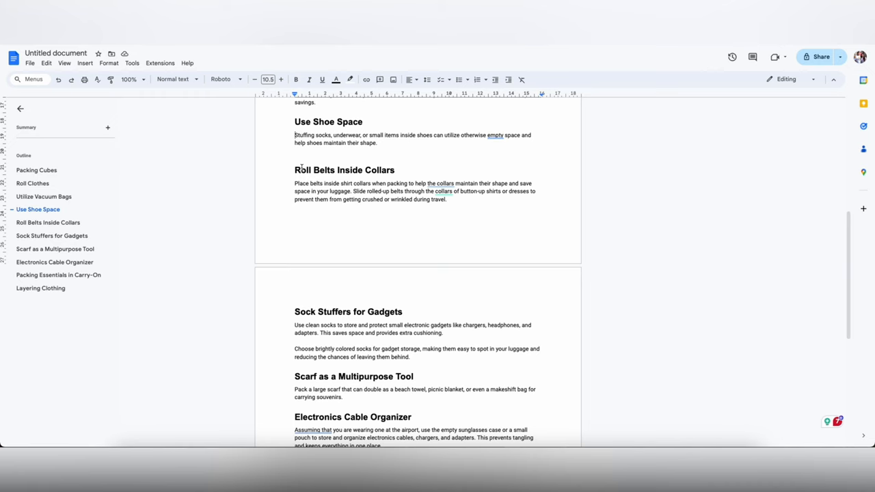
pyautogui.scroll(-3)
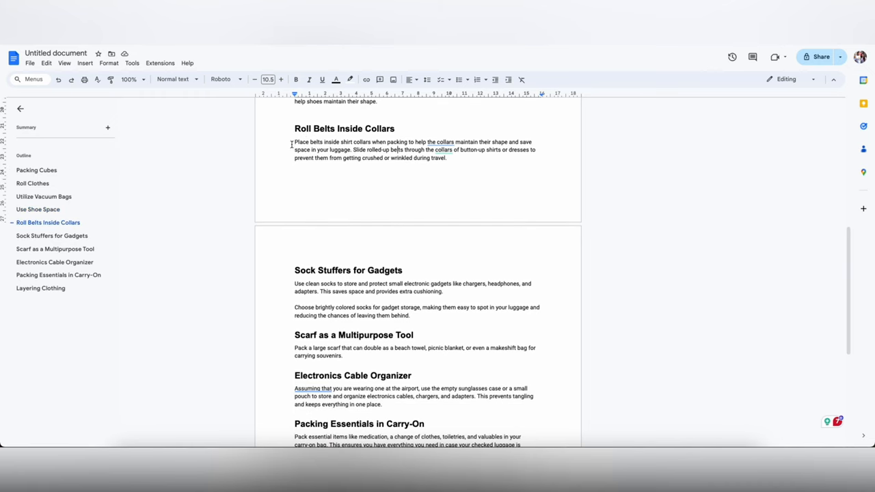
pyautogui.scroll(-3)
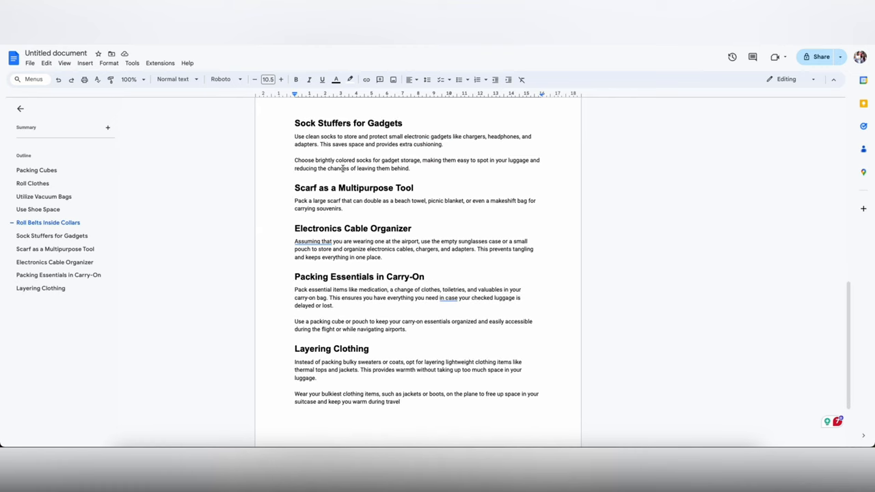
pyautogui.scroll(3)
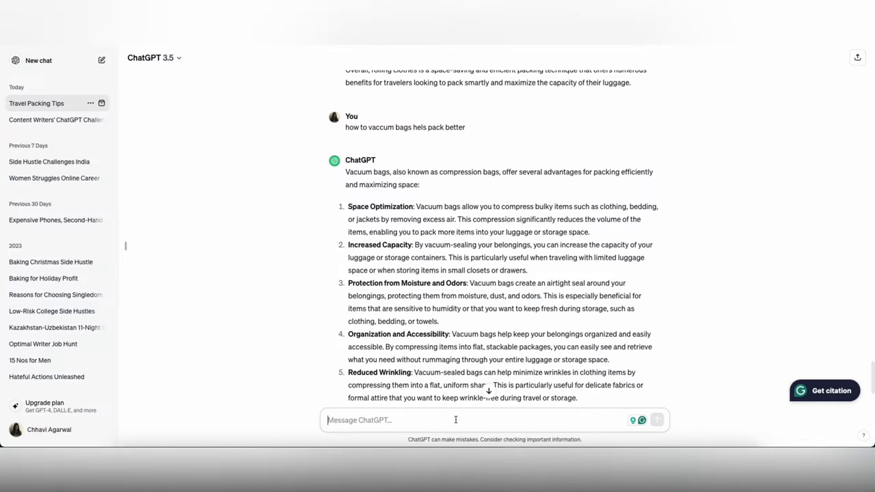
# Ask ChatGPT 'can a scarf be really used for multiple purposes during travel'.
pyautogui.write('can a scarf be rea')
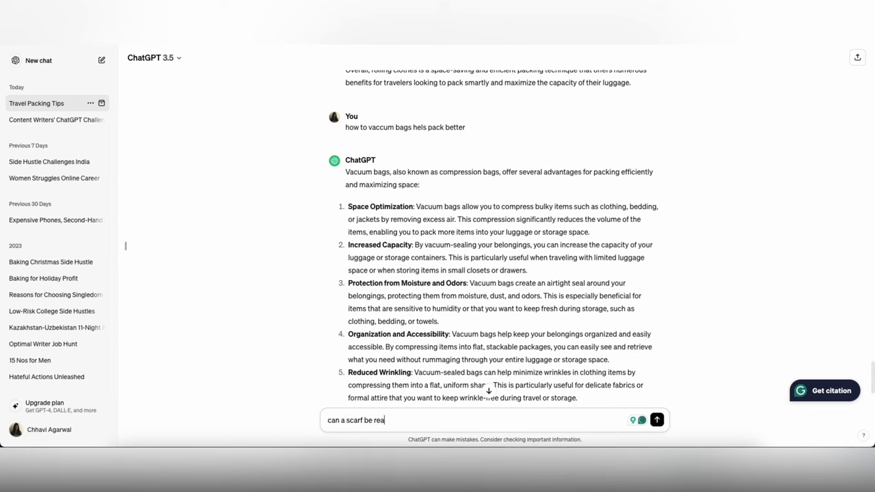
pyautogui.write('lly used for')
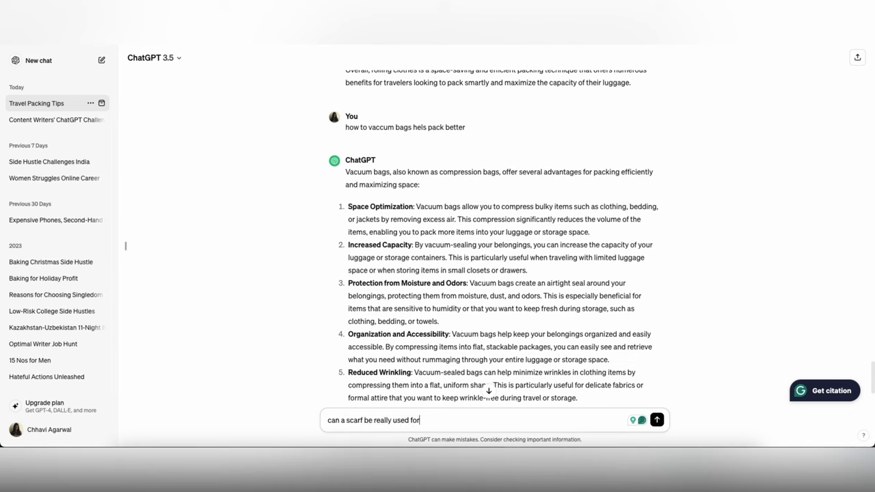
pyautogui.write('multiple purposes during trave')
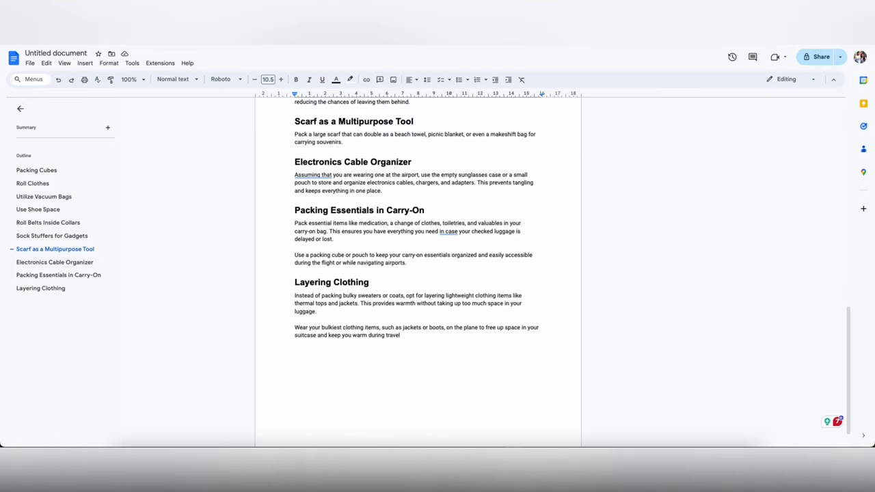
# Add 'You can also be creative about it and use it for… or a privacy screen to change' to the Scarf paragraph.
pyautogui.scroll(3)
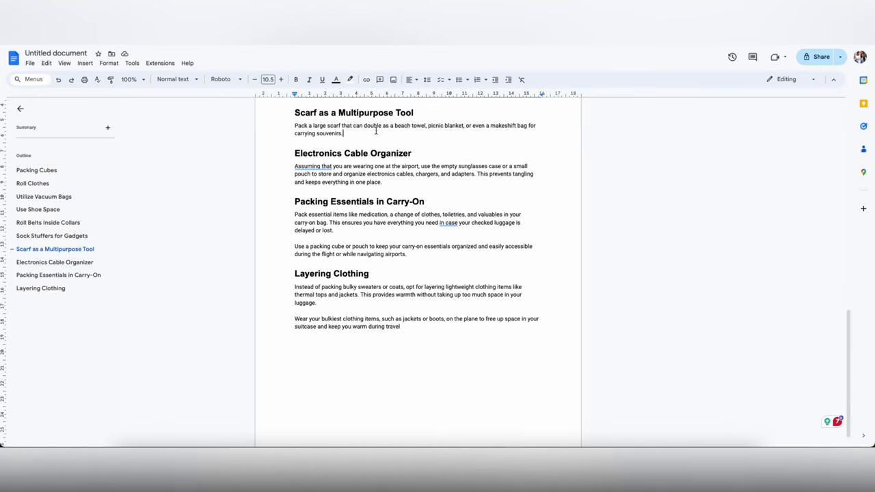
pyautogui.write('P')
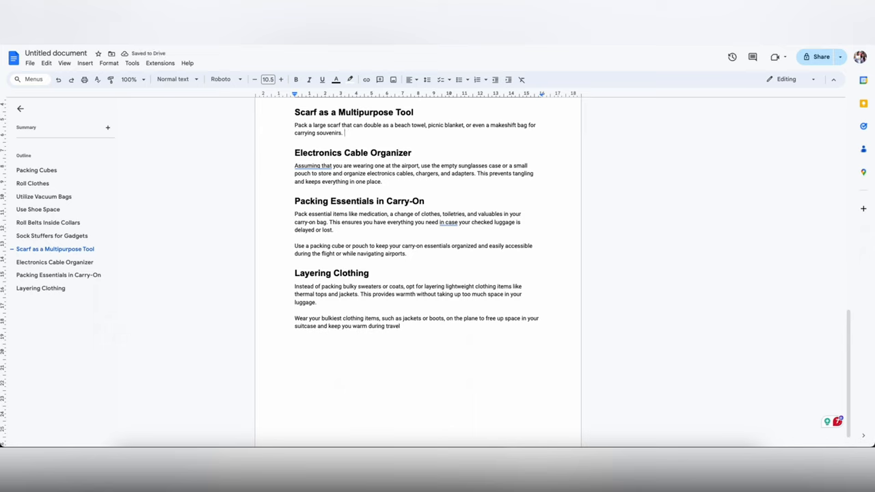
pyautogui.write('You can also be')
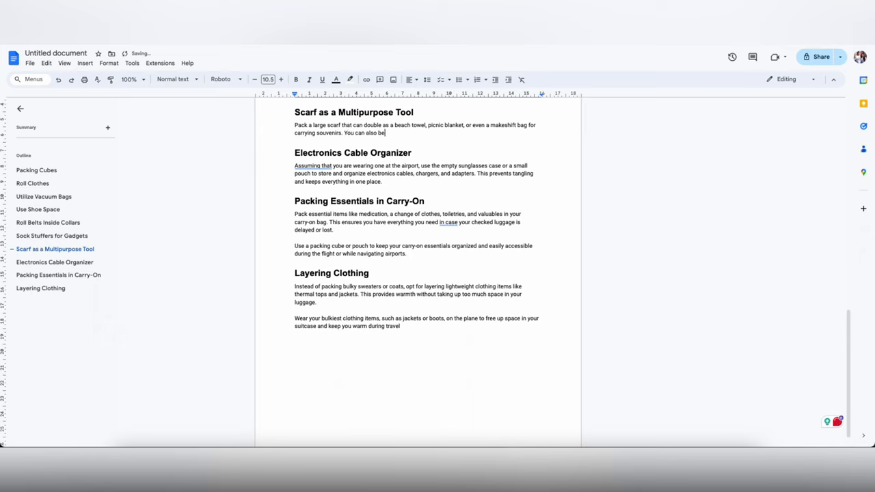
pyautogui.write('creative about it and use it for')
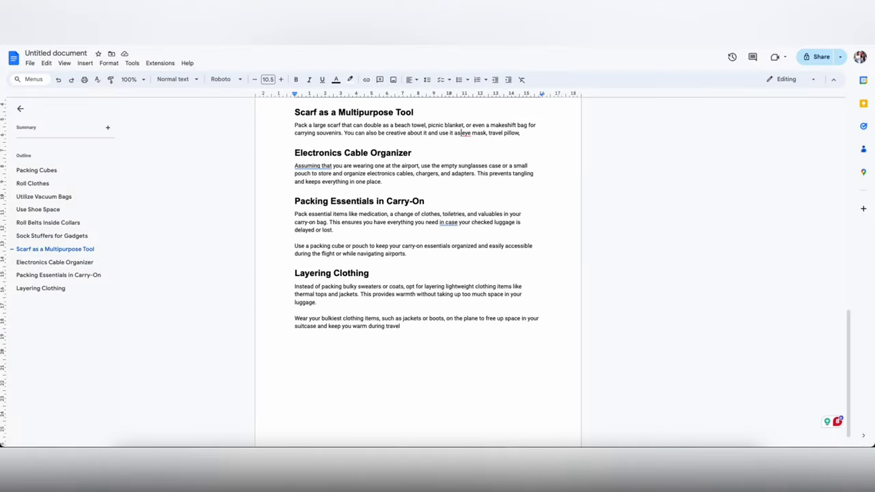
pyautogui.write(', or a pri')
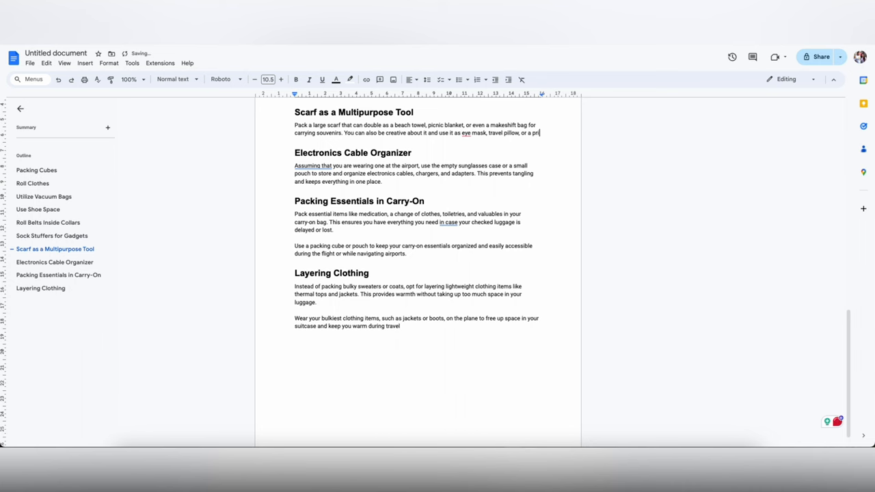
pyautogui.write('privacy screen to change')
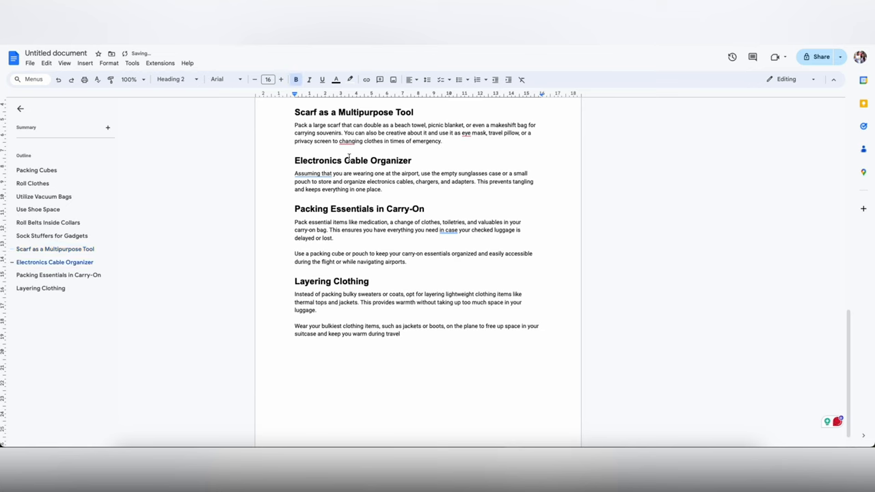
# Start a new Carry-On paragraph about luggage misplaced twice, once en route to Bali.
pyautogui.click(464, 115)
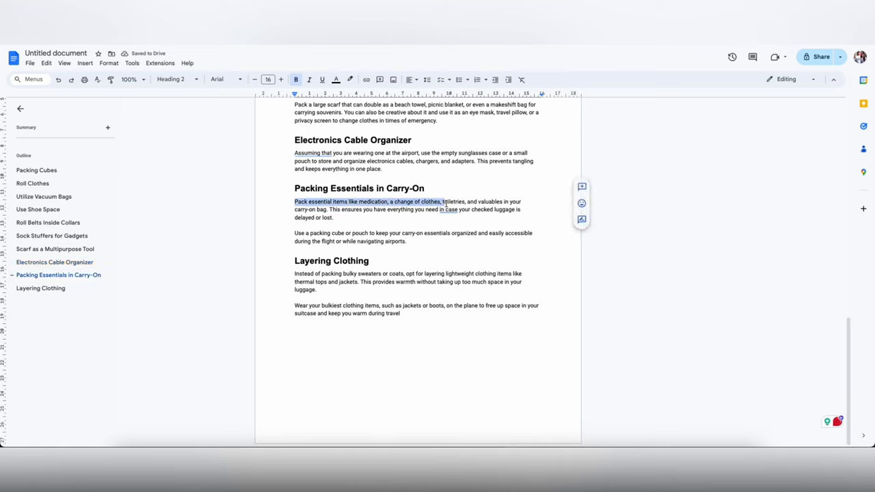
pyautogui.click(333, 217)
pyautogui.write('La')
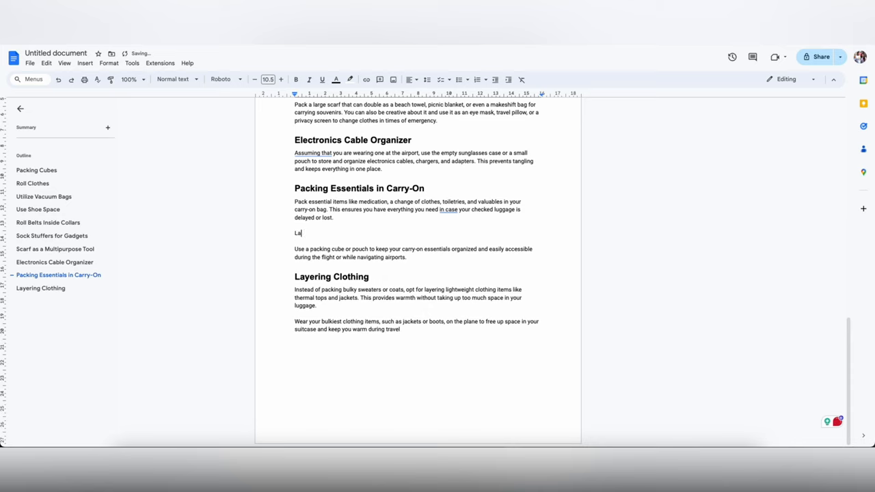
pyautogui.press('Backspace')
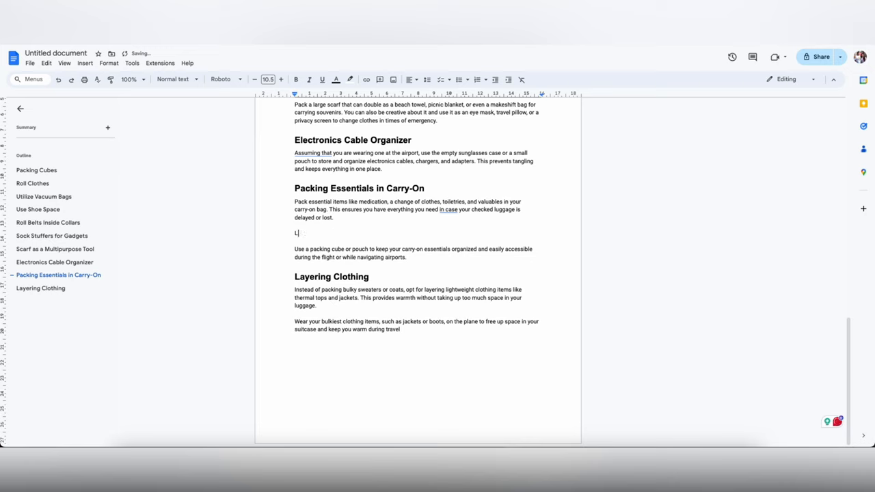
pyautogui.write('ast year, we have had our luggage misplaced by the airlines t')
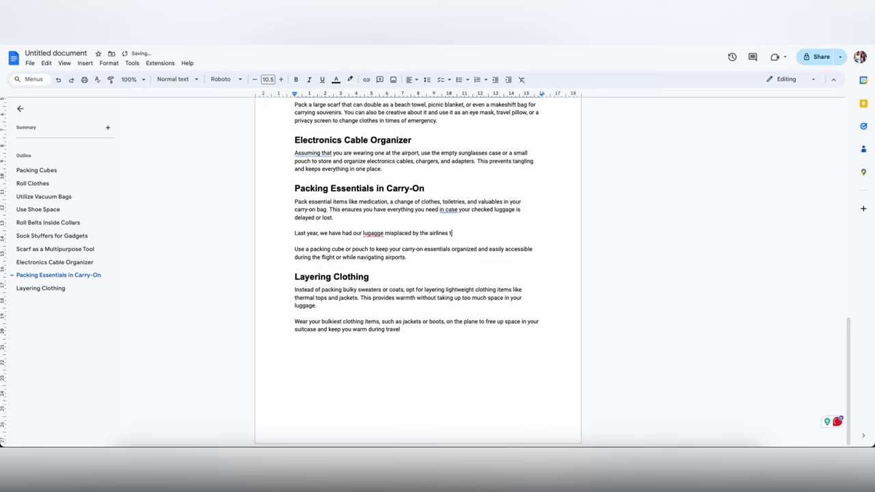
pyautogui.write('wice')
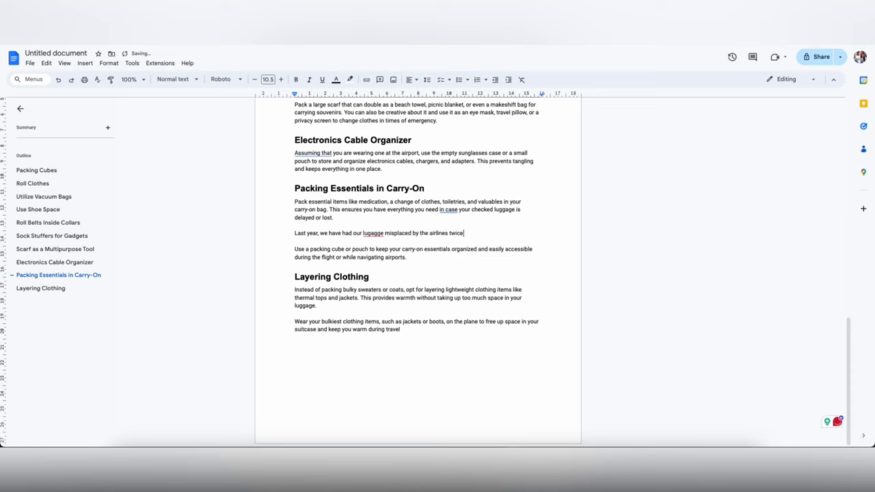
pyautogui.write('- once in Vie')
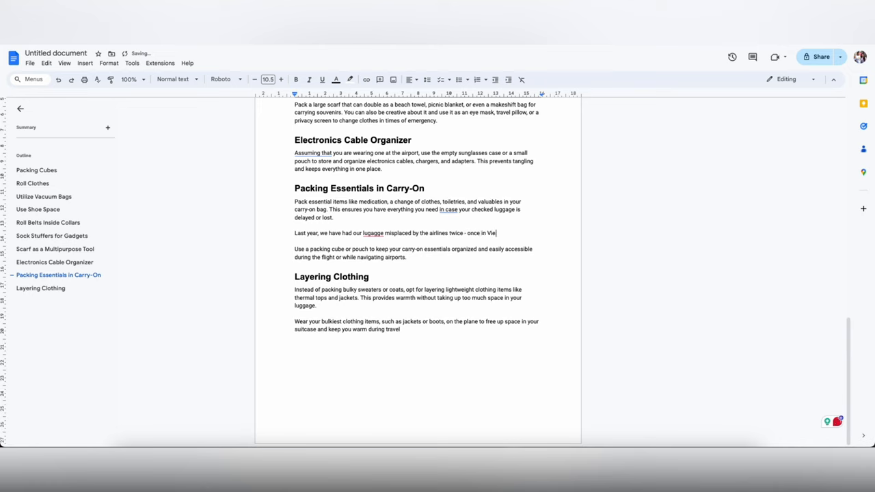
pyautogui.write('nroute to Bali')
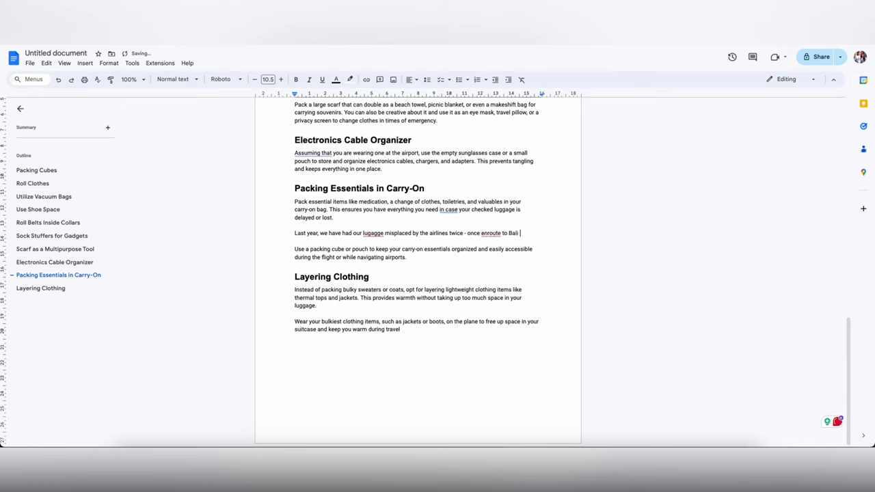
pyautogui.write('and the next')
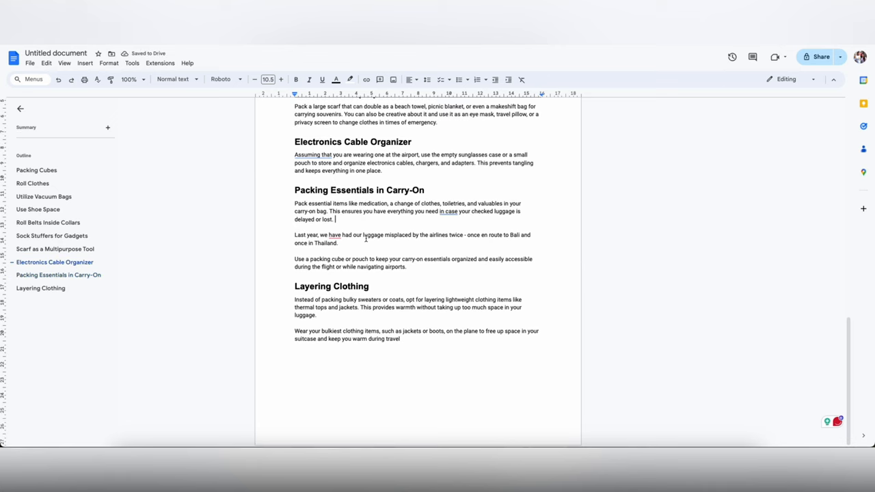
# Finish the lost-luggage anecdote with 'We learned our lessons' and label the packing-cube advice 'Pro Tip:'.
pyautogui.write('It is')
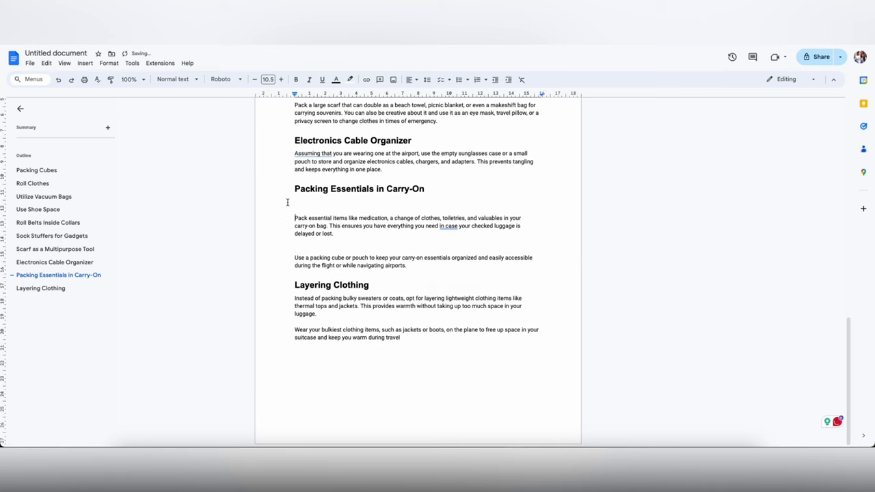
pyautogui.write('Last year, we have had our luggage misplaced by the airlines twice - once en route to Bali and once in Thailand.')
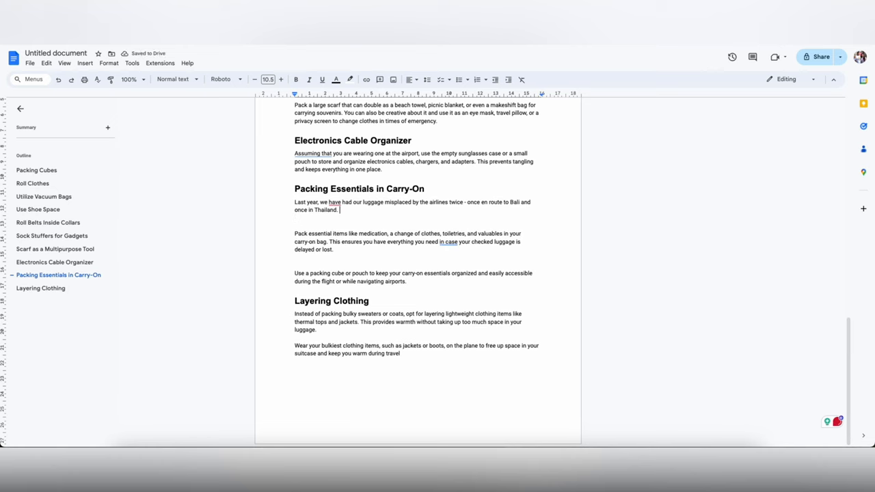
pyautogui.write('We learned our lessons, and you should, too.')
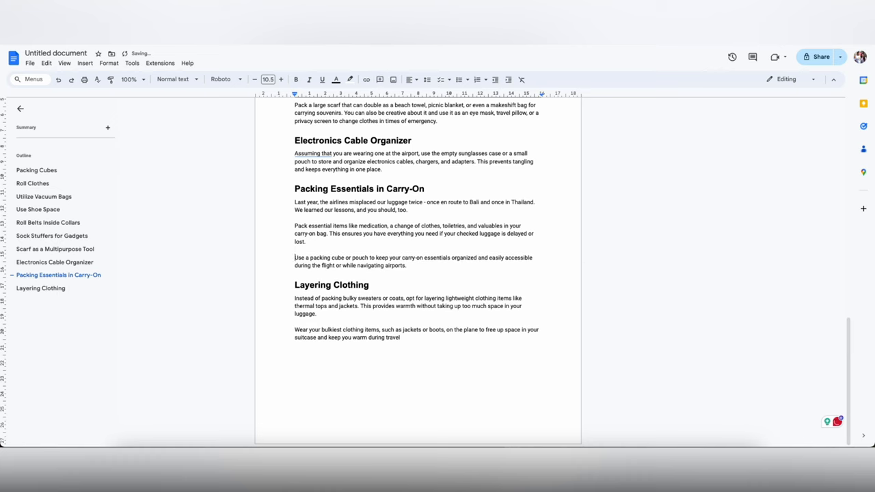
pyautogui.write('Pro Tip:')
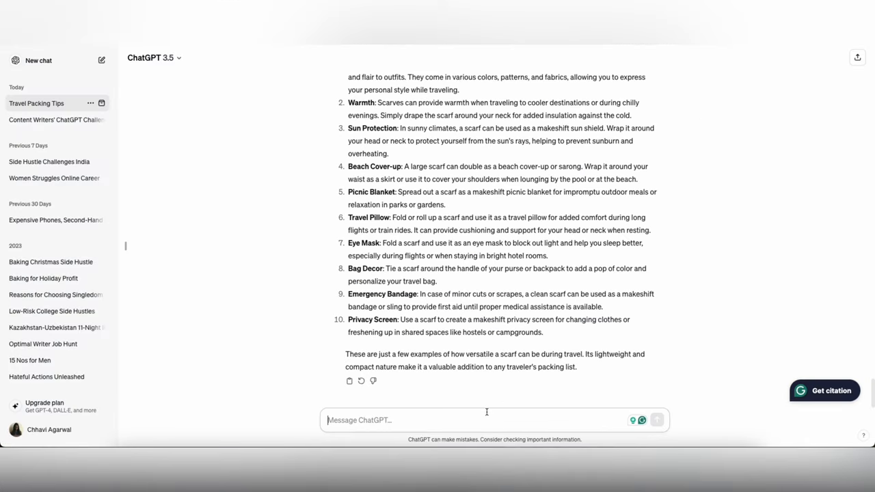
# Ask ChatGPT to provide 2 examples of how you can layer clothes and mix match styles, and read the reply.
pyautogui.write('provide 2 examples of')
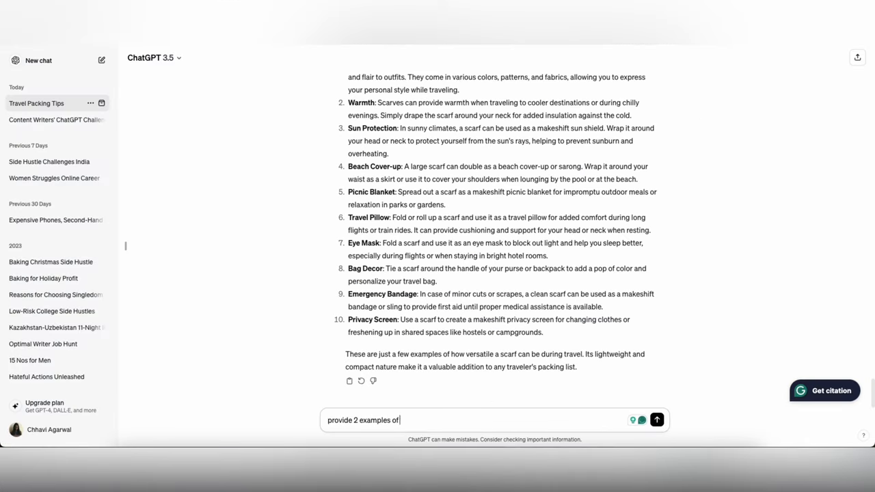
pyautogui.write('how you can layer clothes an')
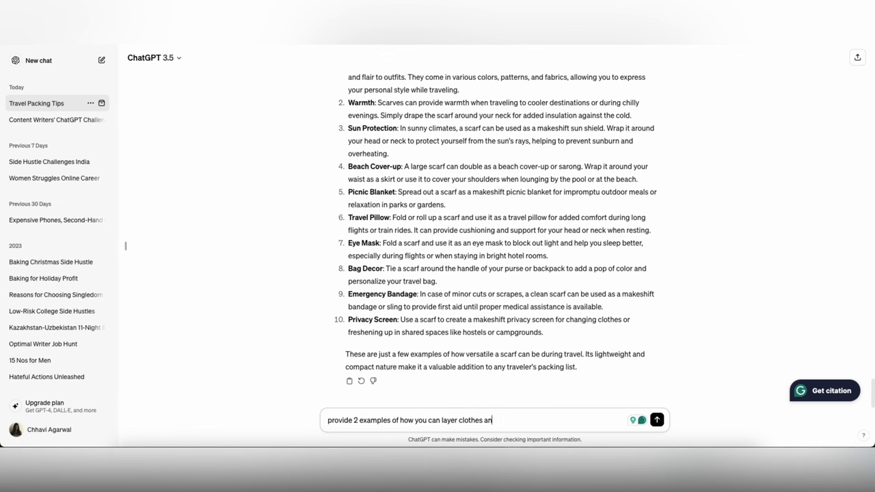
pyautogui.click(656, 420)
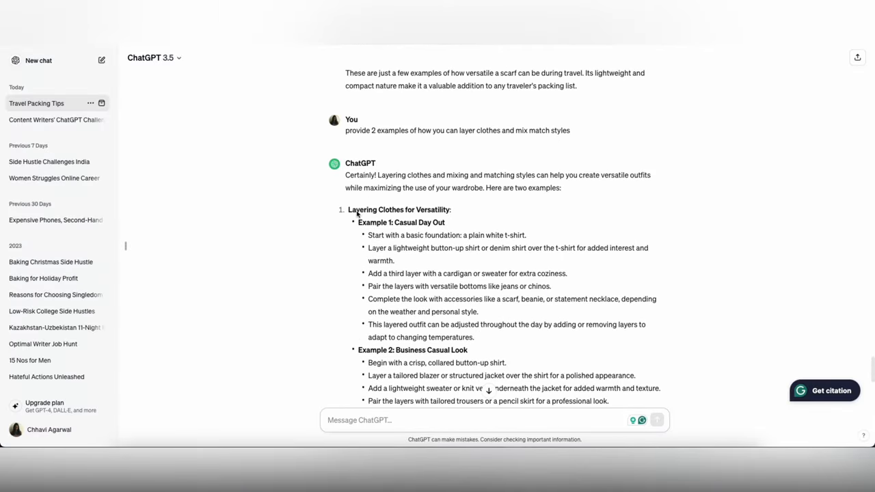
pyautogui.scroll(-3)
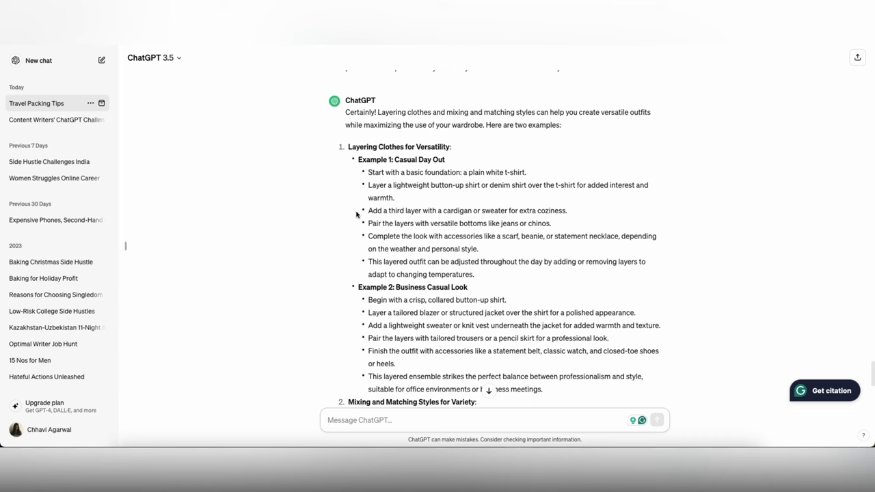
pyautogui.scroll(-3)
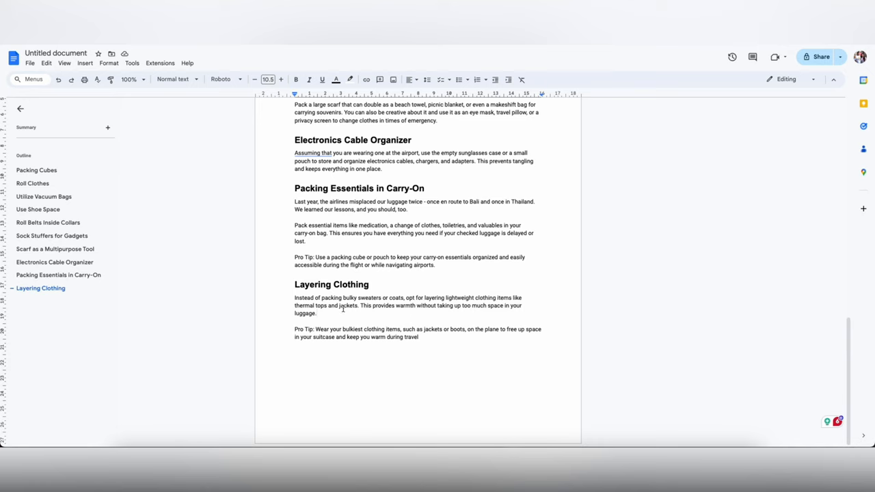
# Write that you can team up a denim jacket with floral dresses under Layering Clothing.
pyautogui.write('Y')
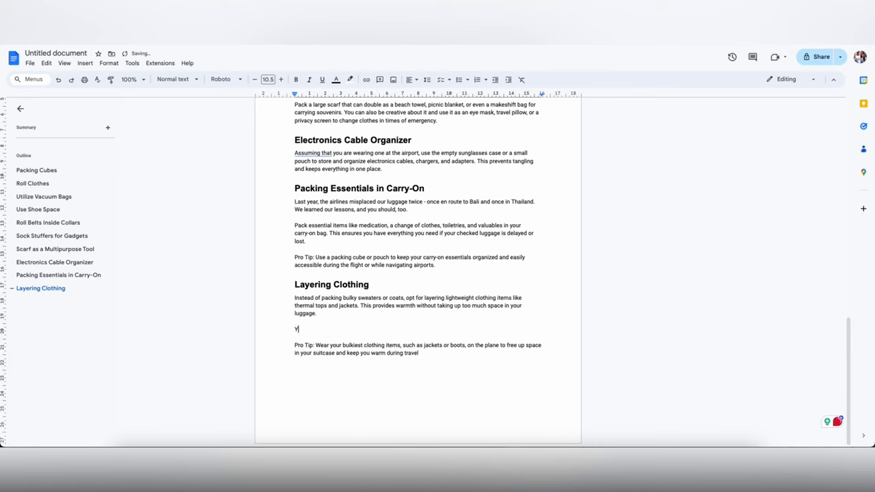
pyautogui.write('ou can team up')
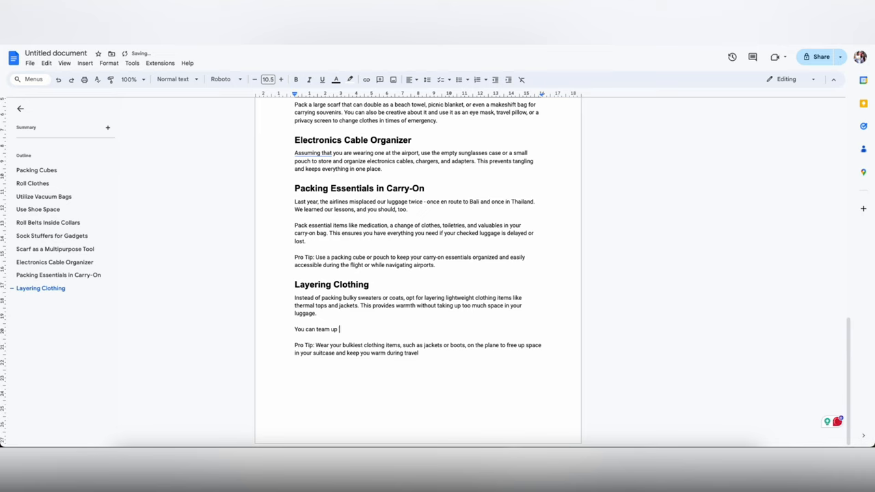
pyautogui.write('a denim jacket with floral')
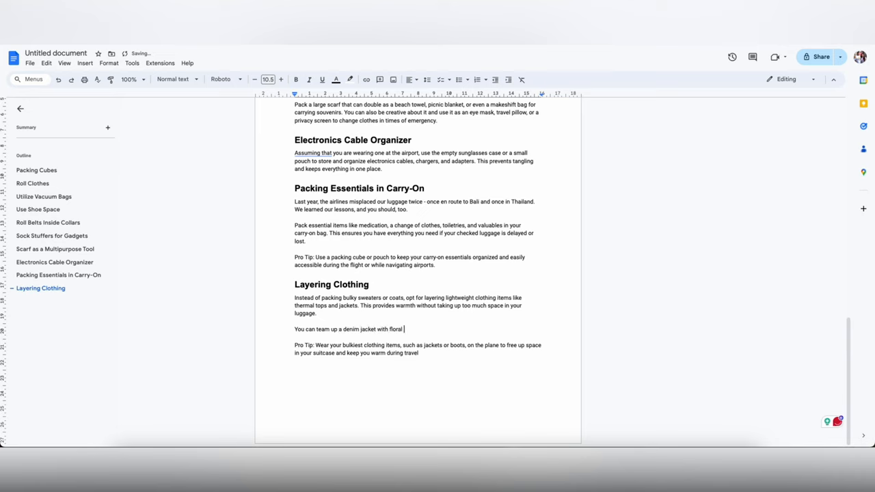
pyautogui.write('dress')
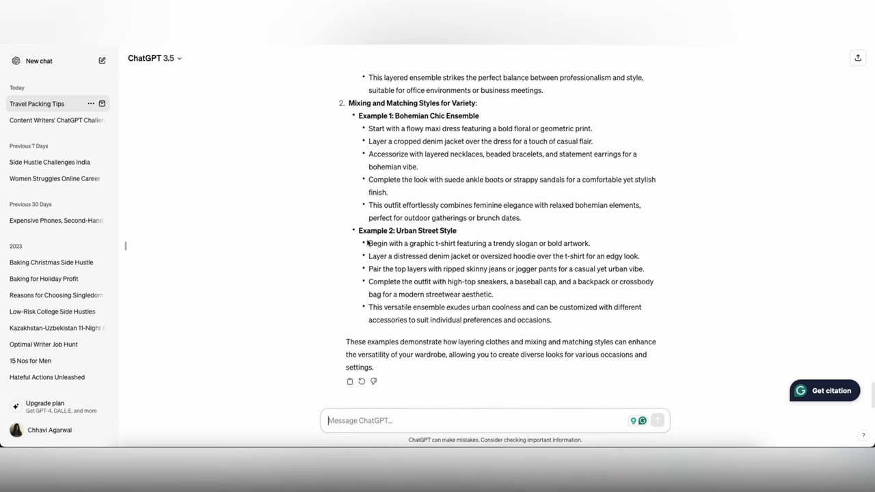
# Add the t-shirt with a button-down and scarf pairing from the ChatGPT reply.
pyautogui.scroll(3)
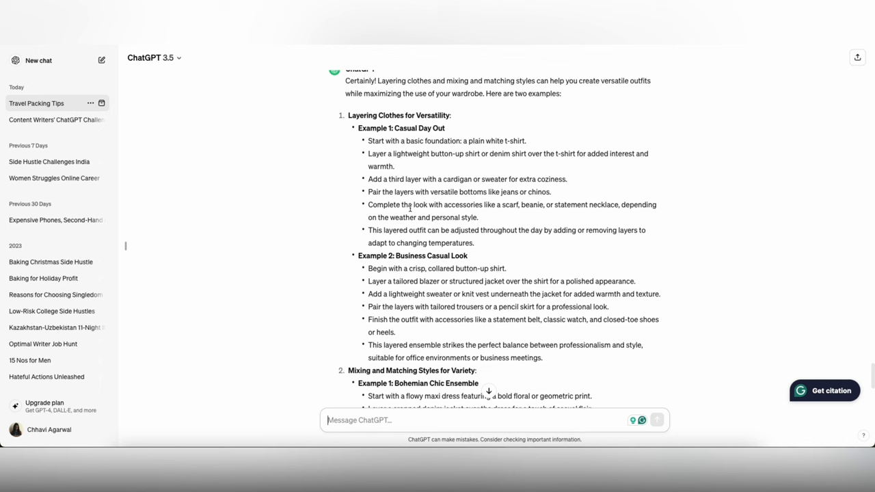
pyautogui.moveTo(396, 156)
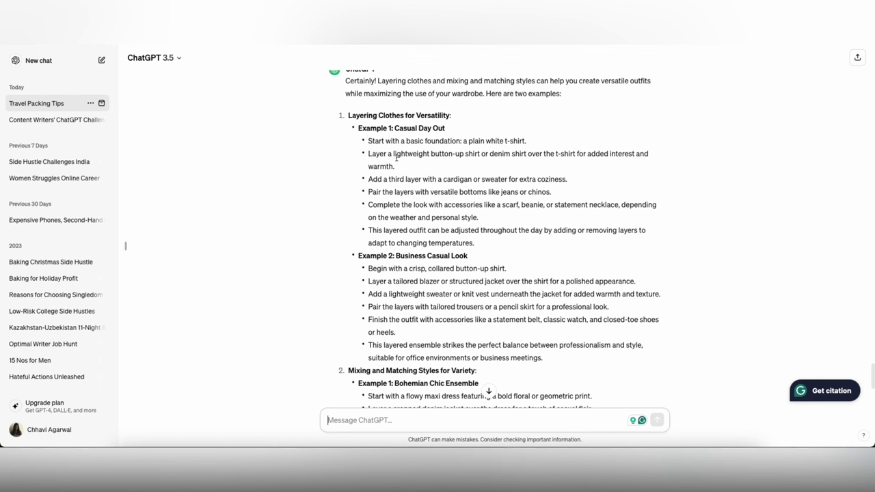
pyautogui.scroll(3)
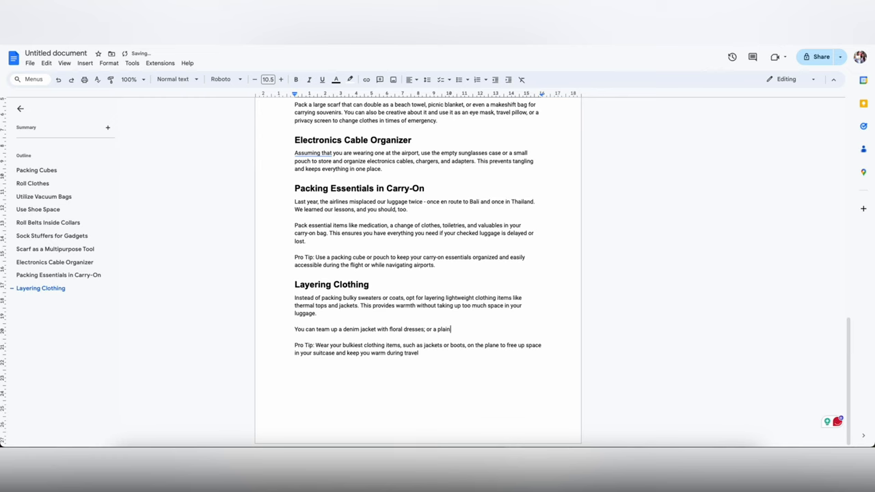
pyautogui.write('t shirt with a button d')
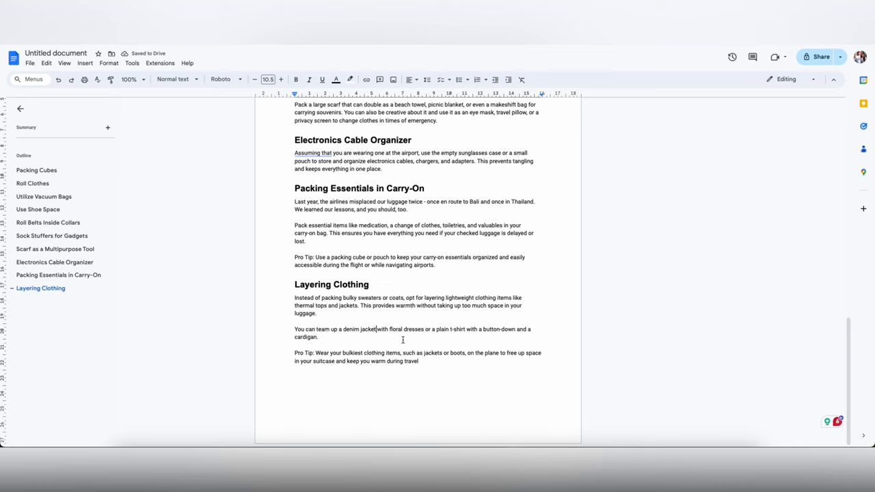
pyautogui.write('and scarf')
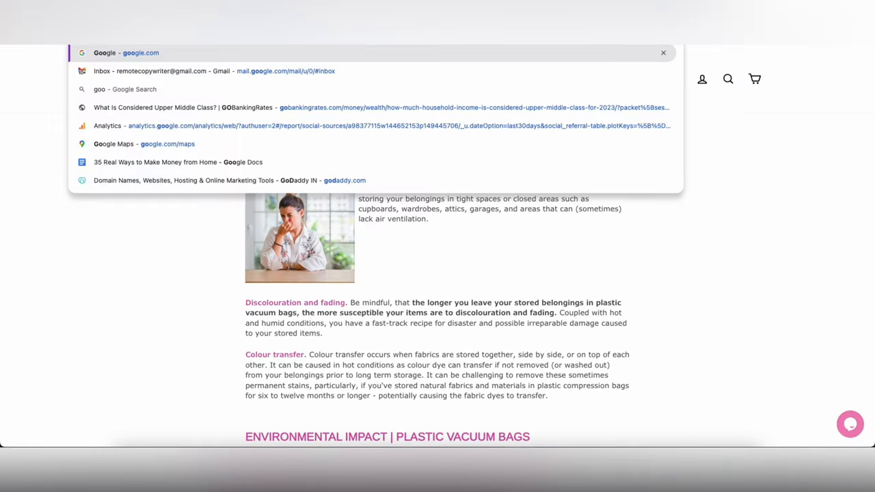
# Review the article document down to the Roll Clothes section.
pyautogui.click(126, 52)
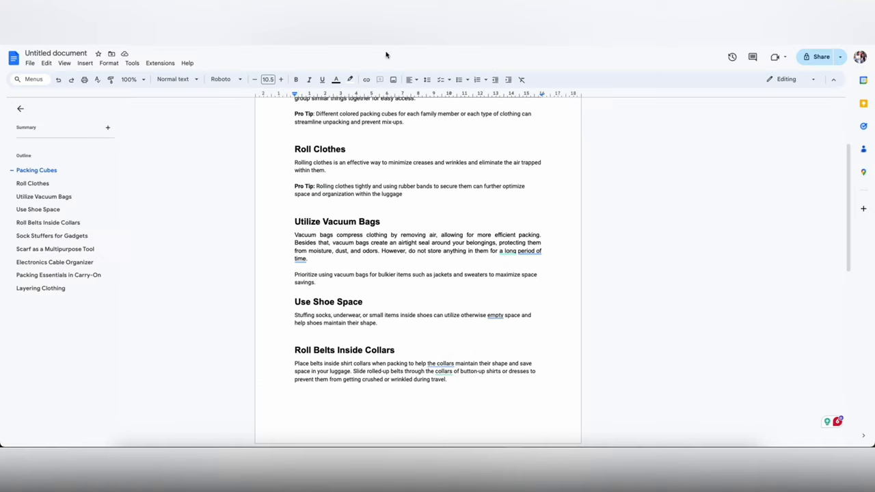
pyautogui.scroll(3)
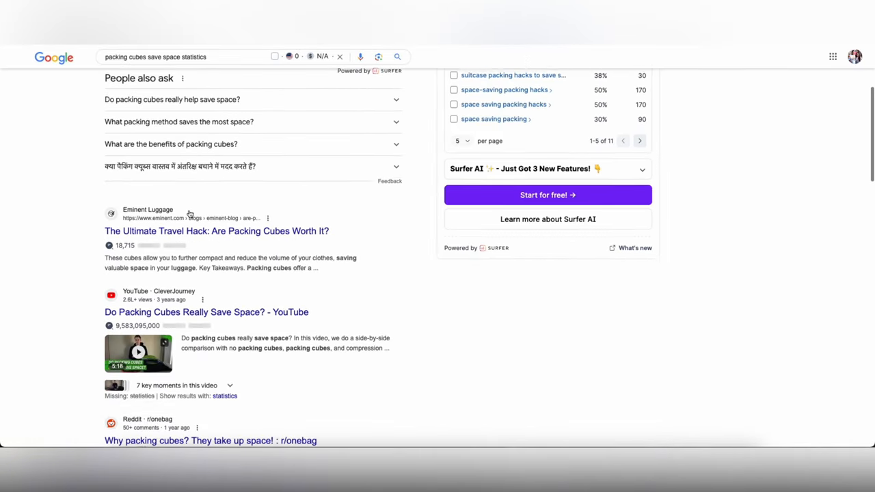
pyautogui.scroll(-3)
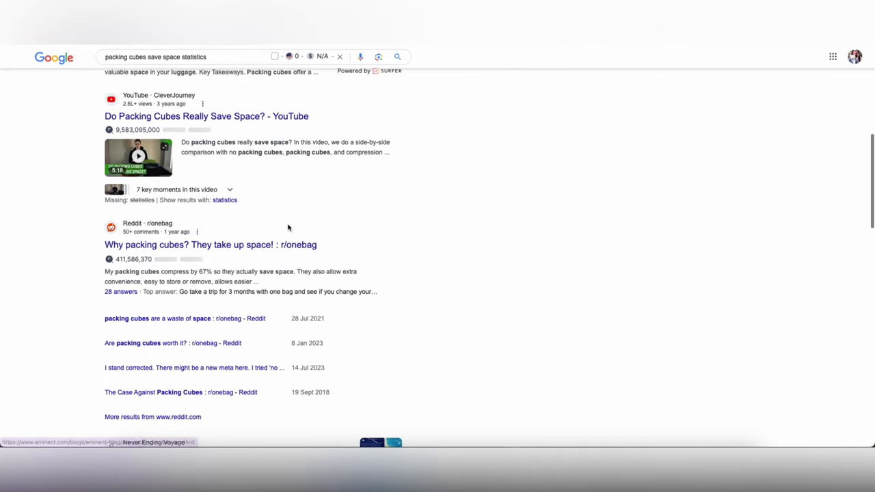
pyautogui.scroll(-3)
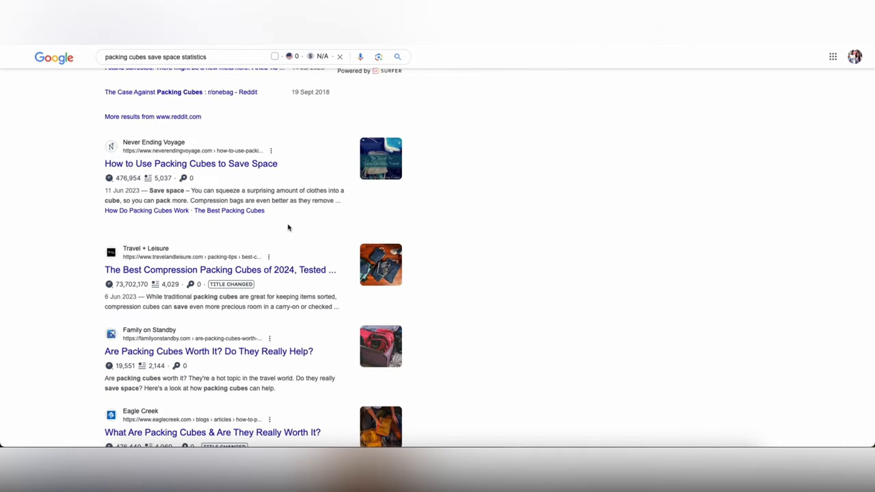
pyautogui.scroll(-3)
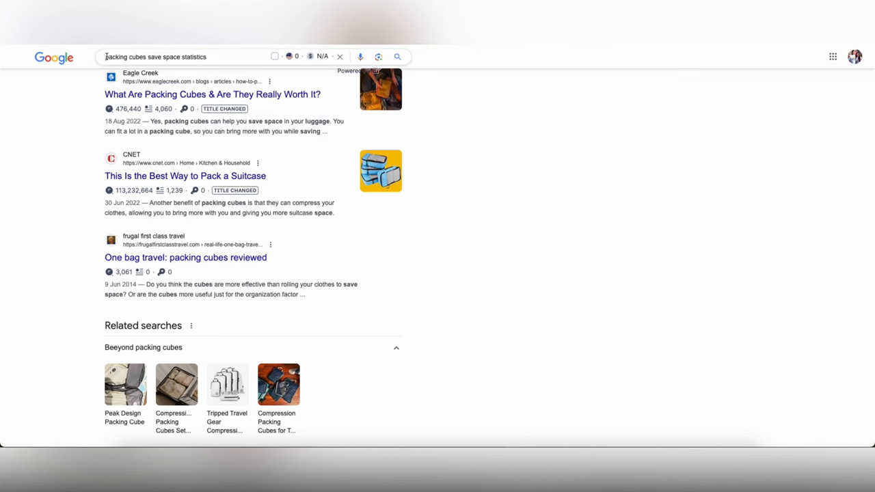
# Search Google for rolling clothes statistics and open the Cheapflights packing habits survey.
pyautogui.write('roll')
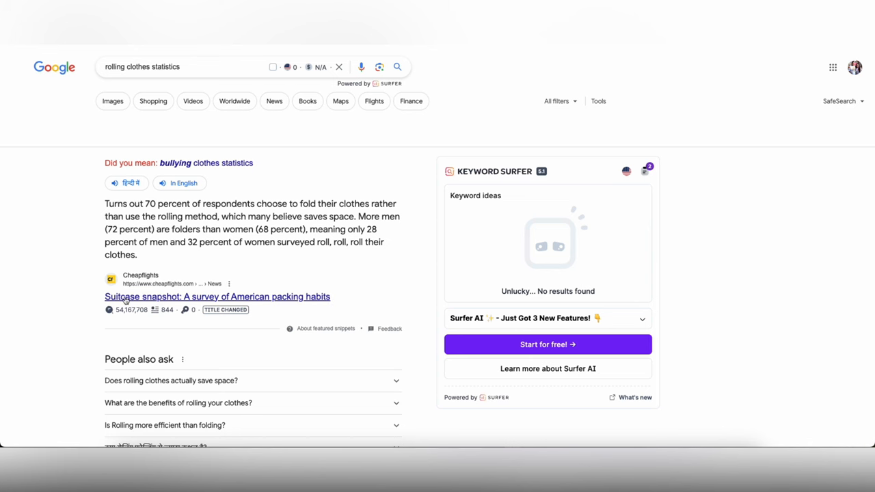
pyautogui.click(216, 296)
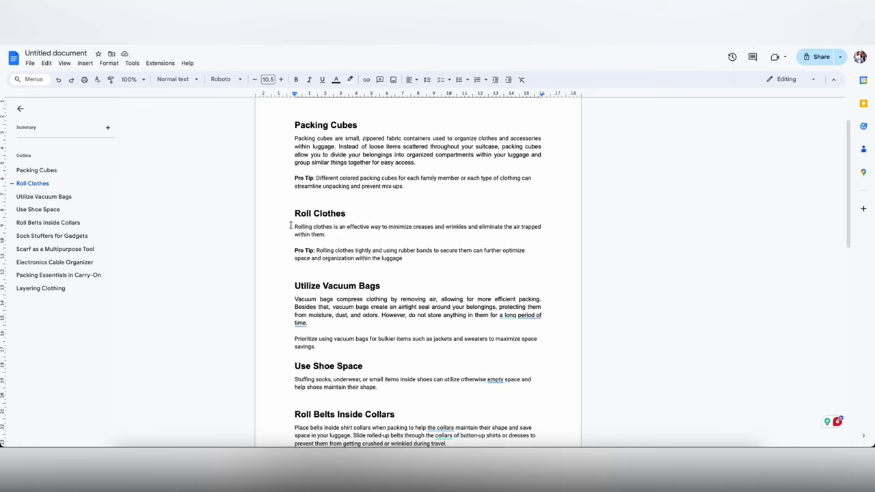
# Open Roll Clothes with 'According to a Cheapflights survey, 70% fold rather than roll' and continue the next sentence.
pyautogui.write('According')
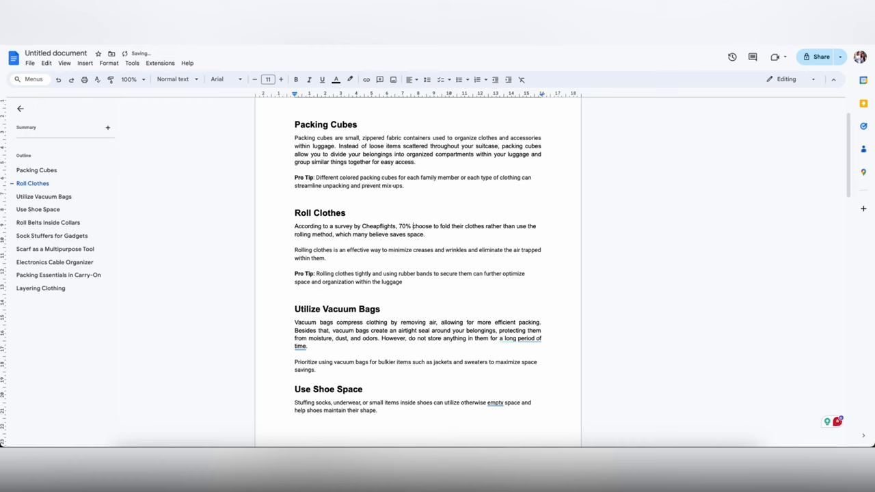
pyautogui.click(426, 233)
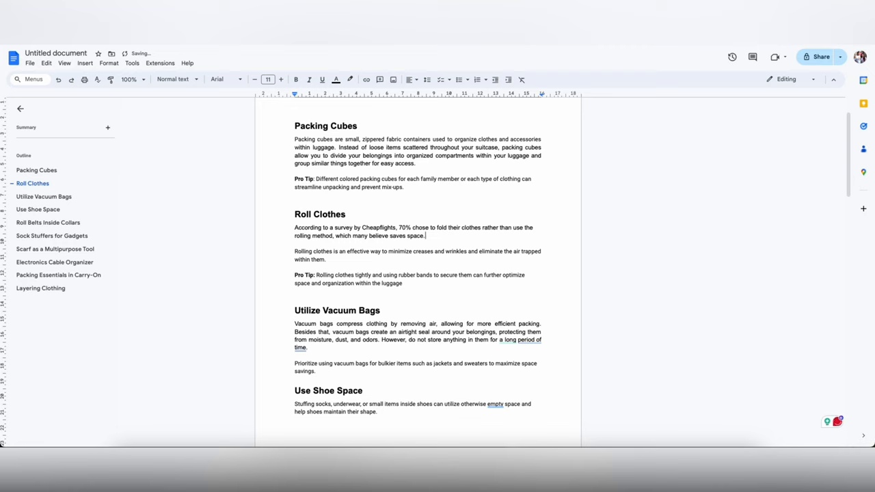
pyautogui.write('However, the')
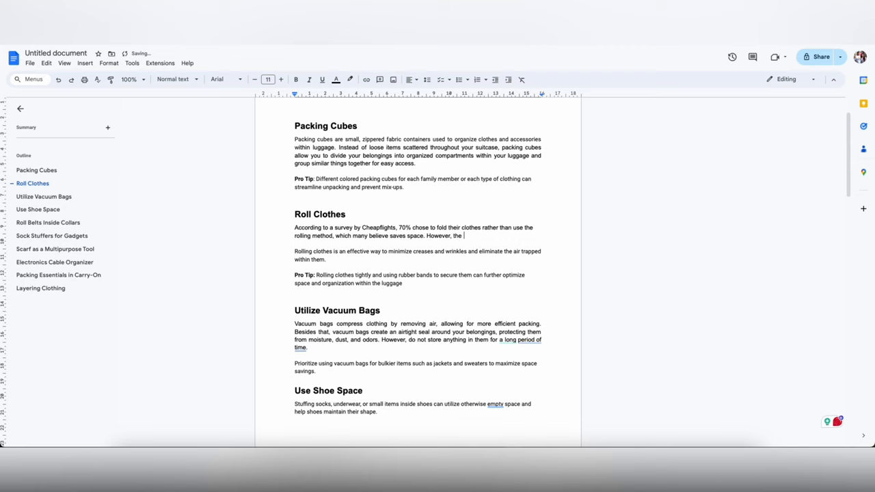
pyautogui.write('trut')
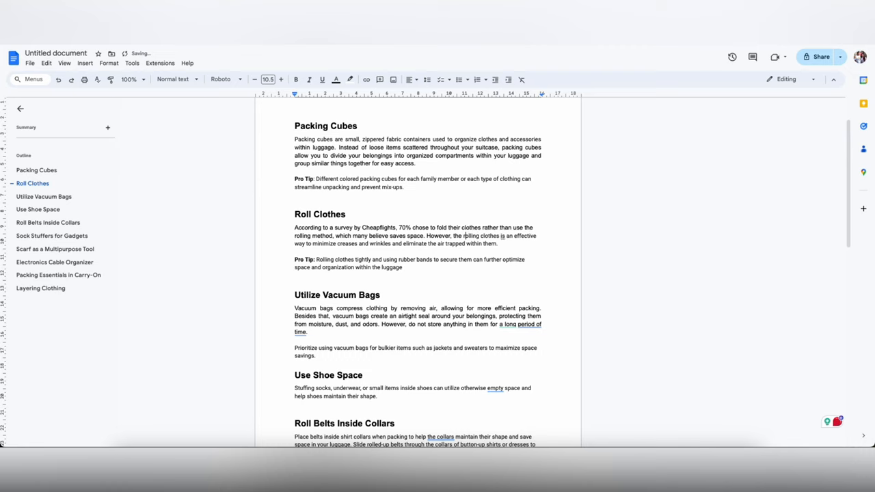
# Accept Grammarly's rewording of the rolling sentence, prefix 'In reality,' and select Cheapflights to link it.
pyautogui.doubleClick(468, 236)
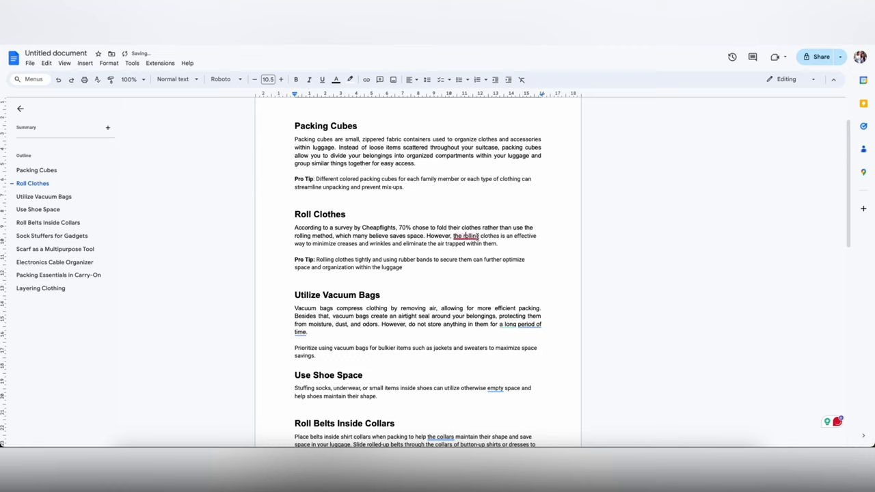
pyautogui.click(513, 235)
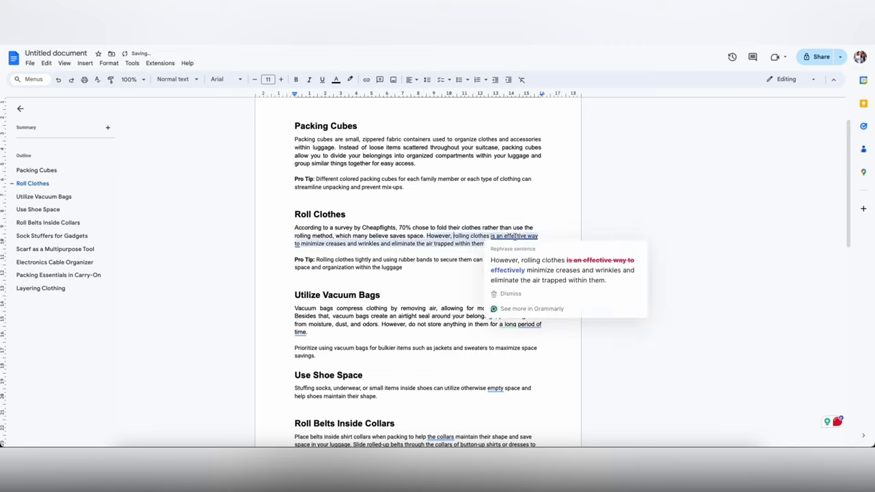
pyautogui.click(560, 266)
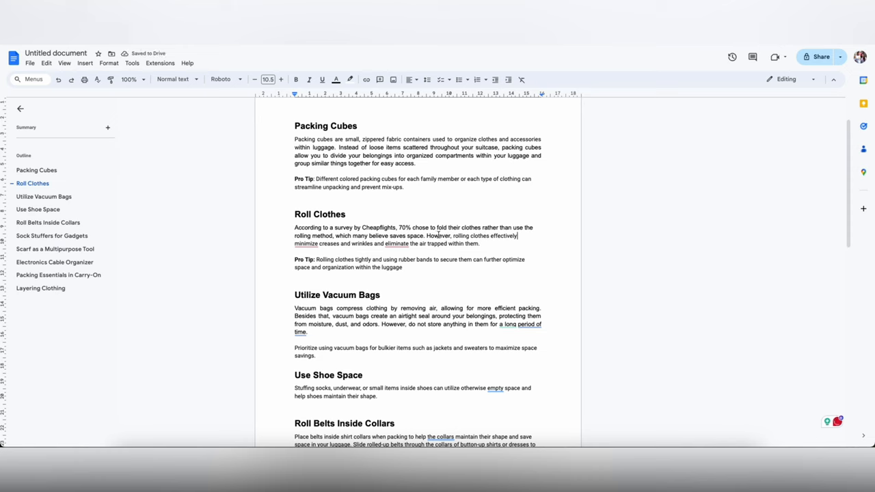
pyautogui.write('IN reality')
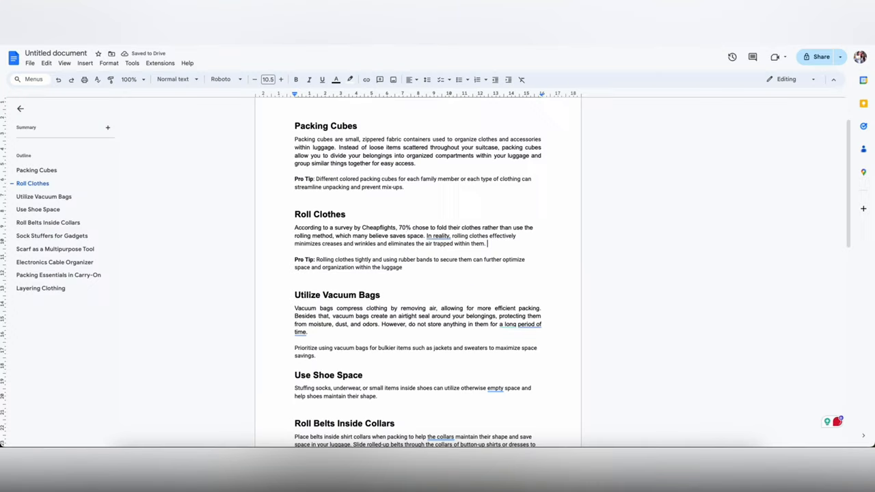
pyautogui.doubleClick(379, 227)
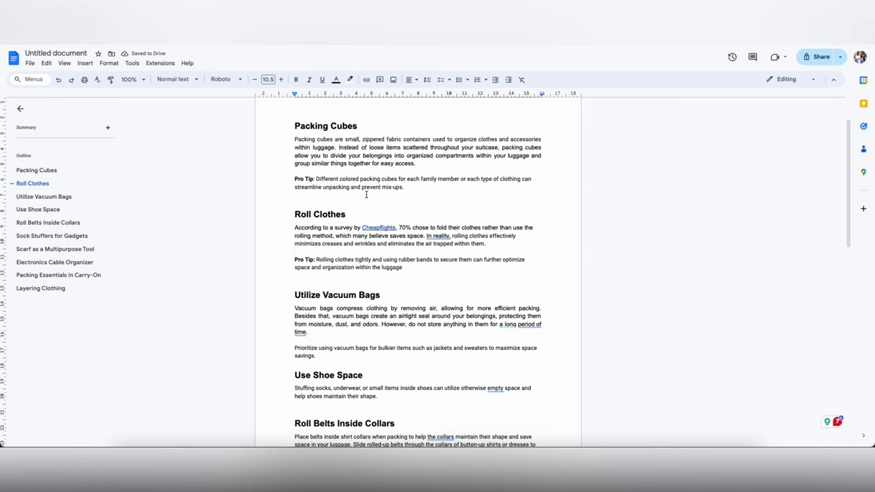
pyautogui.scroll(-3)
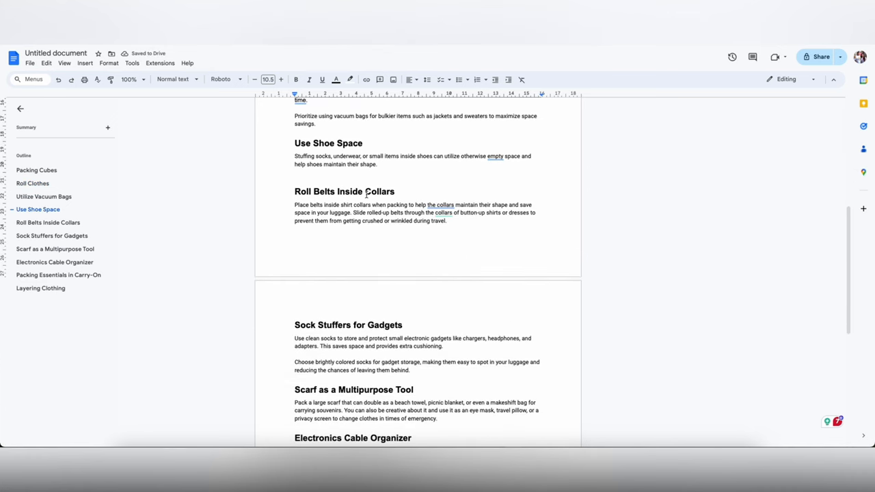
# Search Google for how many travelers have misplaced or lost luggage in a year.
pyautogui.scroll(-3)
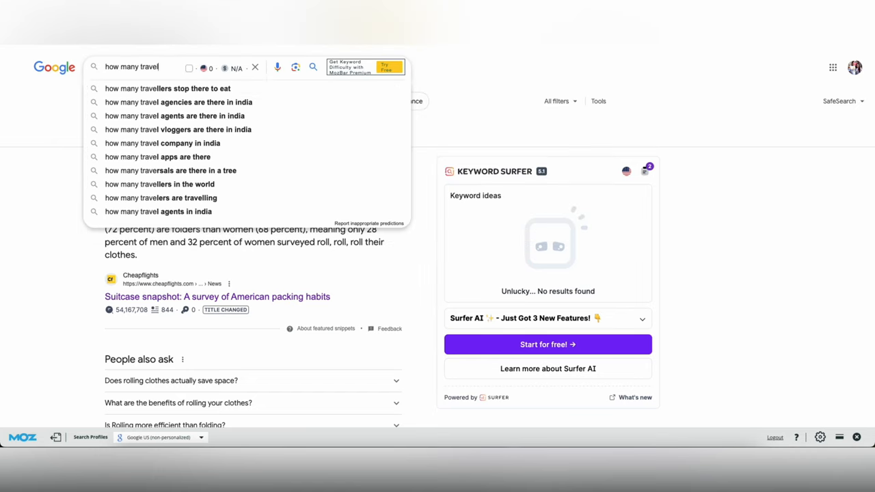
pyautogui.write('ers')
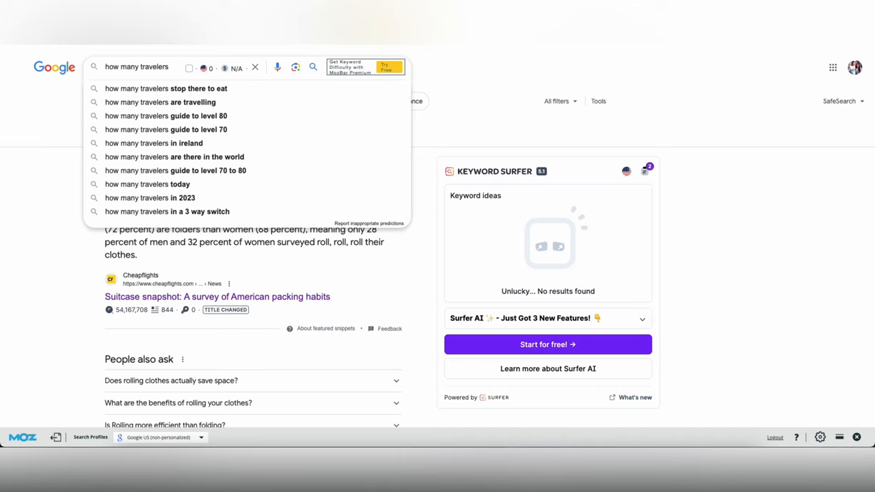
pyautogui.write('have misplaced')
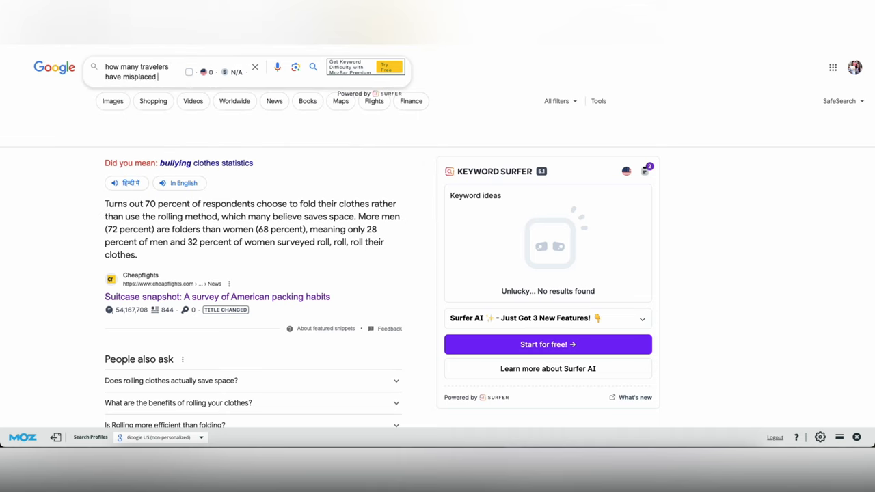
pyautogui.write('or lost luggage')
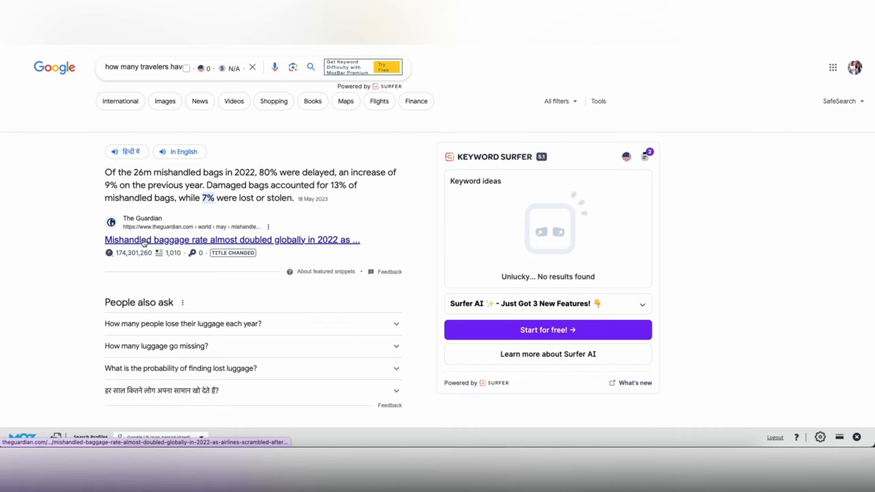
pyautogui.scroll(-3)
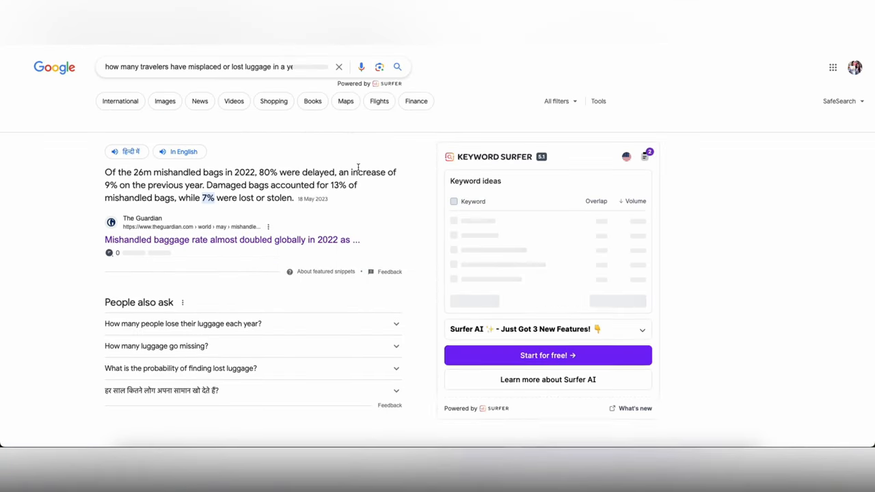
# Filter results to the past month via Tools > Any time and open Elliott's lost luggage guide.
pyautogui.click(557, 102)
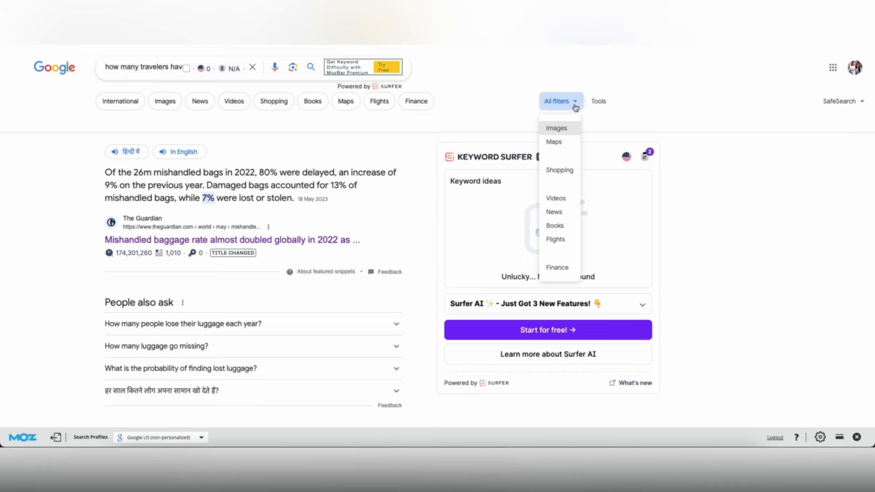
pyautogui.click(599, 101)
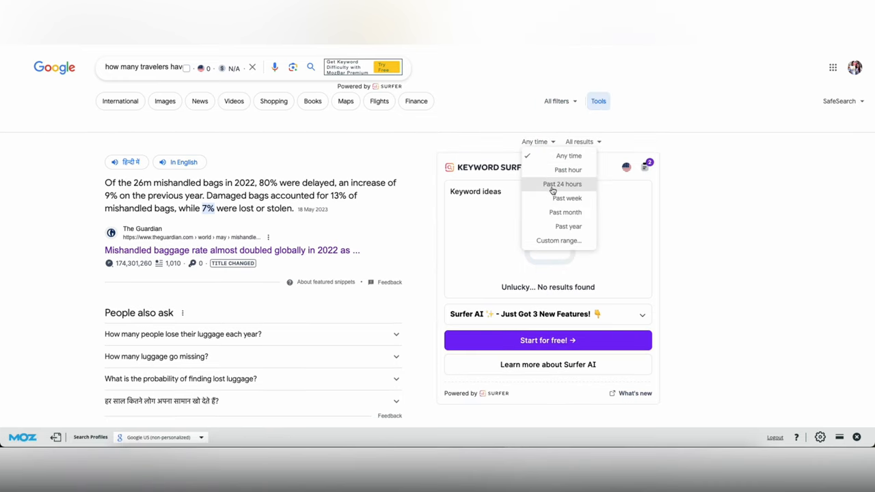
pyautogui.click(566, 212)
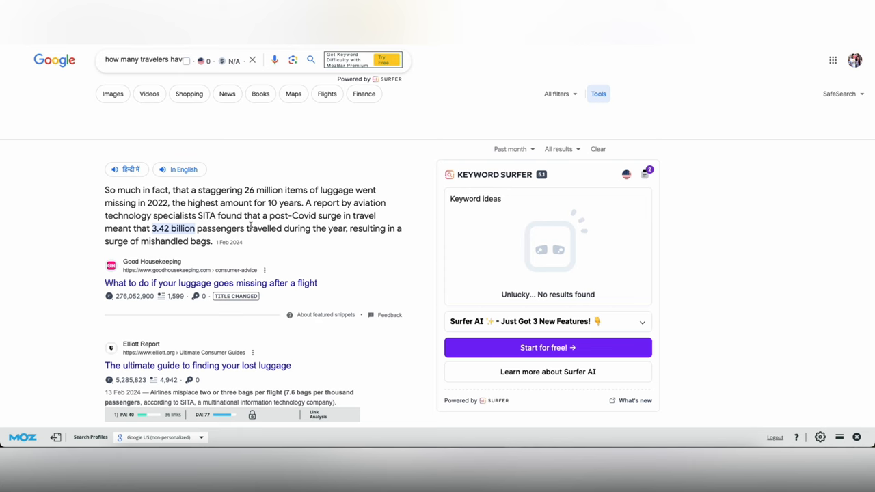
pyautogui.scroll(-3)
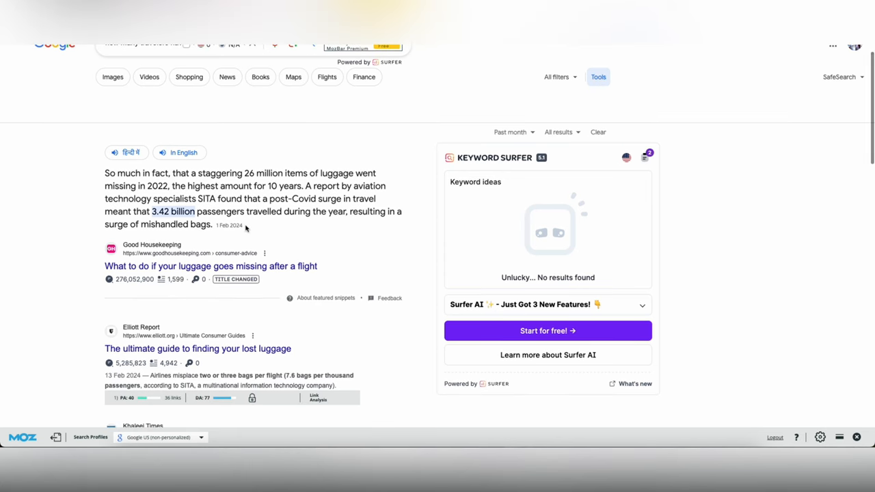
pyautogui.scroll(-3)
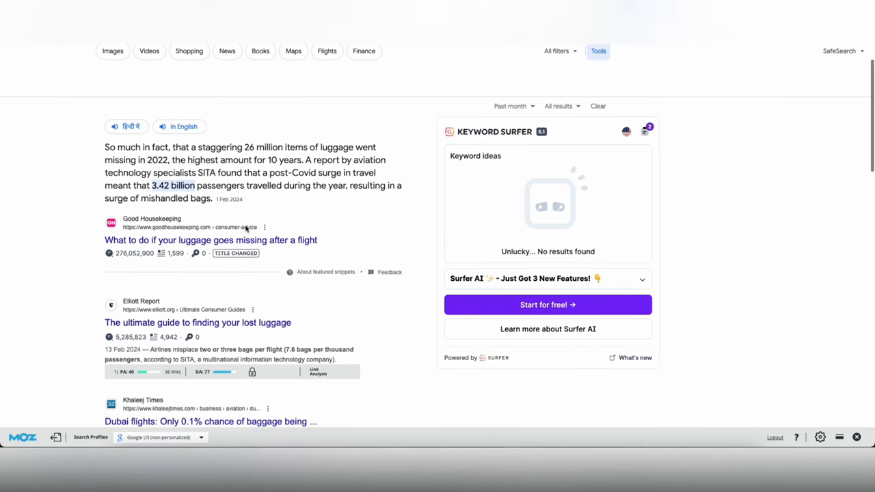
pyautogui.click(197, 323)
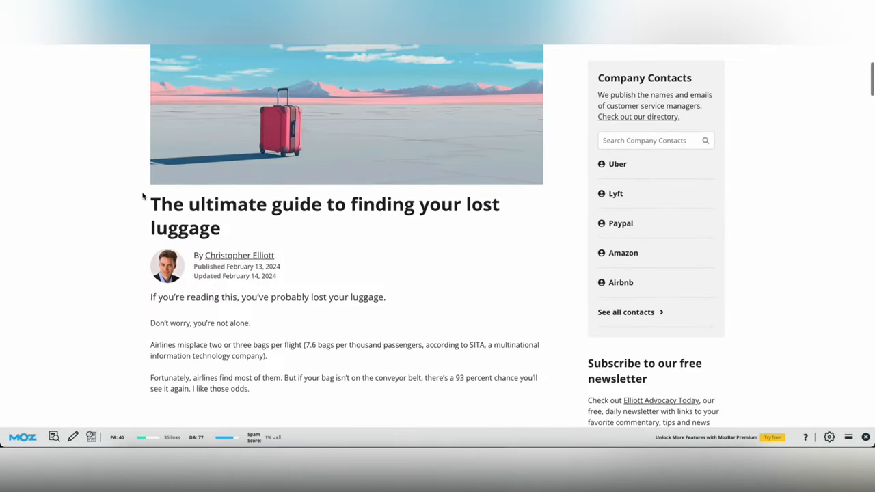
# Read through Good Housekeeping's missing-luggage article, dismissing its cookie notice, down to the 26 million bags figure.
pyautogui.scroll(-3)
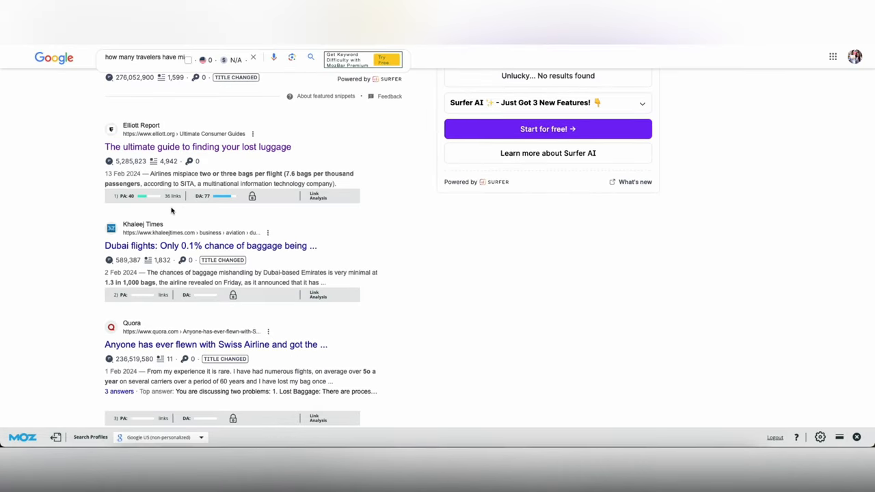
pyautogui.scroll(-3)
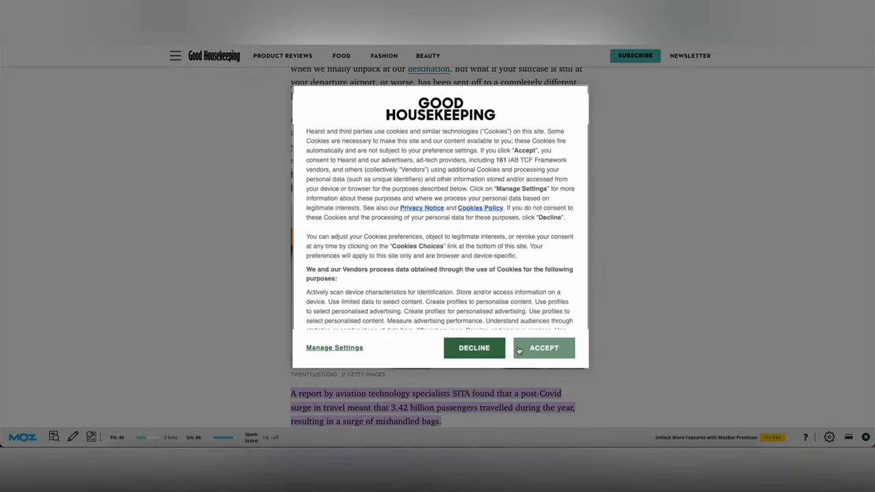
pyautogui.click(544, 348)
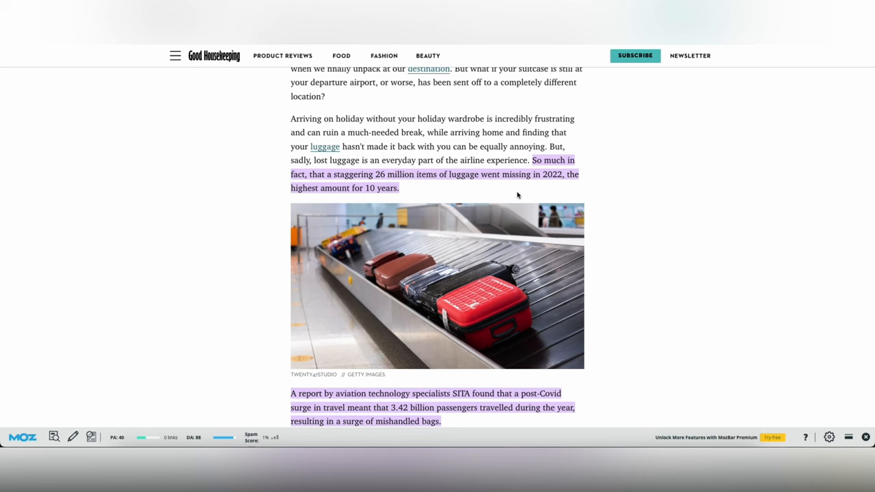
pyautogui.moveTo(493, 175)
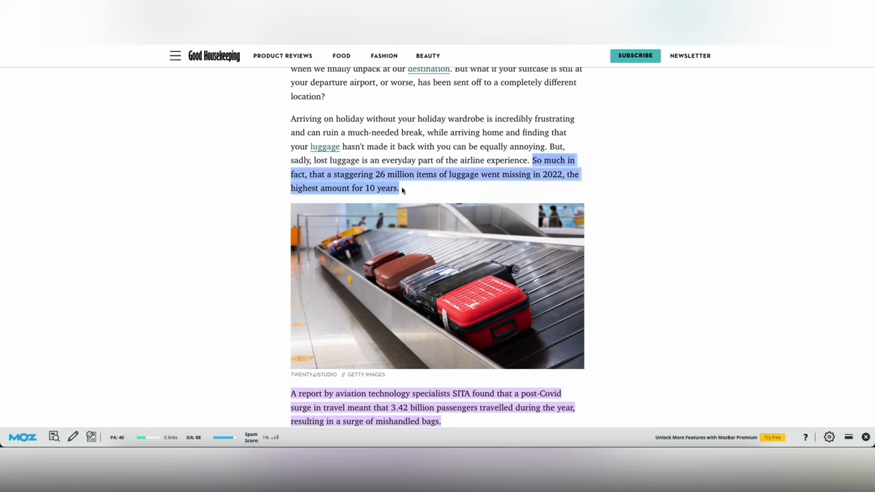
pyautogui.moveTo(424, 195)
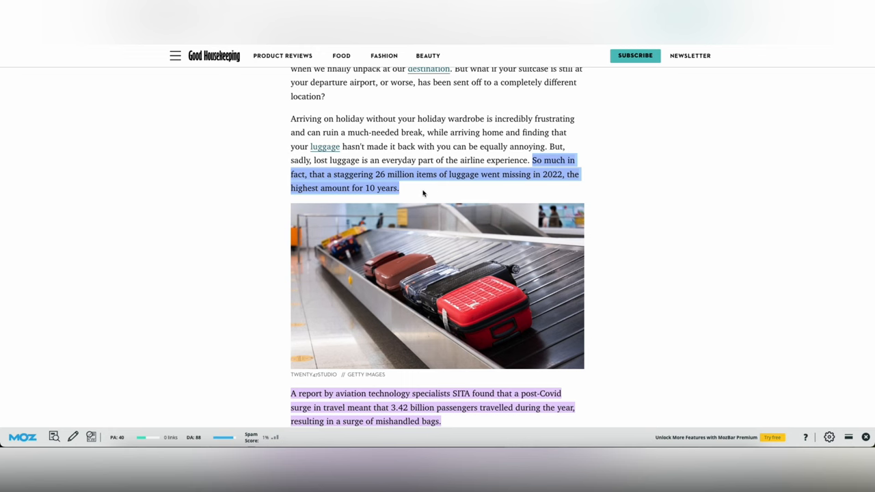
pyautogui.scroll(3)
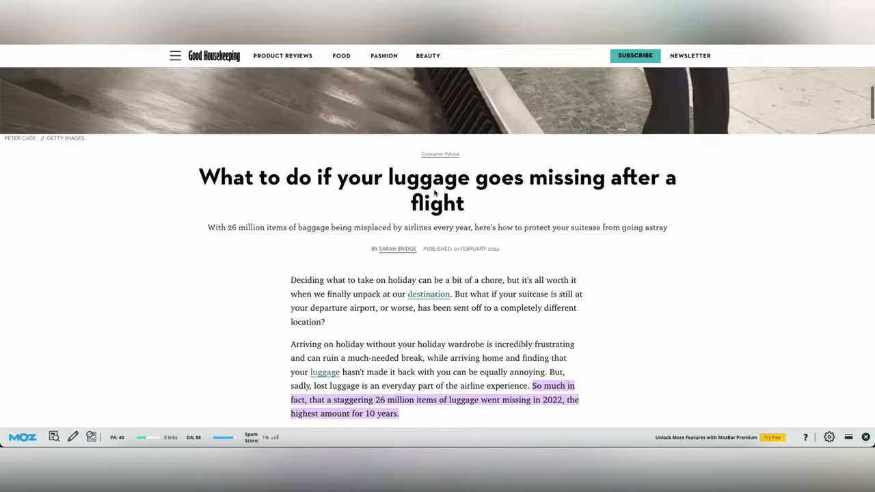
pyautogui.scroll(-3)
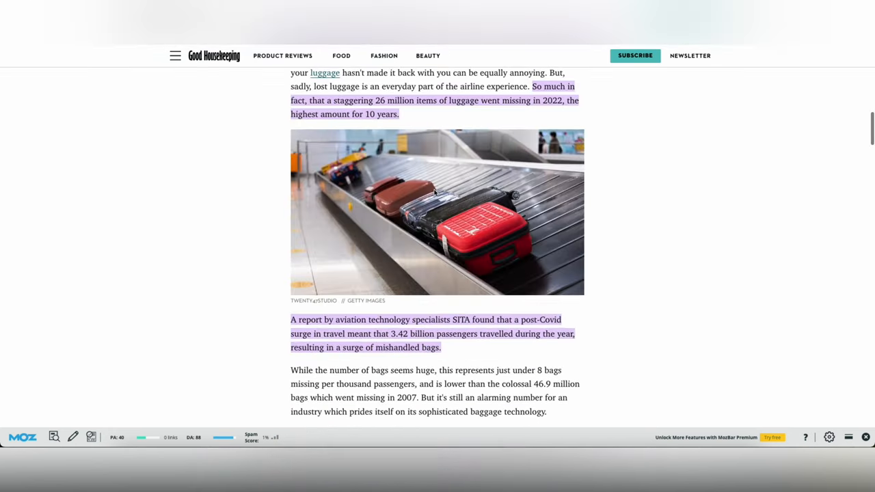
pyautogui.scroll(-3)
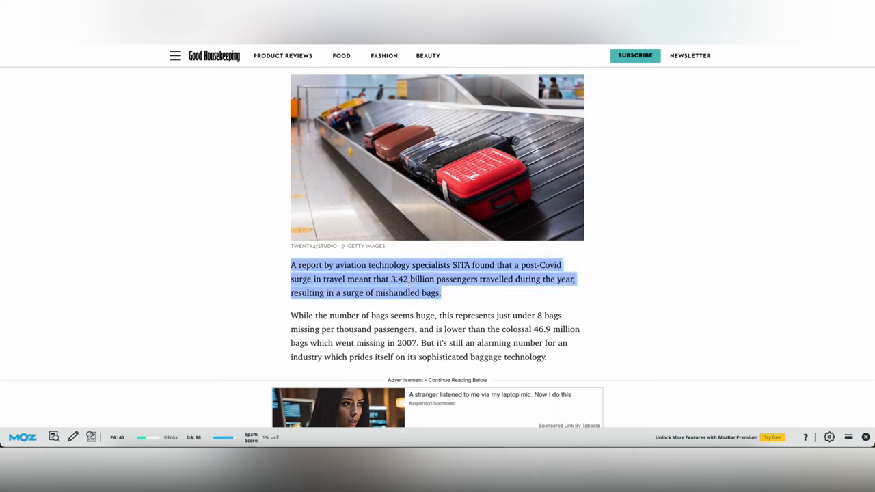
pyautogui.scroll(-3)
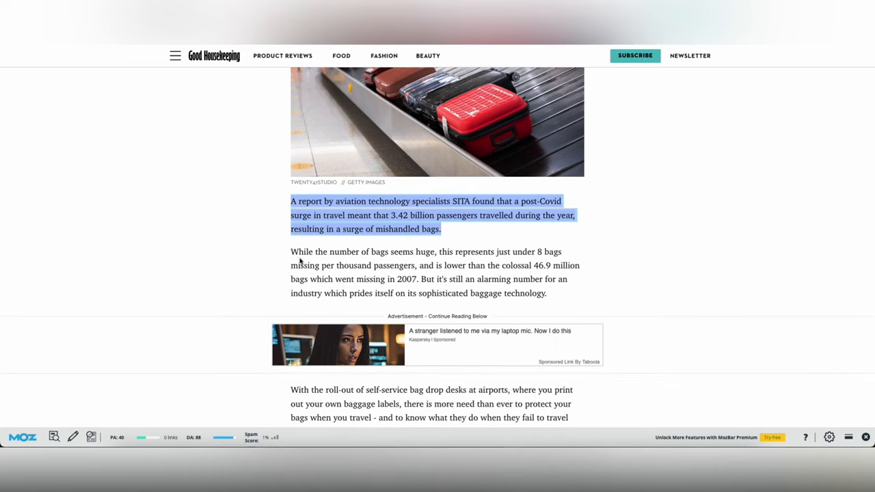
pyautogui.moveTo(391, 268)
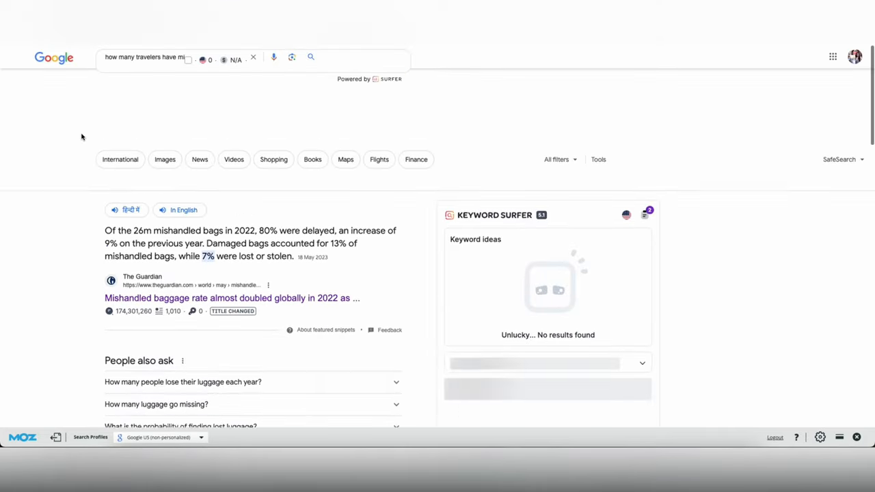
# Open The Guardian's 'Mishandled baggage rate almost doubled globally in 2022' result and locate the 26m mishandled bags passage.
pyautogui.scroll(-3)
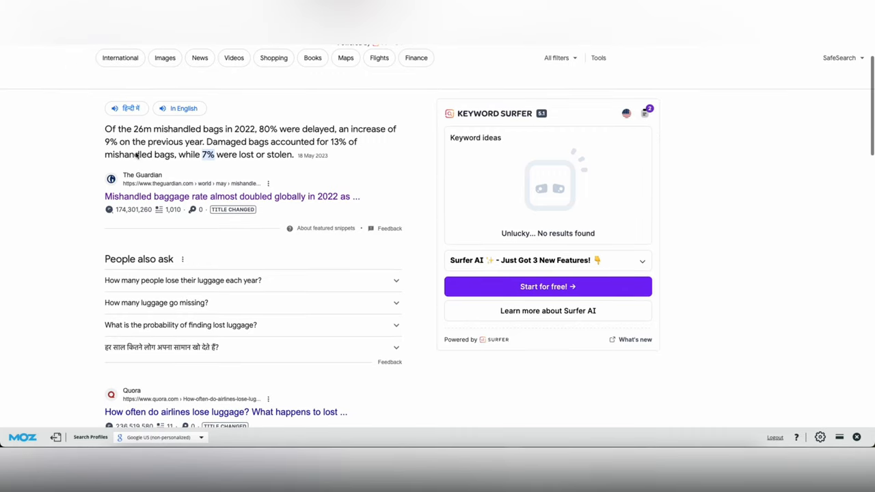
pyautogui.click(233, 197)
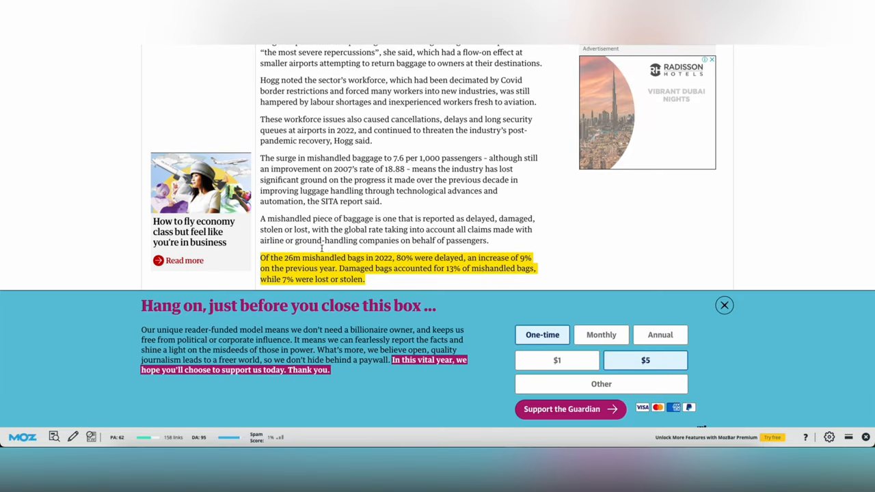
pyautogui.scroll(-3)
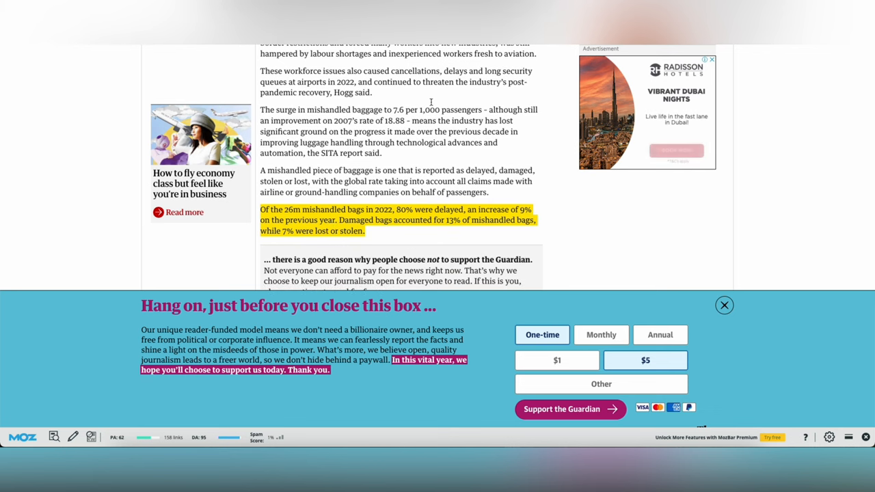
pyautogui.scroll(3)
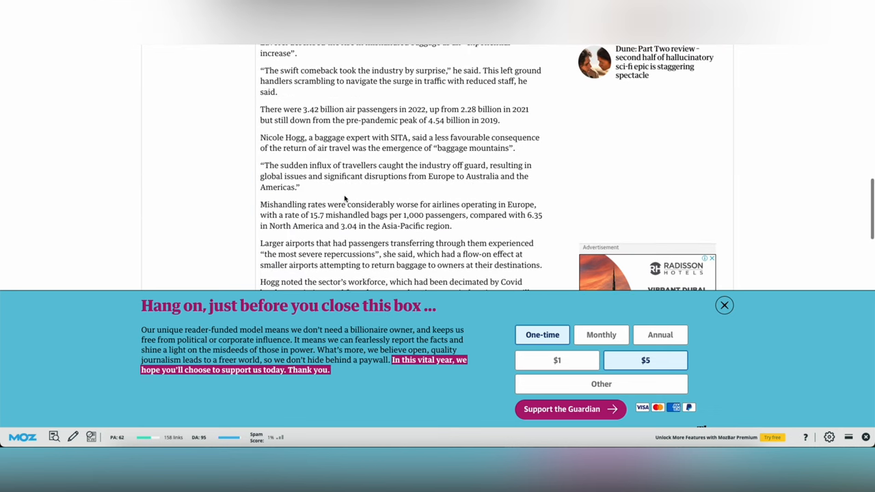
pyautogui.scroll(3)
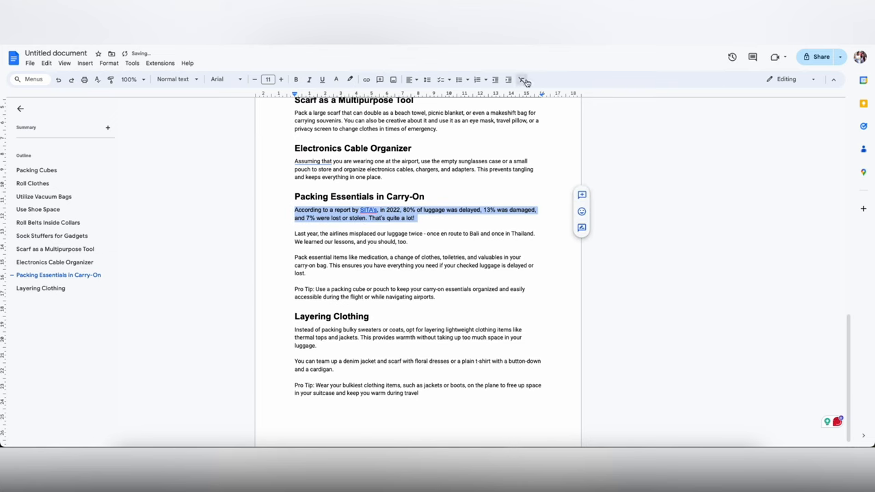
# Clear the pasted formatting from the SITA statistic paragraph and review the document around it.
pyautogui.click(523, 80)
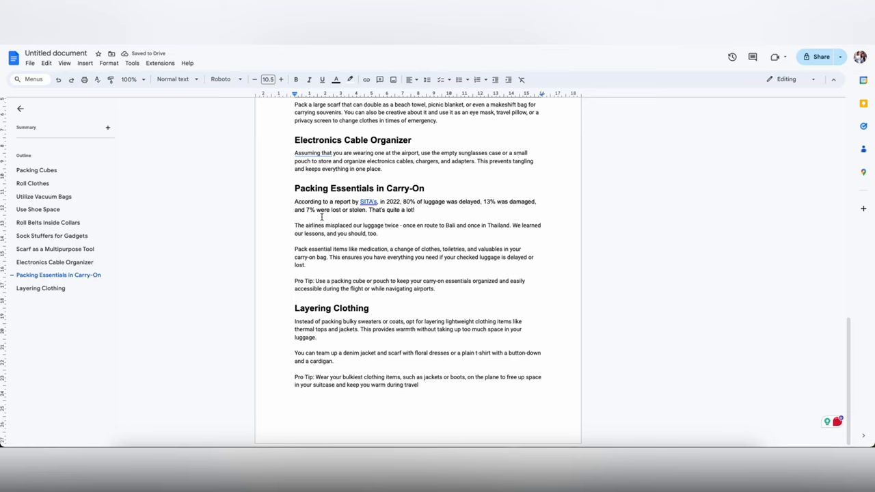
pyautogui.scroll(3)
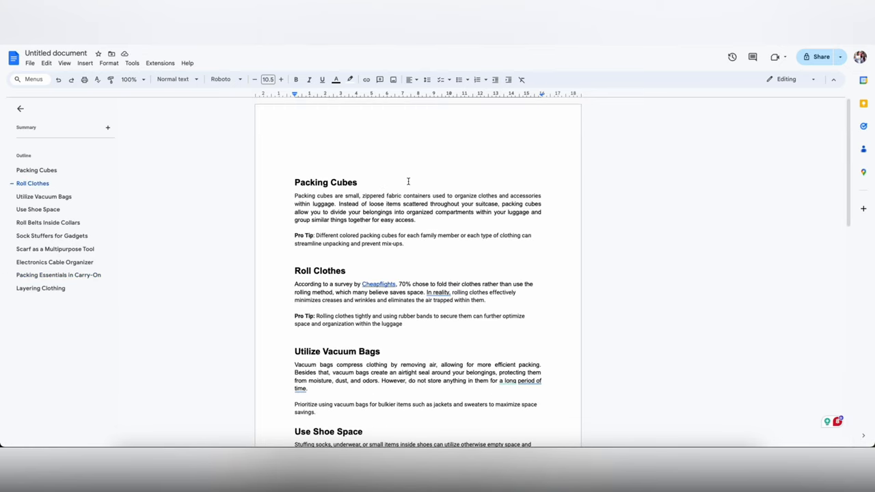
pyautogui.scroll(-3)
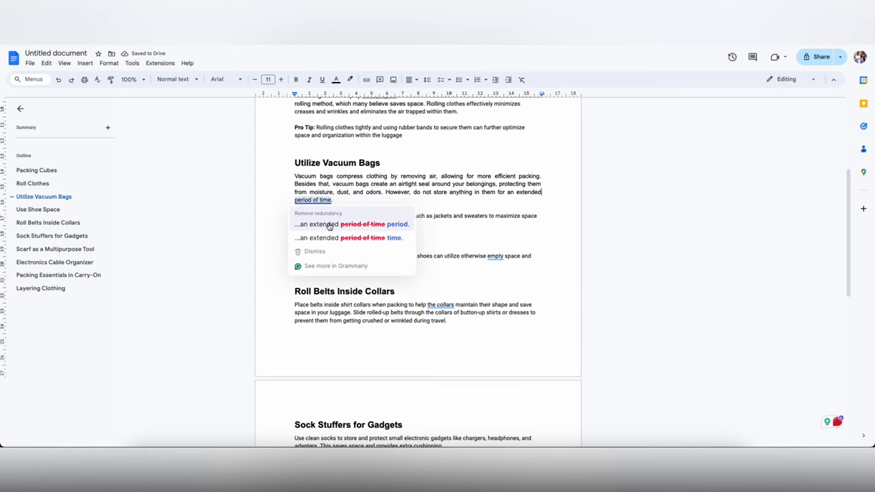
pyautogui.scroll(-3)
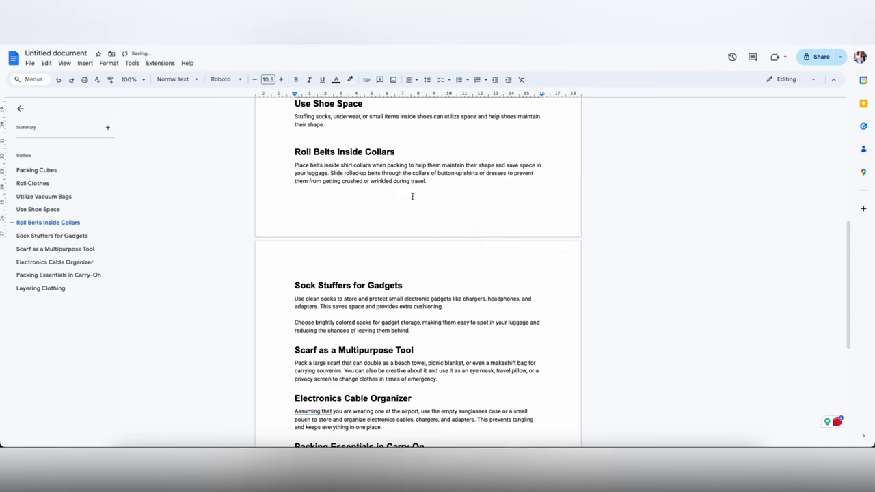
pyautogui.scroll(-3)
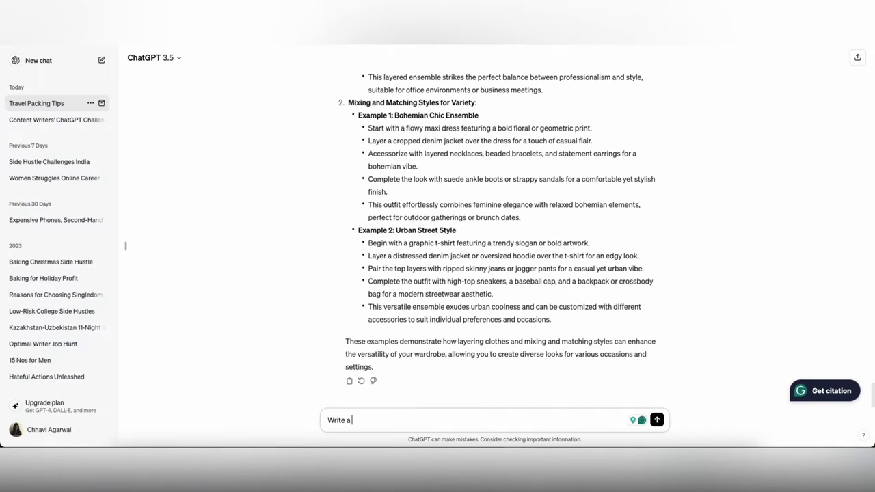
# Send ChatGPT a prompt for a relatable introduction on best packing hacks, travellers' challenges and how the hacks resolve them.
pyautogui.write('firs')
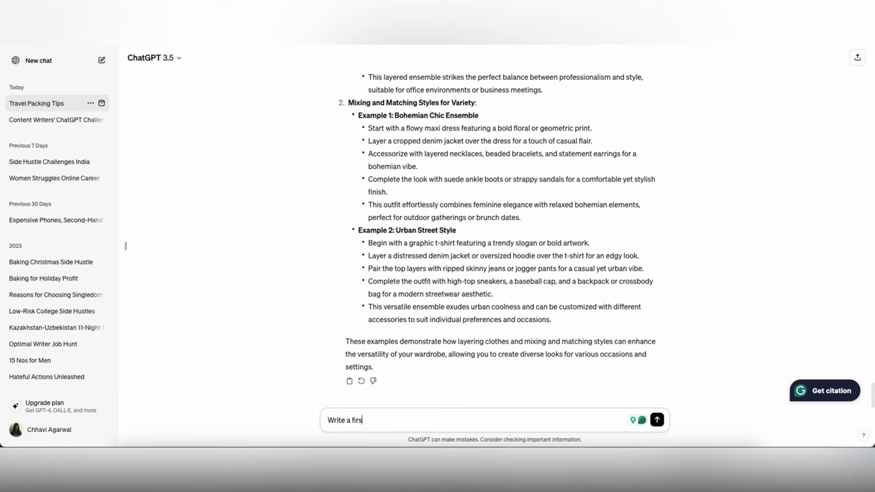
pyautogui.write('relatable')
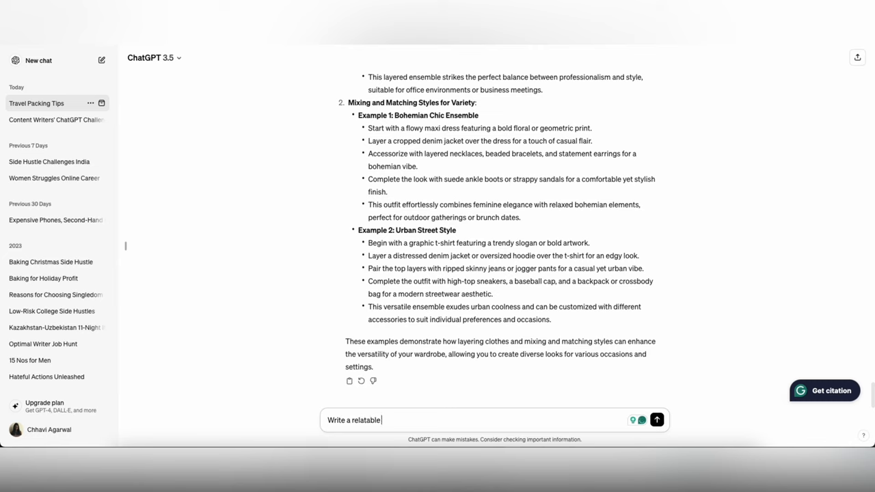
pyautogui.write('introduction to this post on')
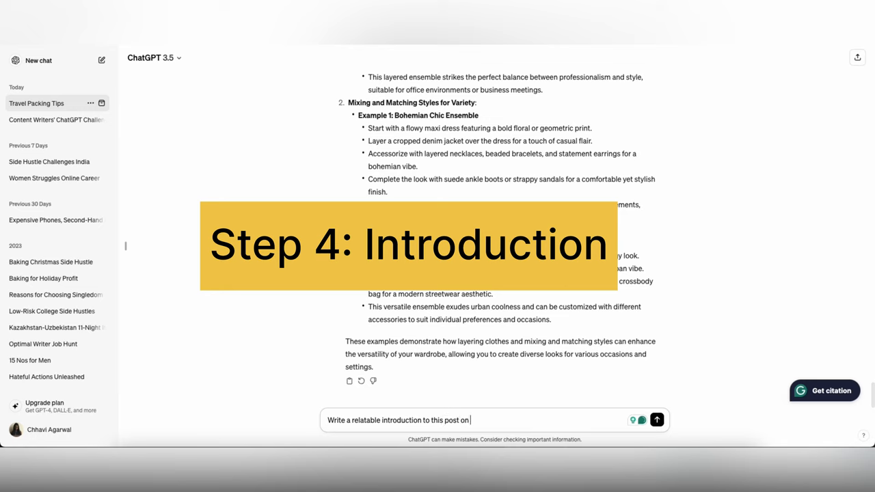
pyautogui.write('best packing hacks for travel; include')
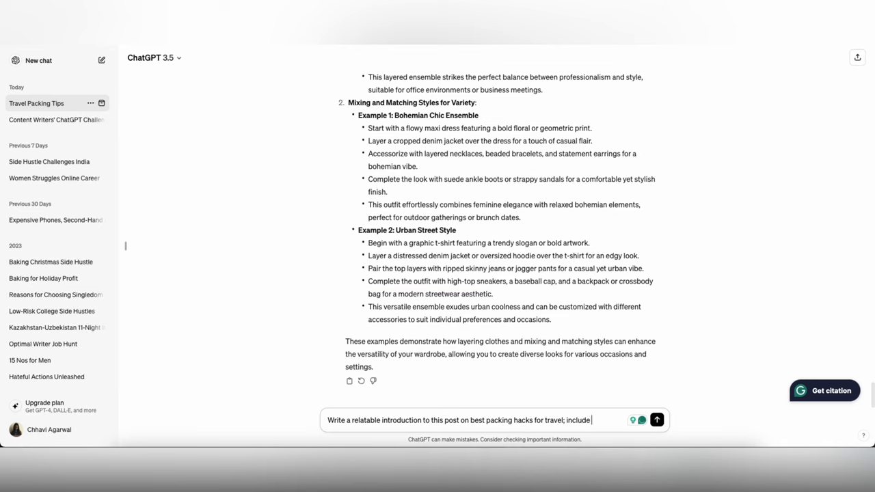
pyautogui.write('the challenges and')
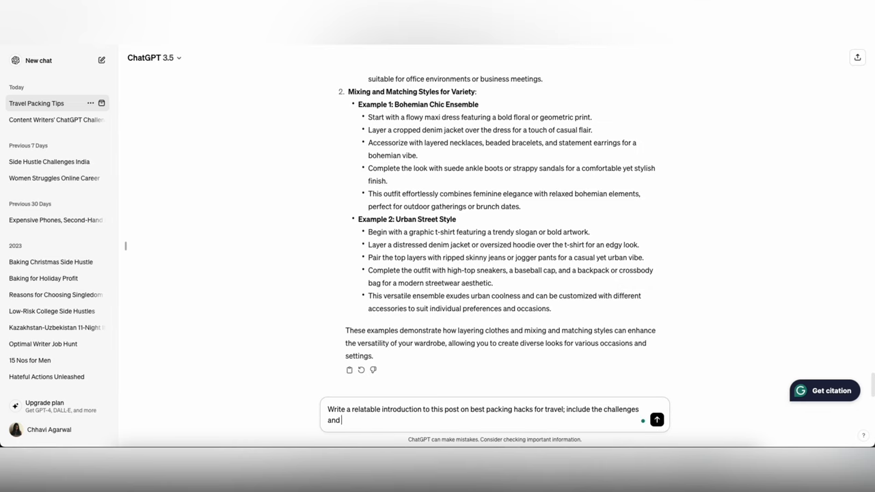
pyautogui.write('faced by tra')
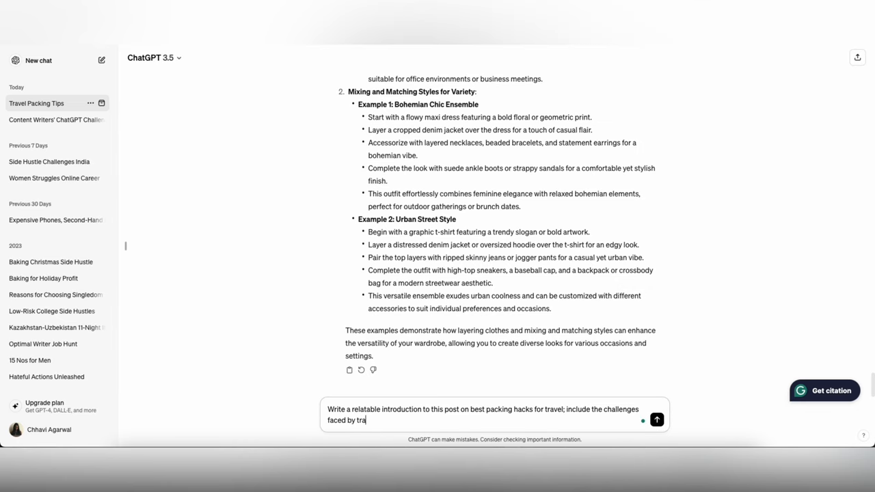
pyautogui.write('velers and how these solutions')
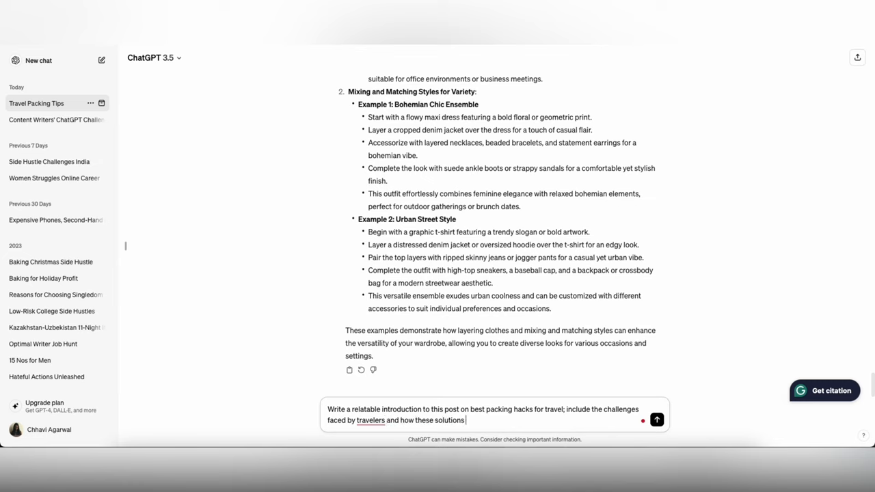
pyautogui.write('can resolve to')
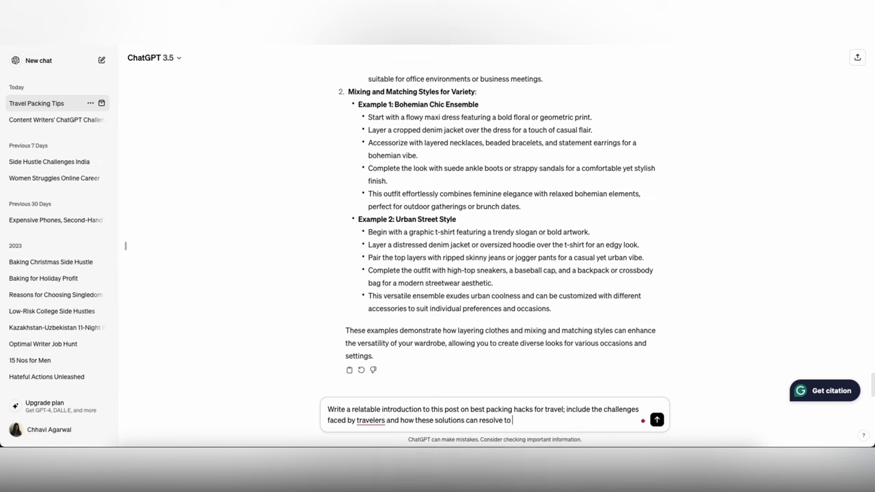
pyautogui.click(656, 420)
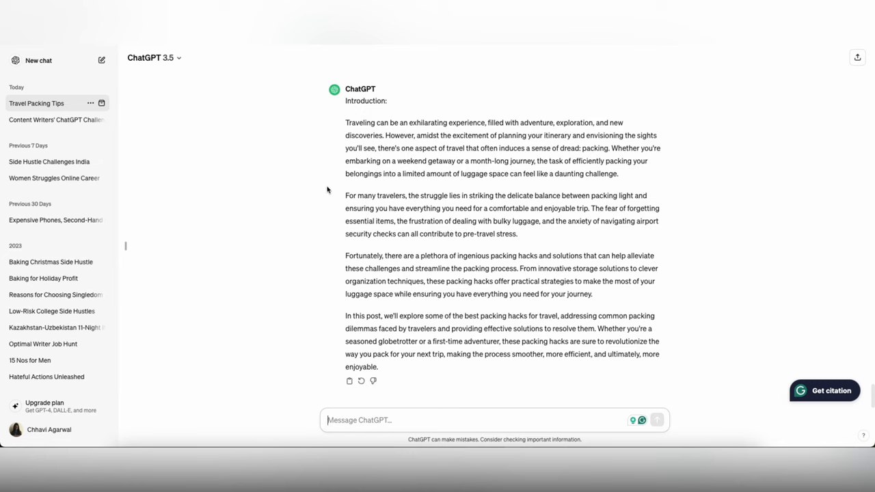
# Ask ChatGPT to simplify the introduction's opening sentences into simple, concise wording and select its reply.
pyautogui.moveTo(344, 123); pyautogui.dragTo(395, 136)
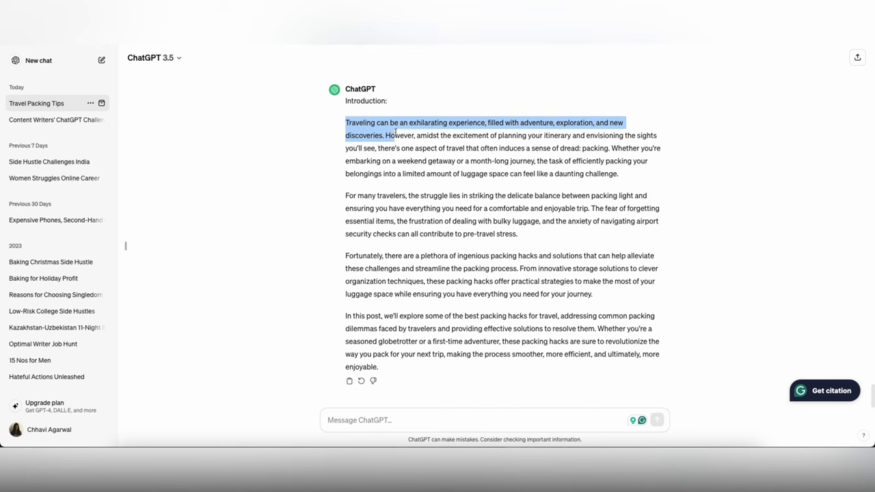
pyautogui.moveTo(385, 135); pyautogui.dragTo(610, 148)
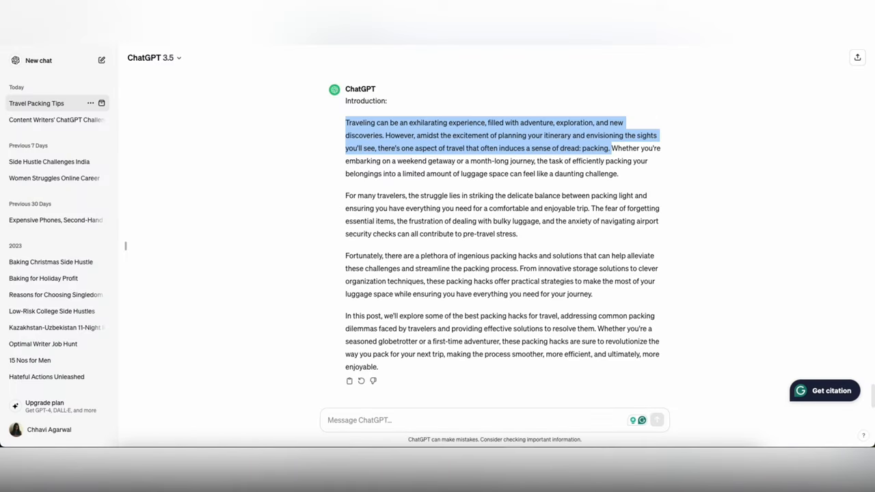
pyautogui.moveTo(352, 205)
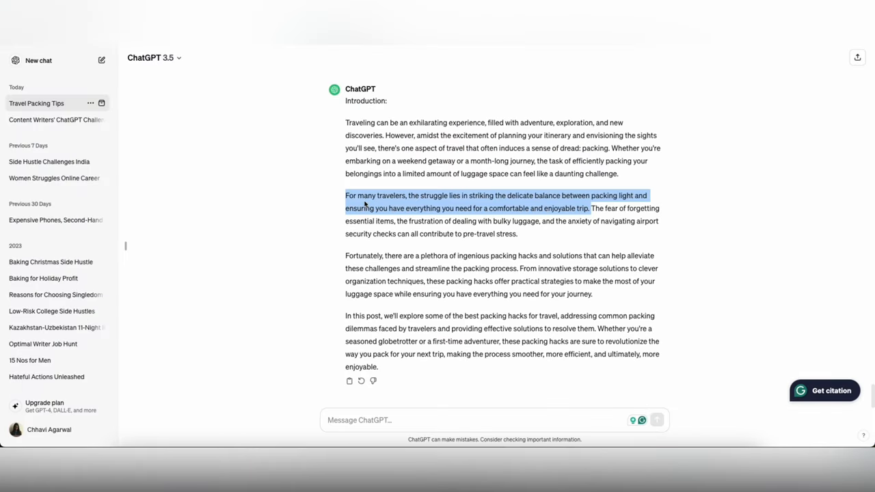
pyautogui.click(347, 317)
pyautogui.write('rewrite this ')
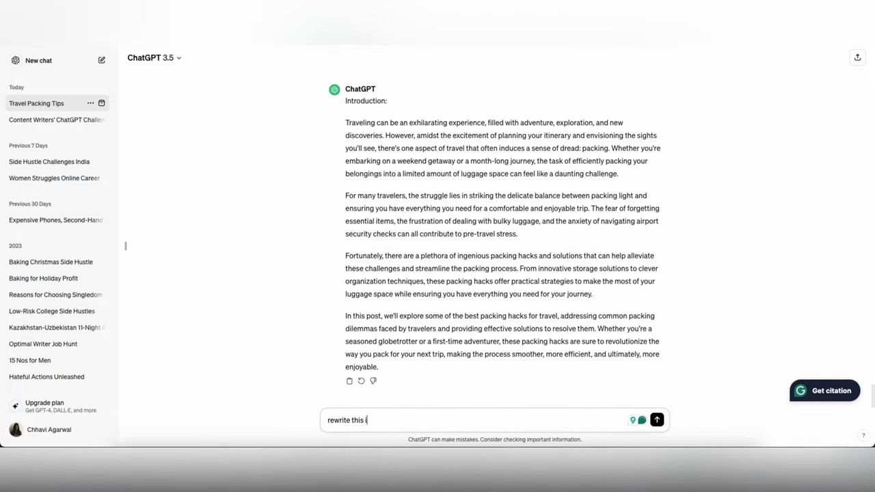
pyautogui.write('into simple and con')
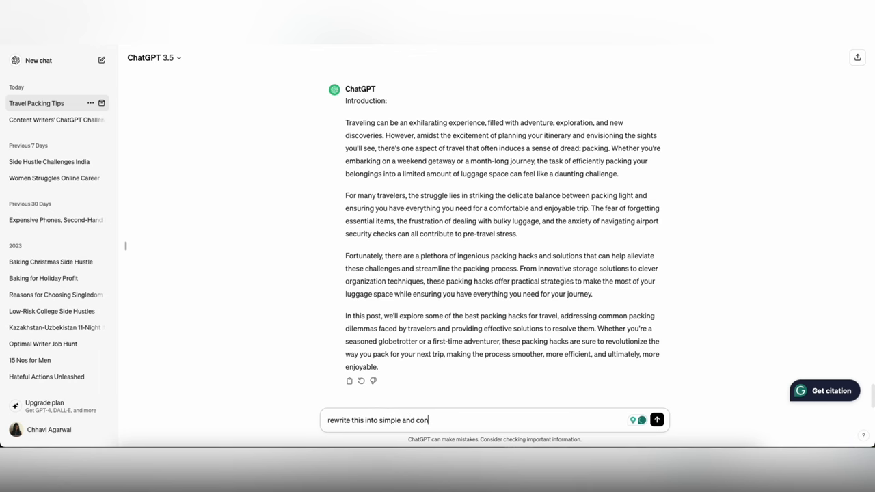
pyautogui.click(657, 419)
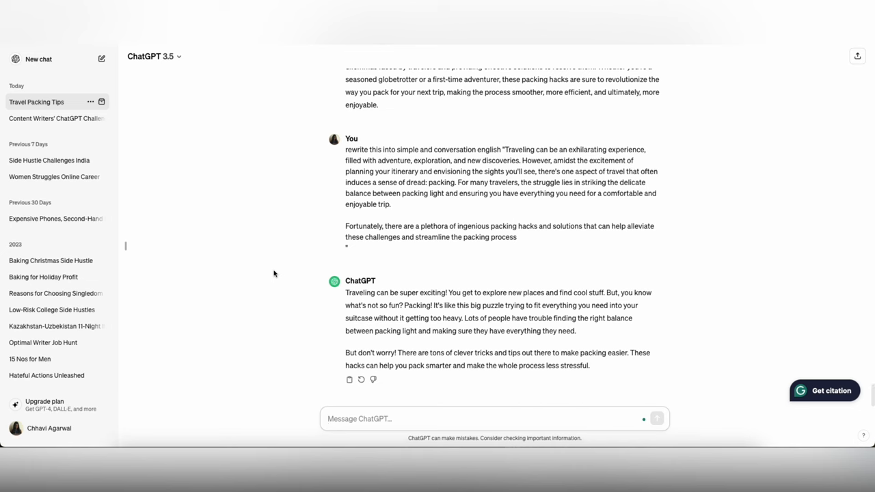
pyautogui.moveTo(345, 294); pyautogui.dragTo(577, 333)
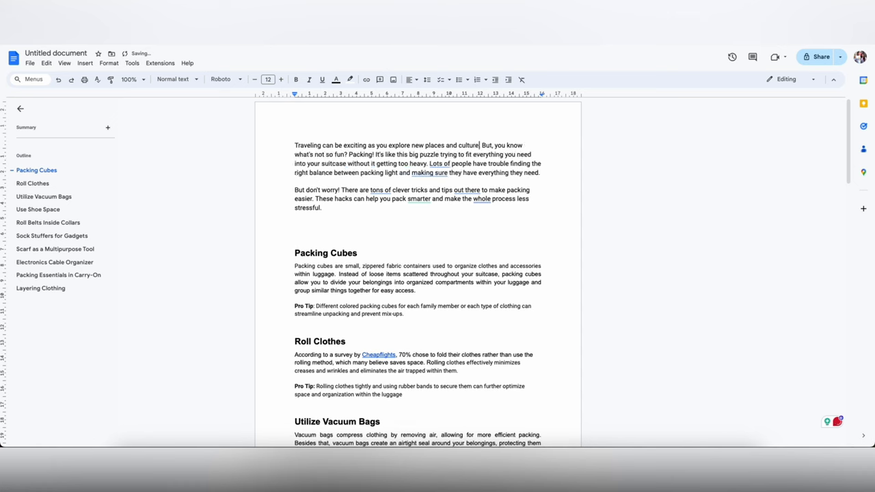
# Rework the Doc's intro: 'However,' for 'But,', drop the 'Lots of people' sentence, start the third with 'No worries!'.
pyautogui.doubleClick(492, 145)
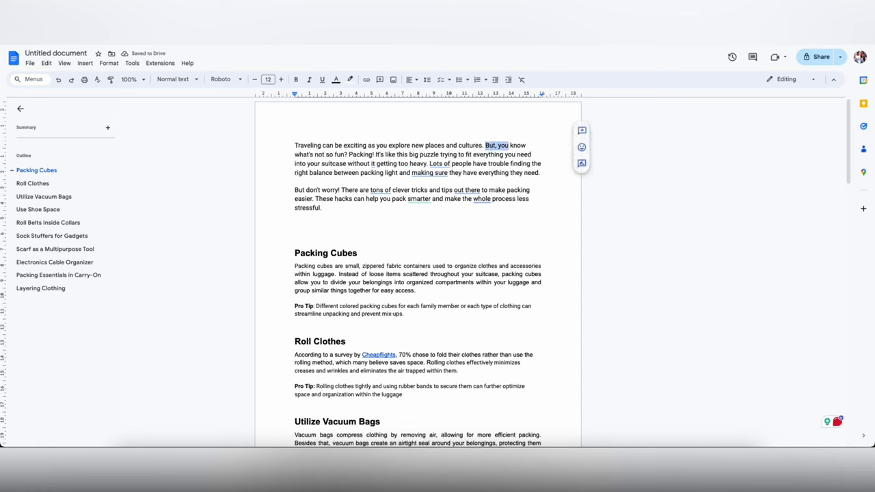
pyautogui.write('However,')
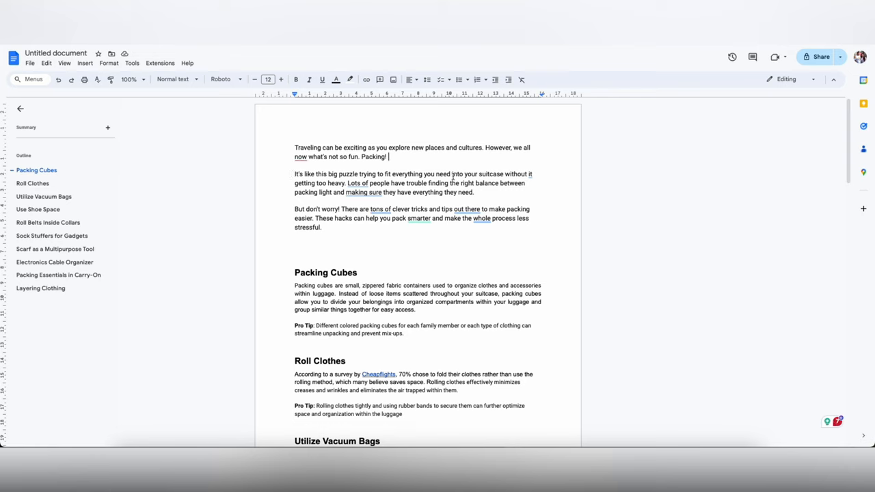
pyautogui.click(358, 183)
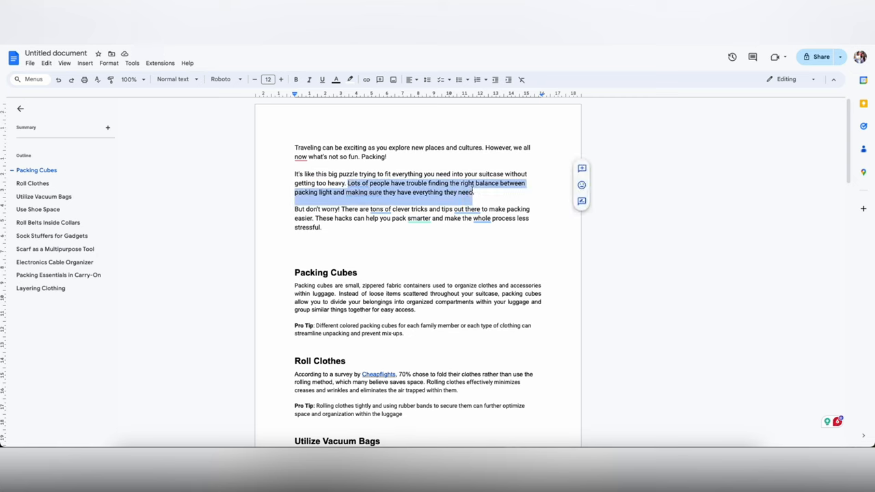
pyautogui.press('Delete')
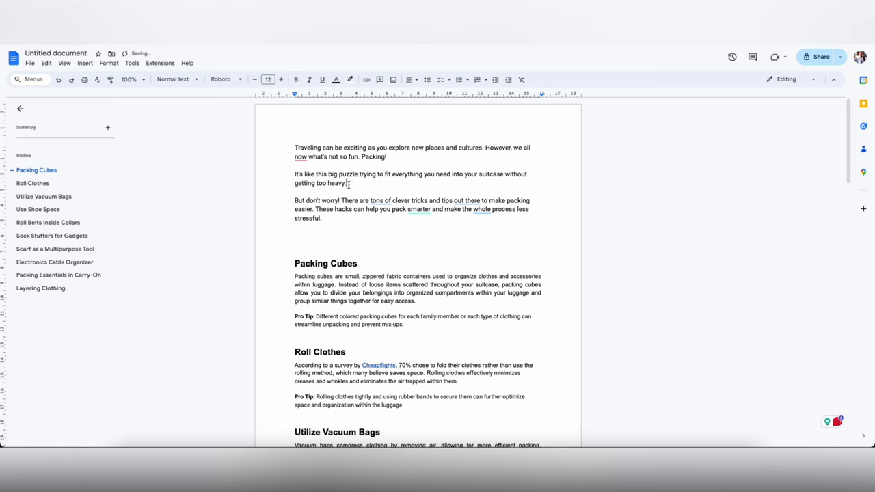
pyautogui.write('exceeding weight limits')
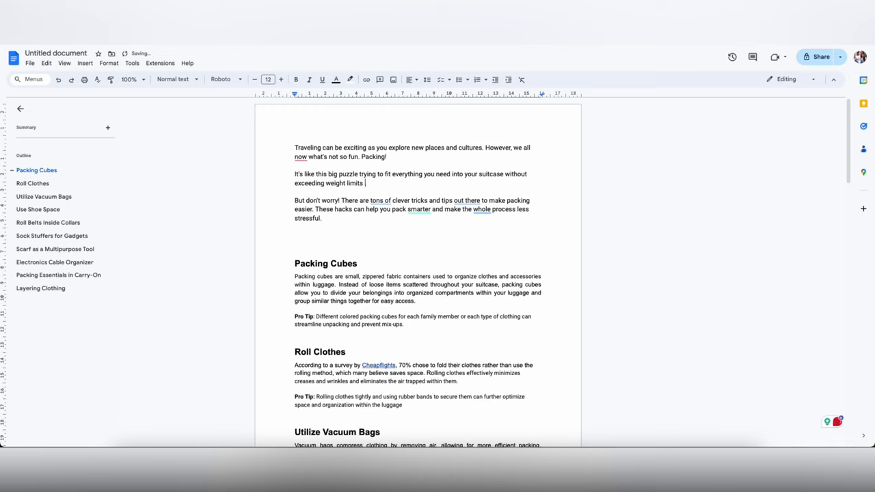
pyautogui.write('or forgetting something you might need on the go.')
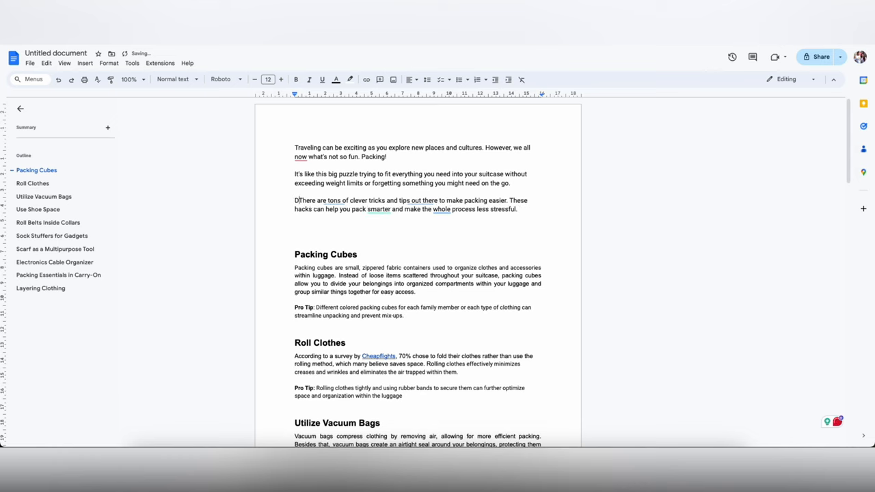
pyautogui.write('No worry')
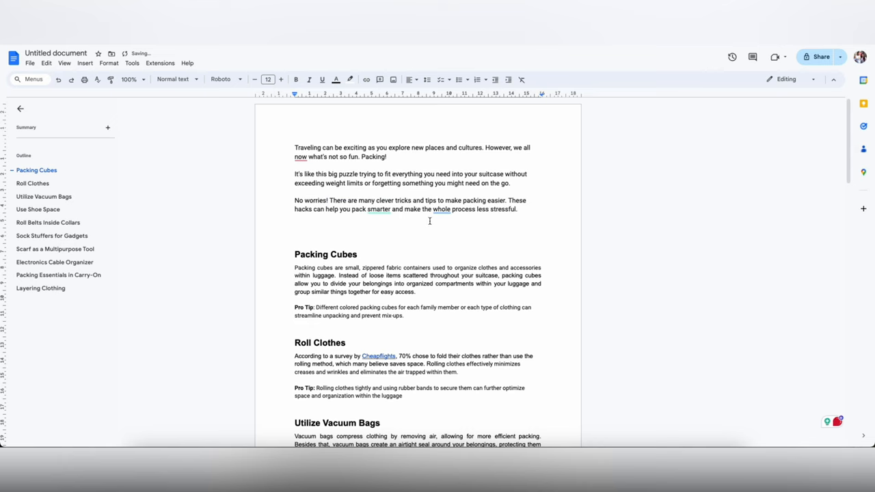
pyautogui.click(378, 209)
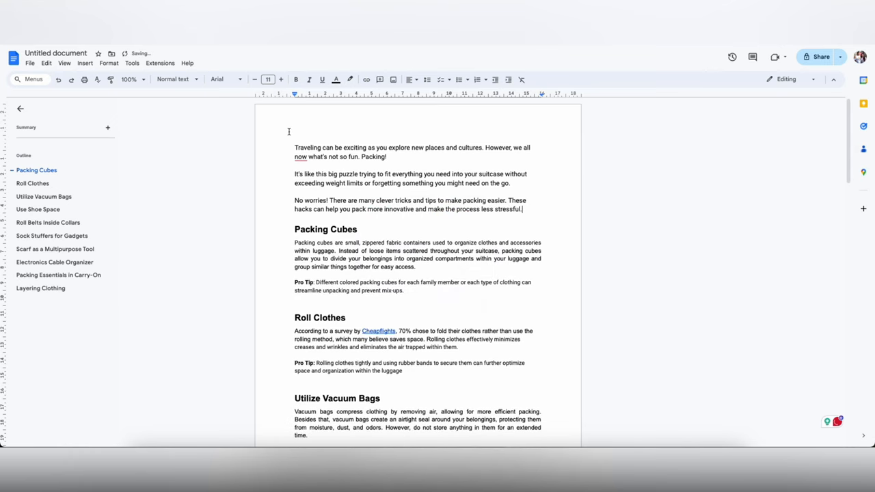
pyautogui.moveTo(296, 148); pyautogui.dragTo(522, 209)
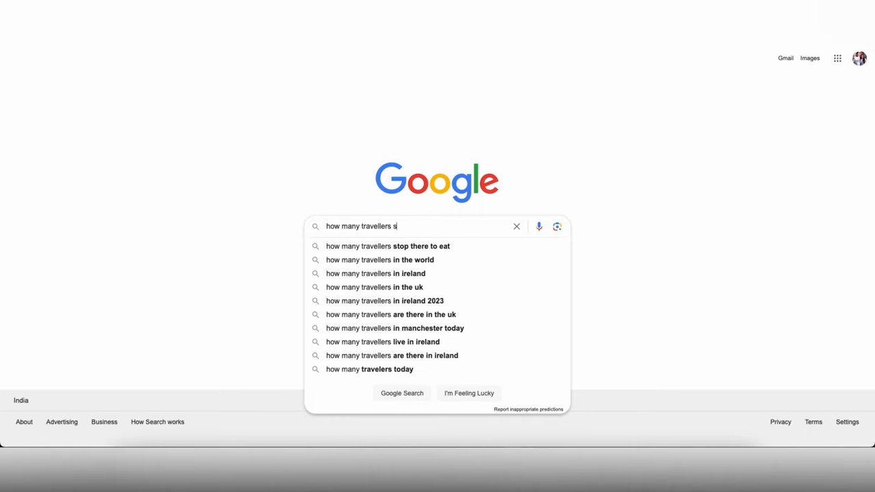
# Search 'how many travellers struggle with packing stats' and open the SWNS 'Nearly 70 percent of Americans' article.
pyautogui.write('truggle with packing stats')
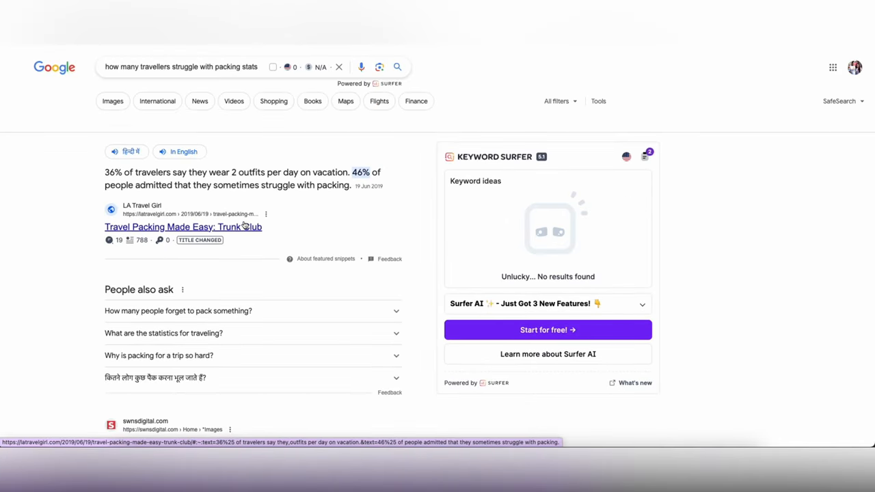
pyautogui.scroll(-3)
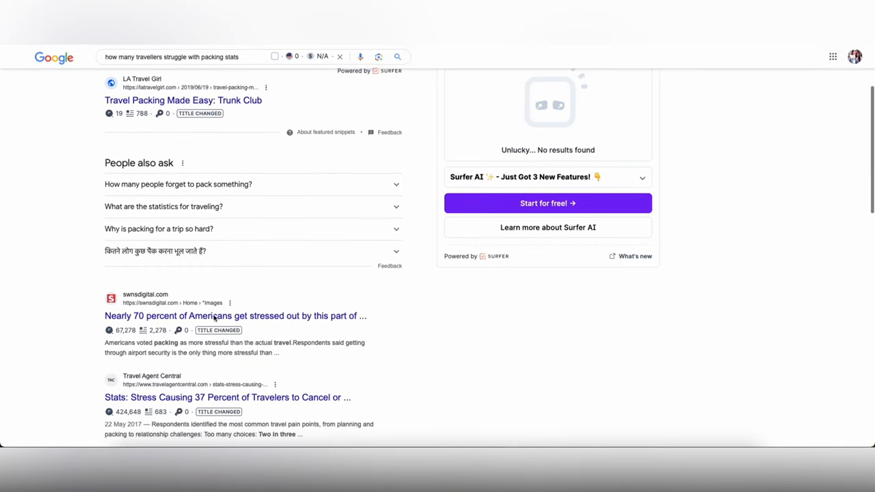
pyautogui.click(183, 100)
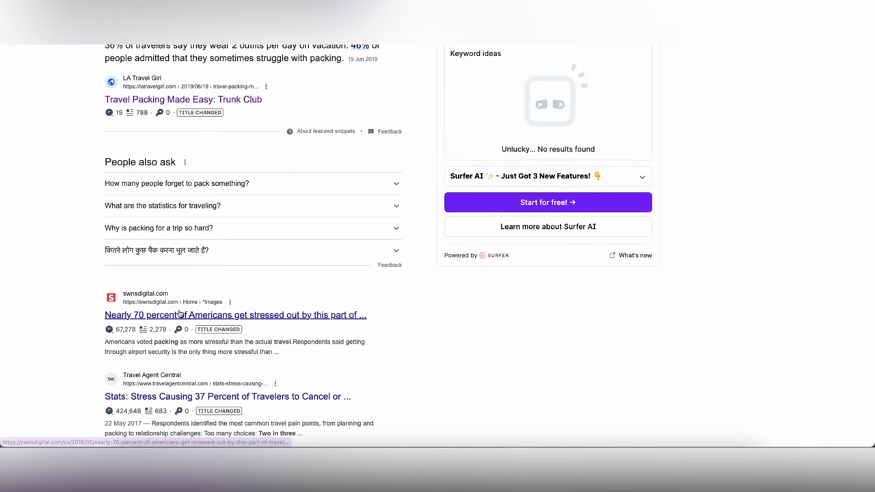
pyautogui.moveTo(290, 210)
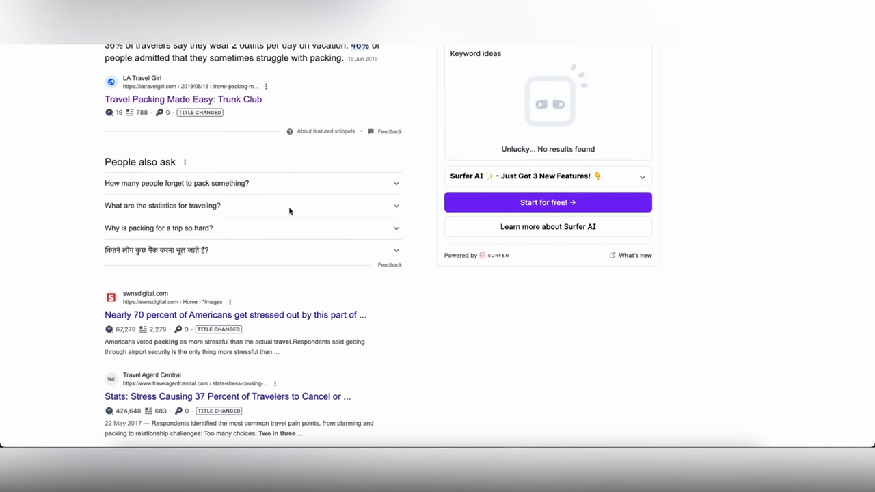
pyautogui.click(235, 315)
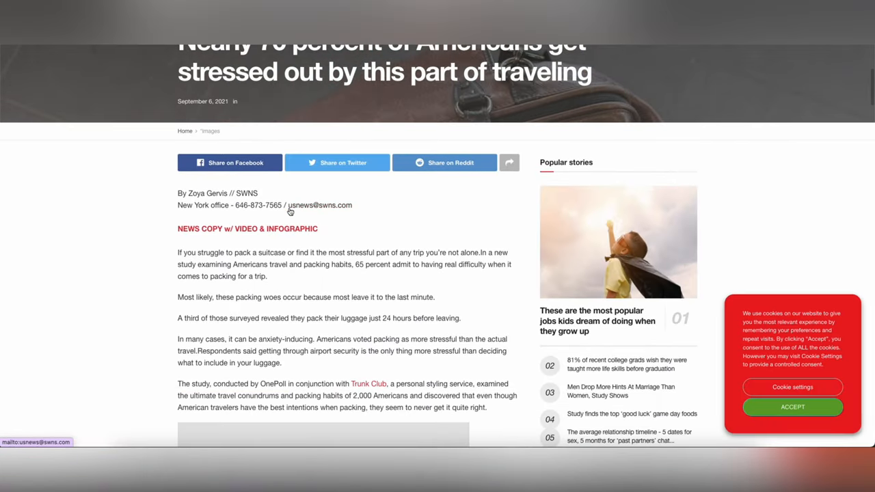
# Find and highlight the sentence reporting 65 percent admit real difficulty packing.
pyautogui.scroll(-3)
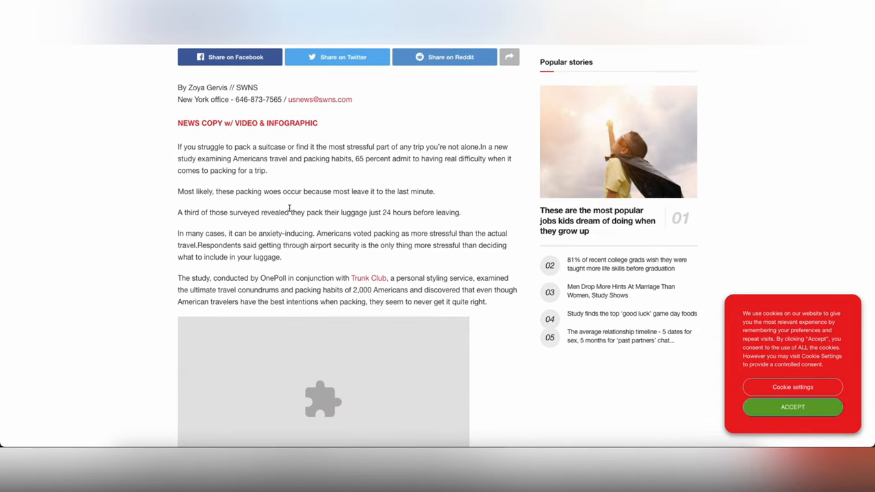
pyautogui.scroll(-3)
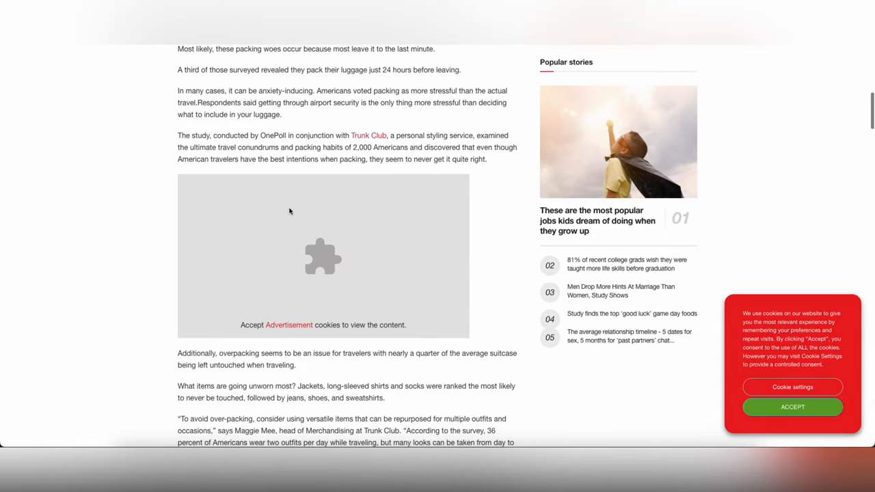
pyautogui.scroll(3)
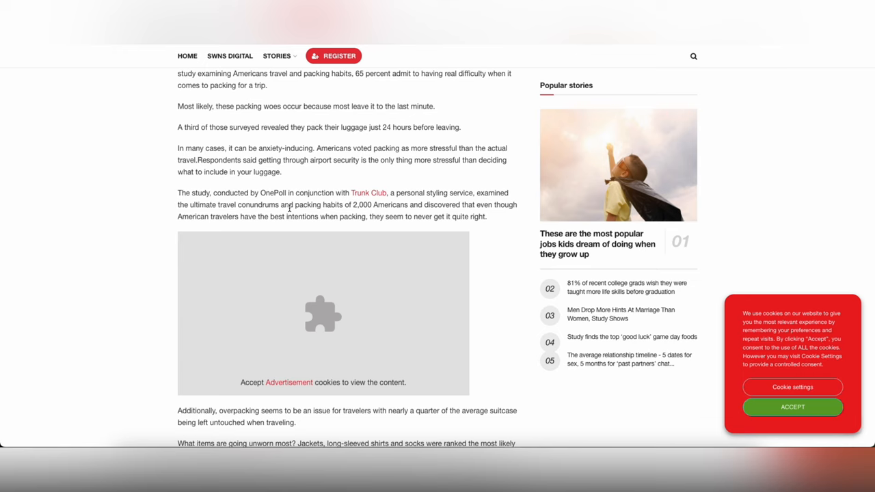
pyautogui.scroll(3)
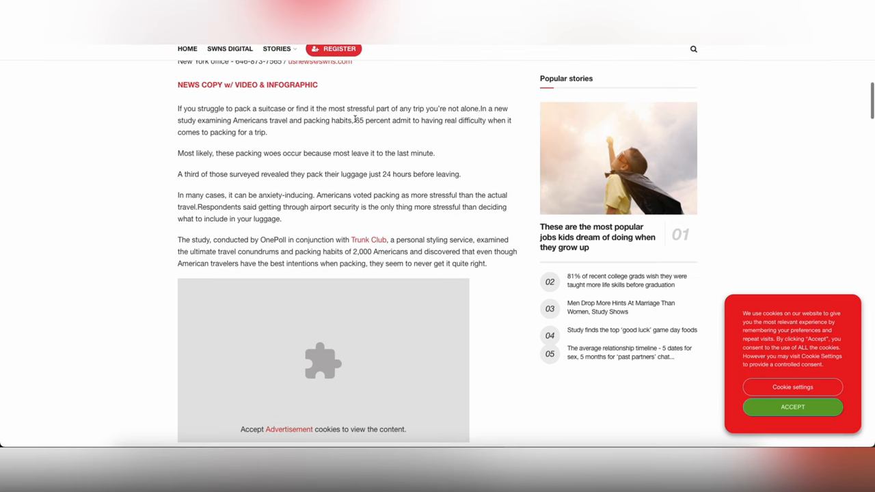
pyautogui.moveTo(356, 120); pyautogui.dragTo(268, 131)
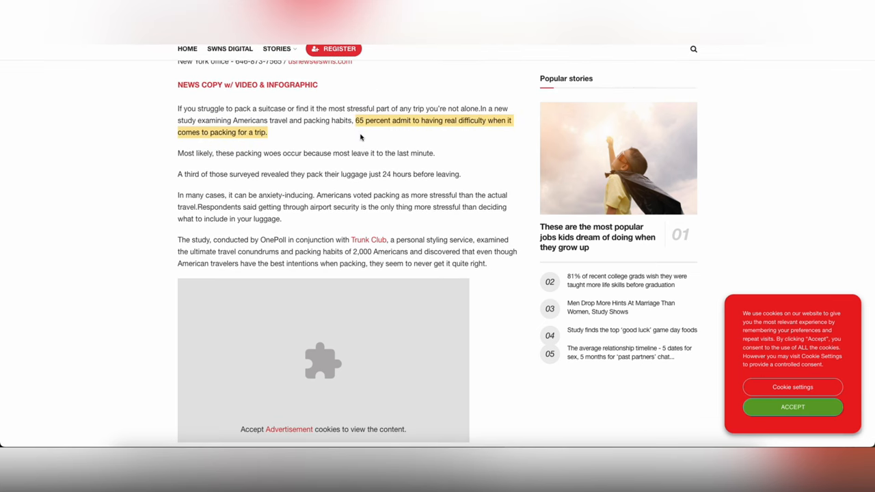
pyautogui.scroll(-3)
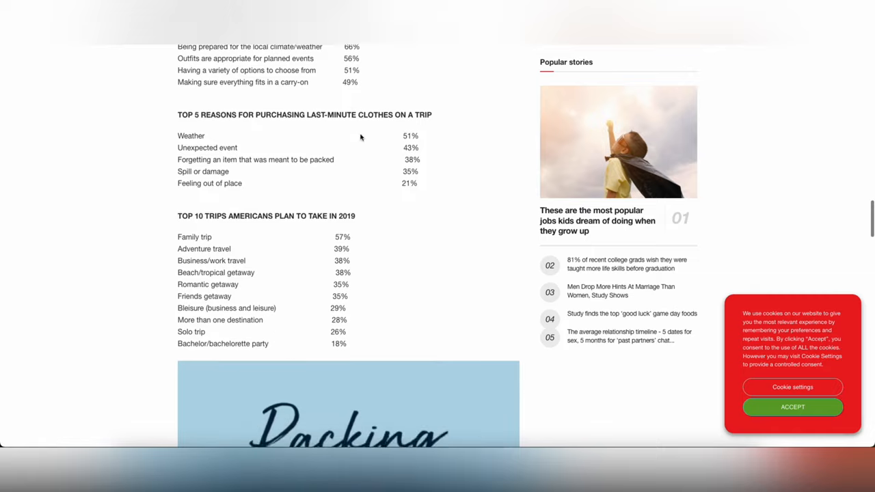
pyautogui.scroll(-3)
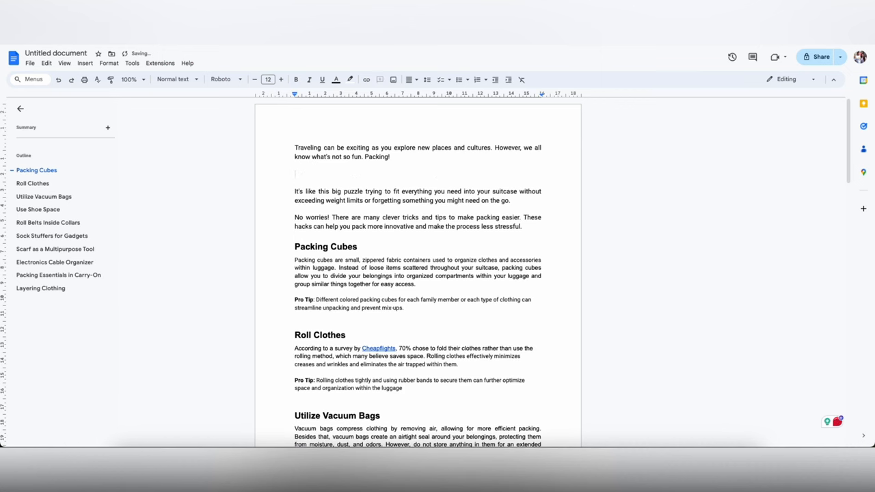
# Add 'According to research…' citing 65% of Americans struggling to pack, link 'research' to SWNS, and merge it with the puzzle paragraph.
pyautogui.write('According to a research, 65% Americans admitted to having real difficulty when it comes to')
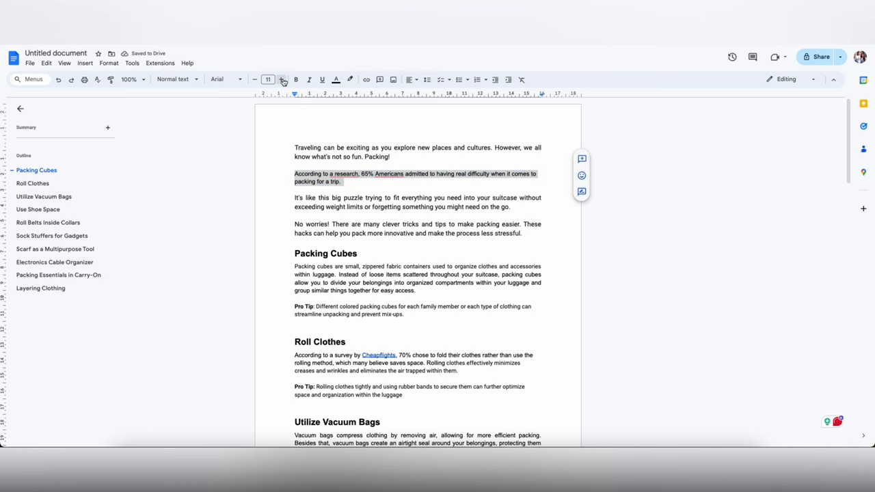
pyautogui.click(282, 80)
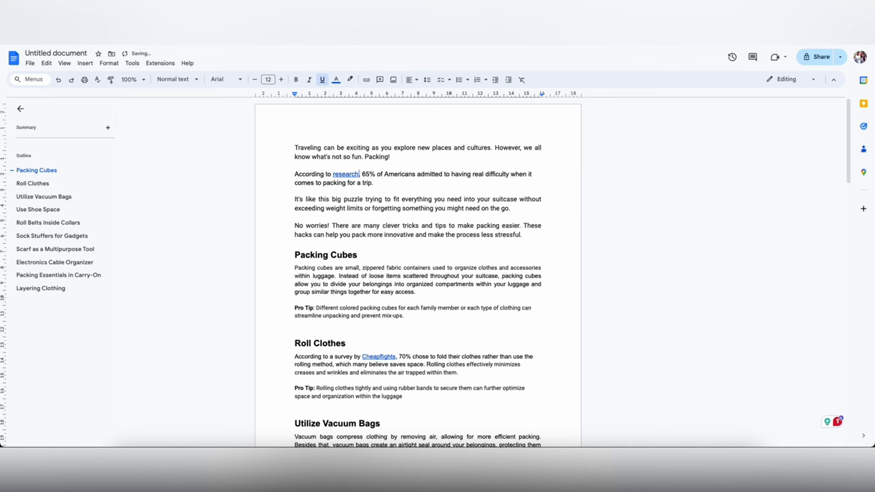
pyautogui.click(346, 174)
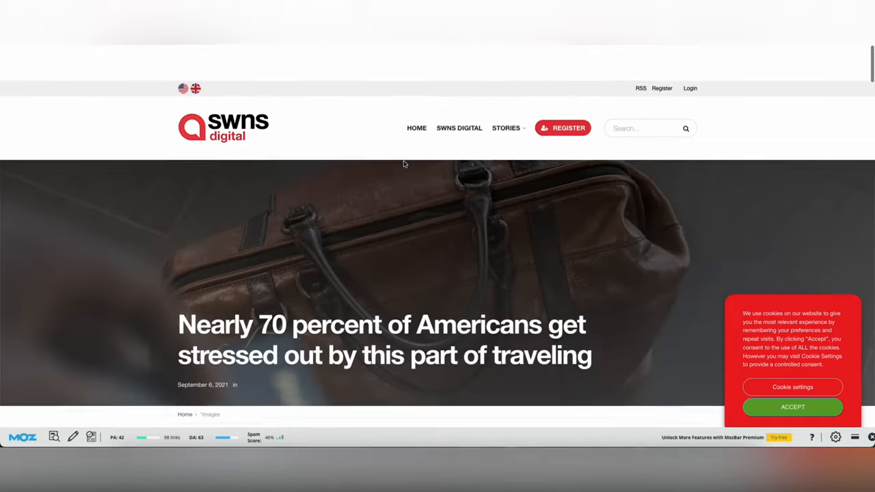
pyautogui.scroll(-3)
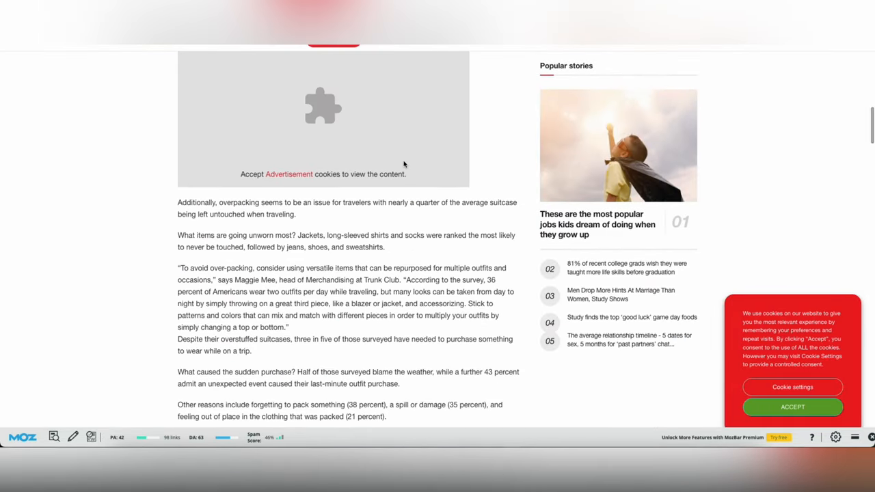
pyautogui.scroll(-3)
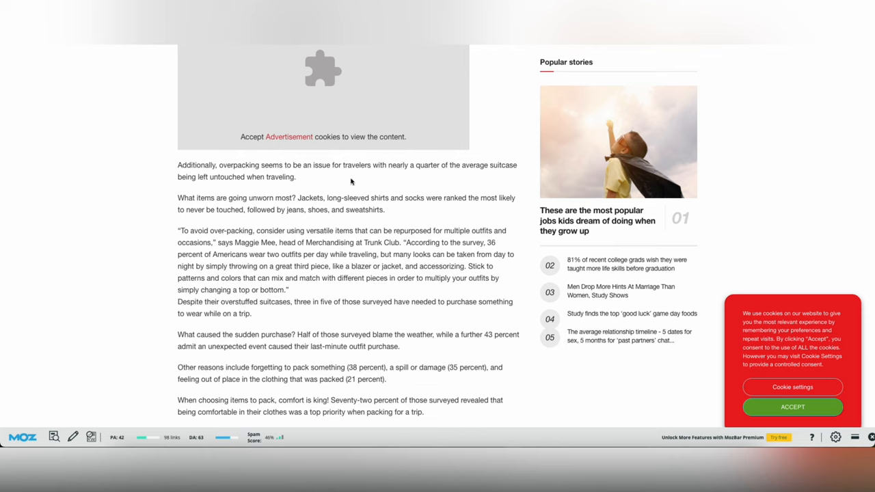
pyautogui.moveTo(221, 167)
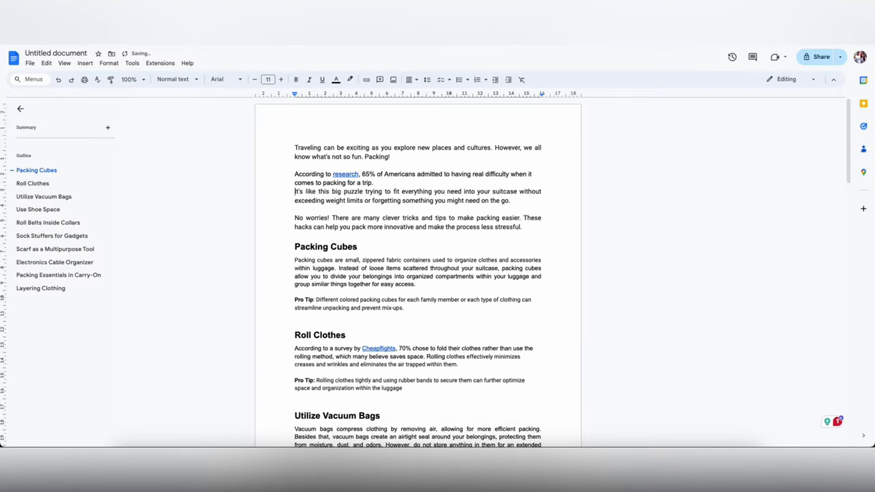
pyautogui.click(217, 80)
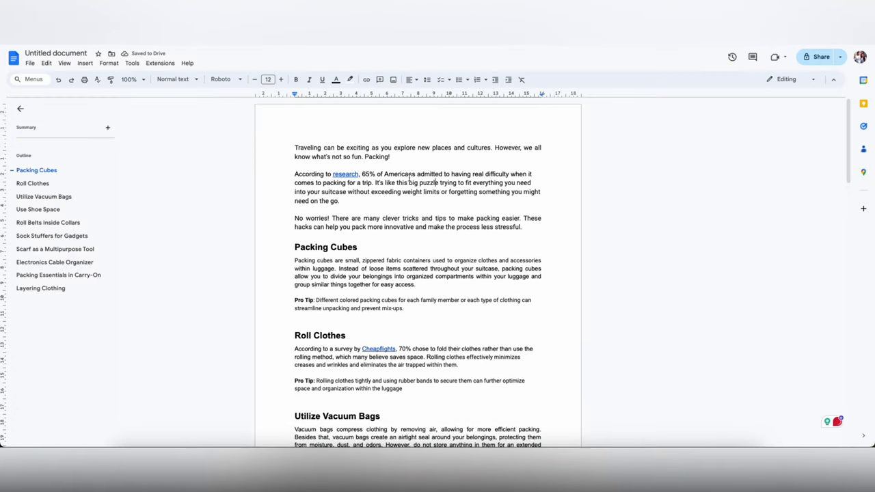
pyautogui.press('ctrl+a')
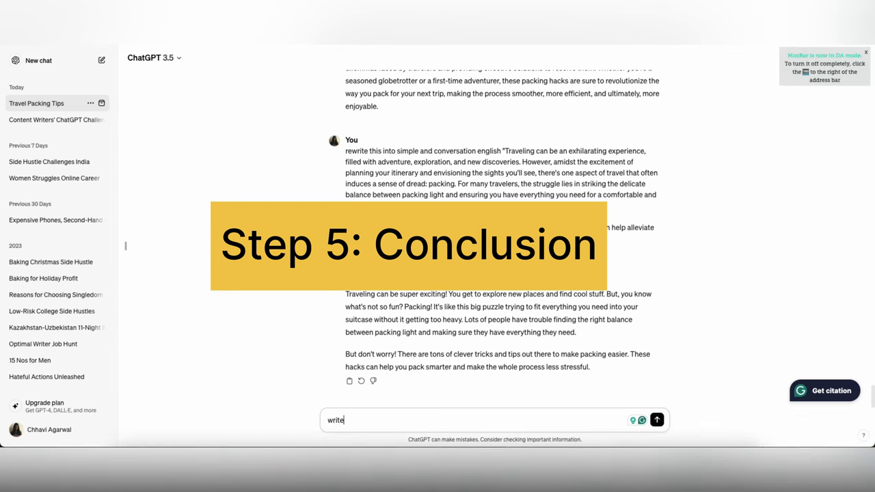
# Request a short, to-the-point conclusion asking readers to share and save the post, then select its closing 'So next time' paragraph.
pyautogui.write('a short, to the po')
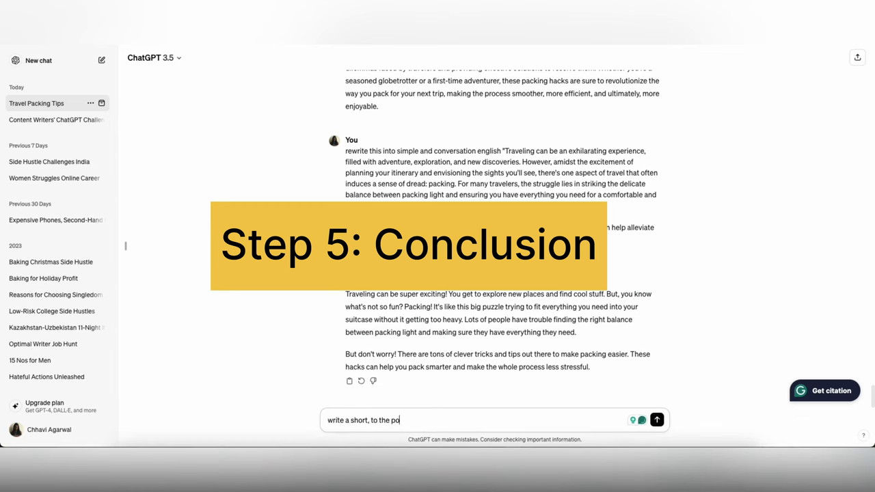
pyautogui.write('int, eh')
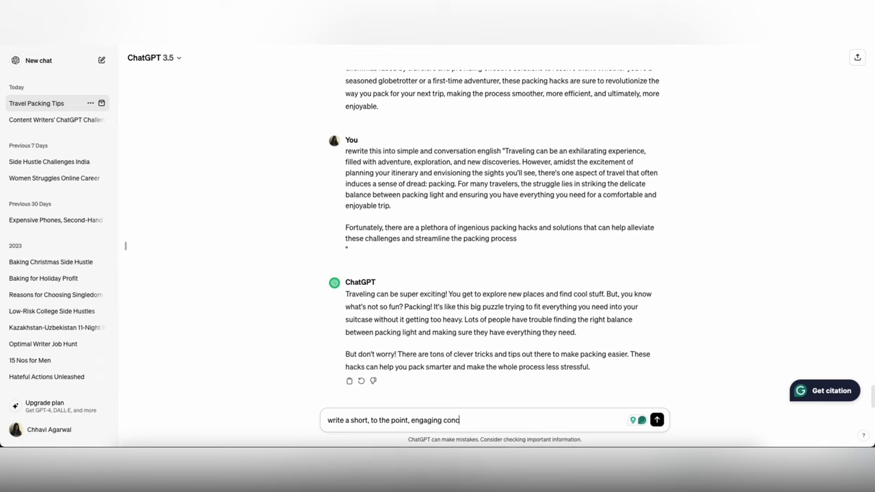
pyautogui.write('lusion')
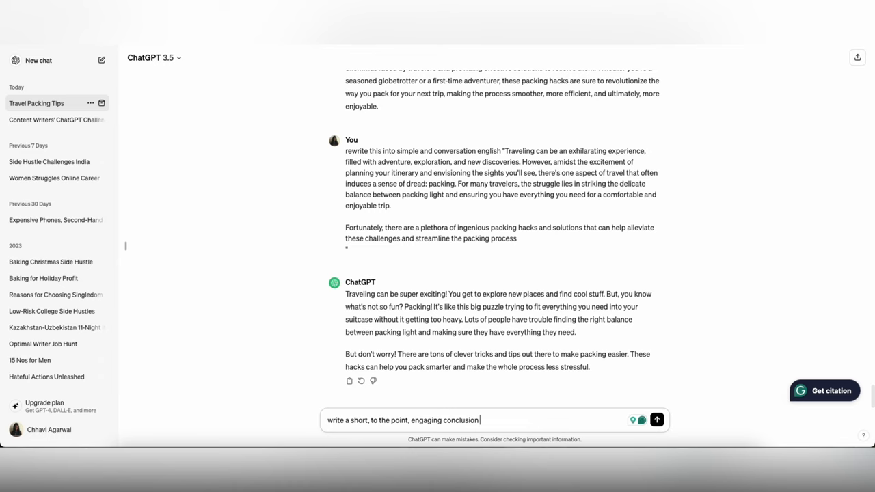
pyautogui.write('asking readers to share')
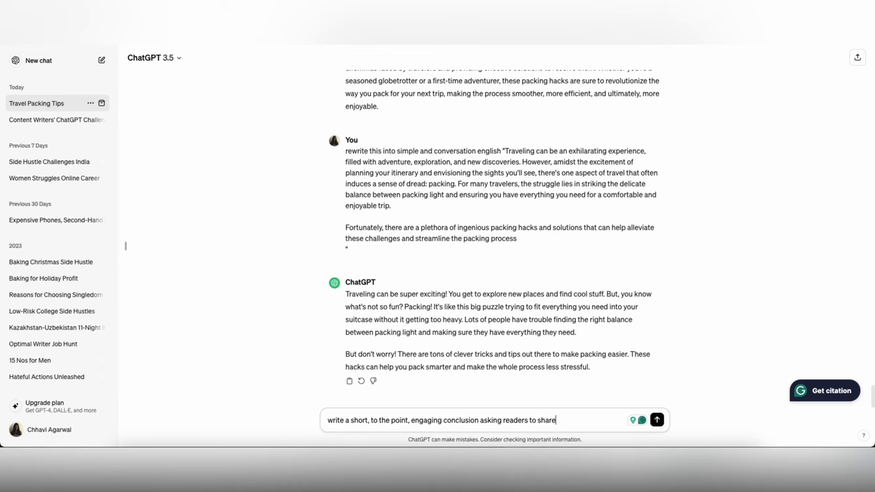
pyautogui.write('and save the post for this')
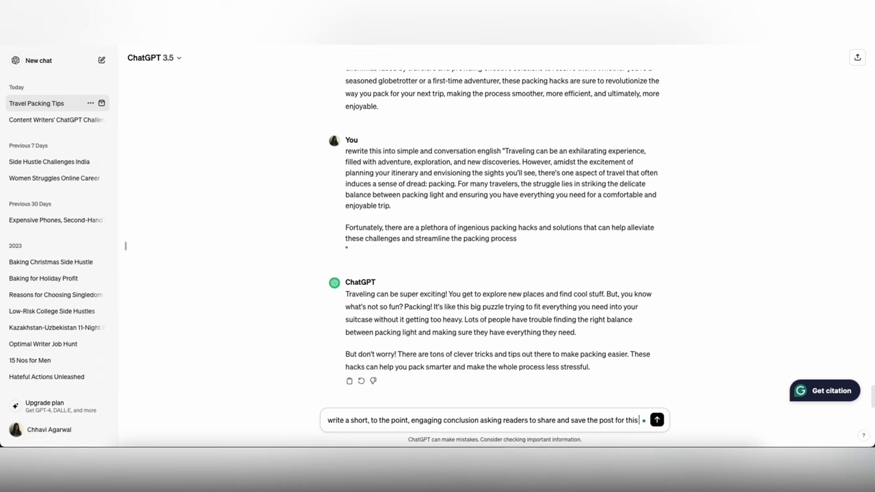
pyautogui.click(657, 420)
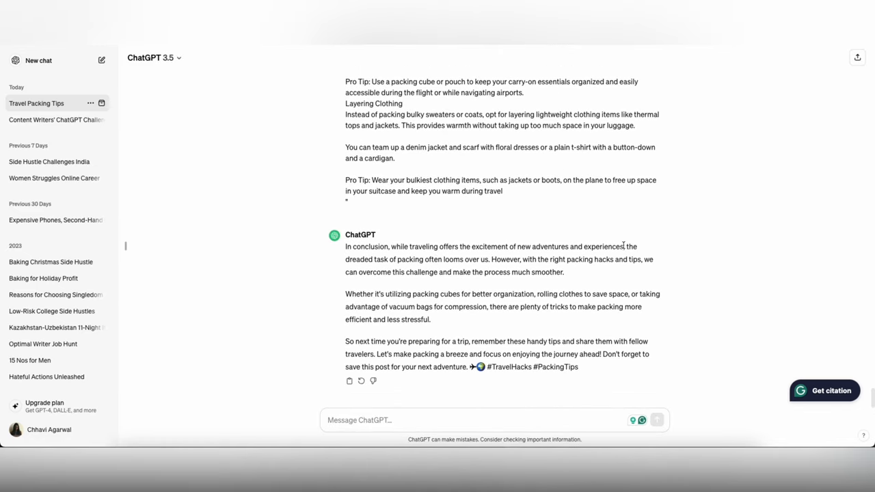
pyautogui.moveTo(380, 332)
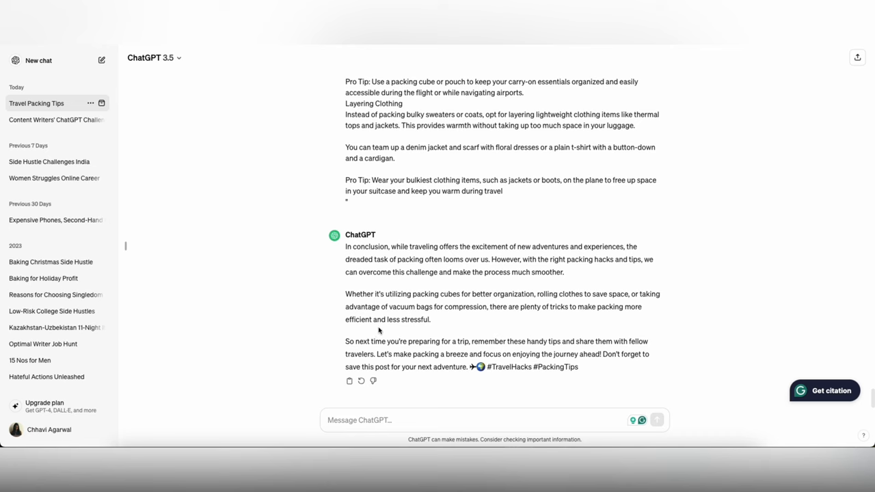
pyautogui.doubleClick(364, 343)
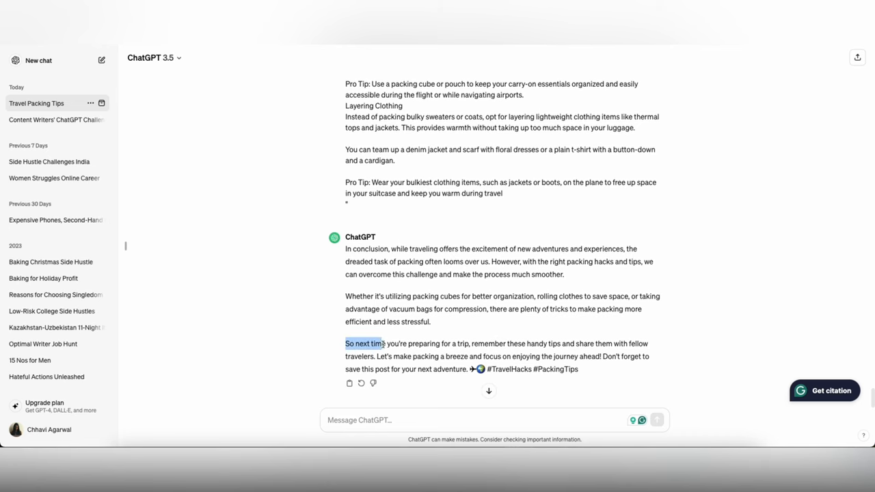
pyautogui.moveTo(363, 343); pyautogui.dragTo(468, 369)
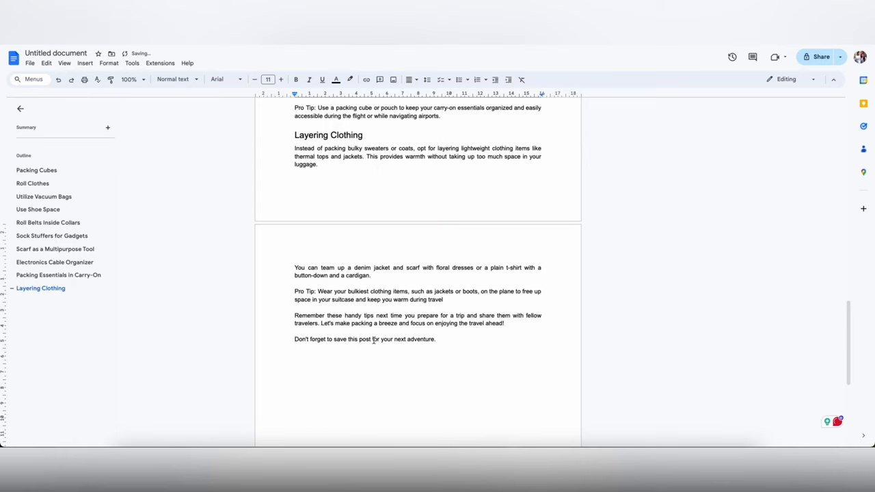
# Review the document with the pasted closing paragraph inviting readers to share the tips and save the post.
pyautogui.scroll(3)
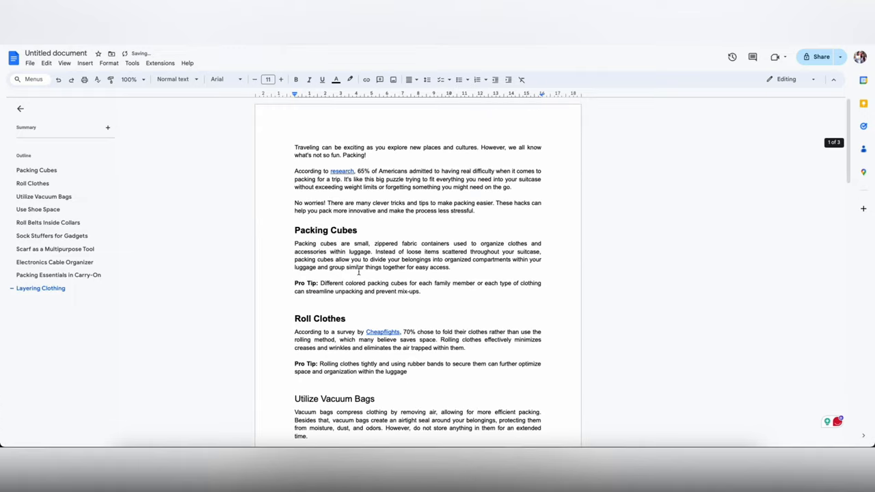
pyautogui.scroll(-3)
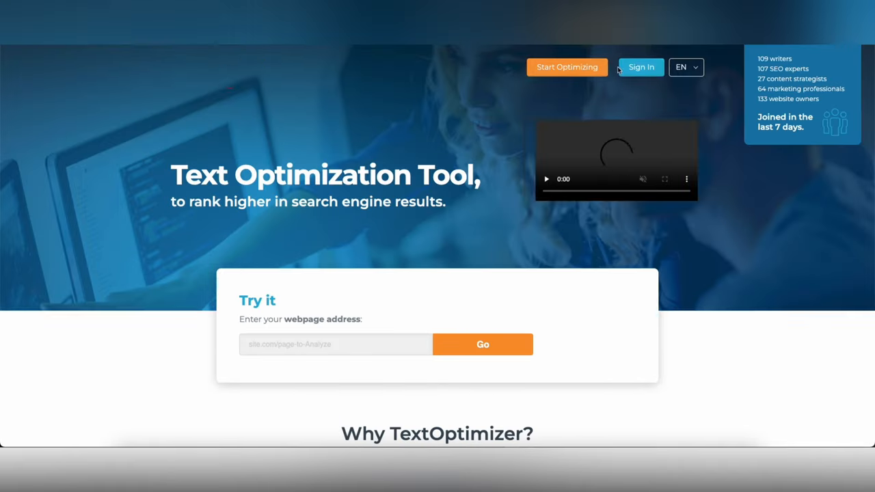
# Start Optimizing on TextOptimizer and place the cursor in the 'Paste your text content here' box.
pyautogui.click(567, 67)
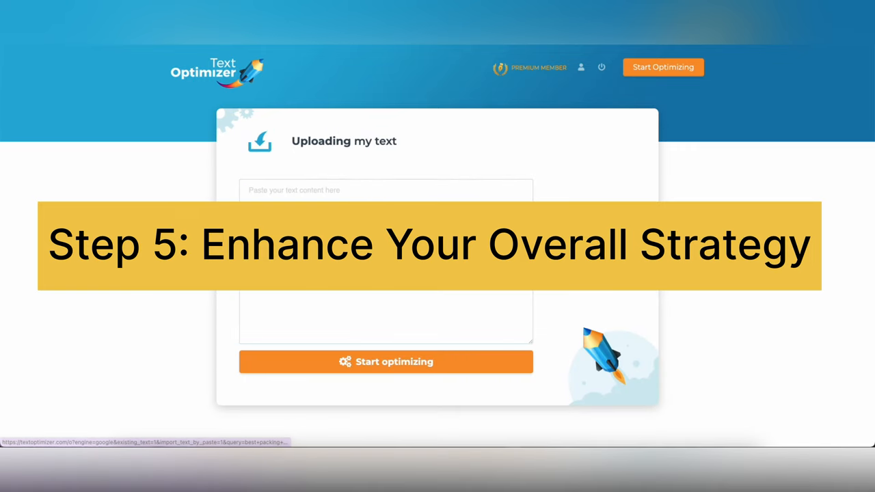
pyautogui.click(385, 361)
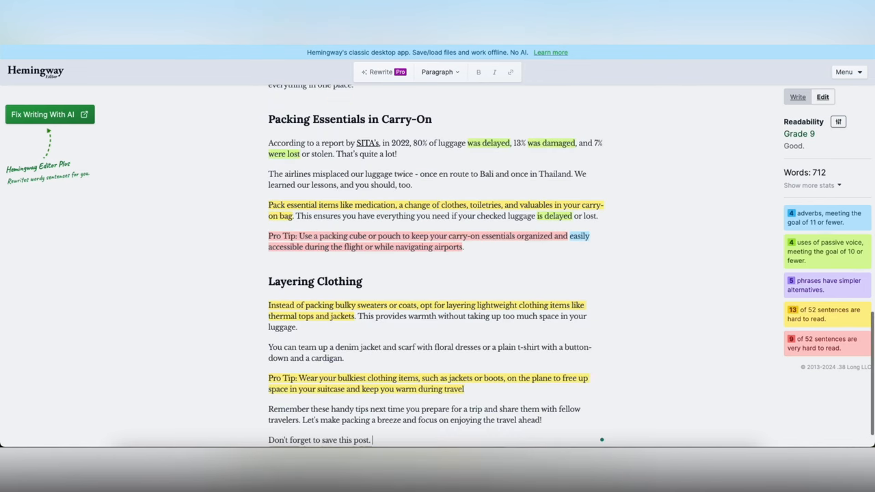
# Review the Grade 9 readability highlights and remove 'However,' from the first paragraph.
pyautogui.scroll(3)
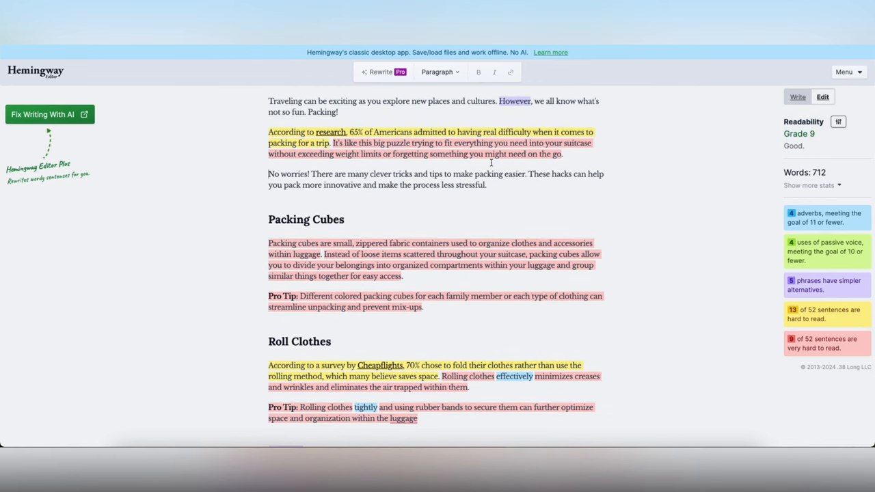
pyautogui.click(514, 102)
pyautogui.write('W')
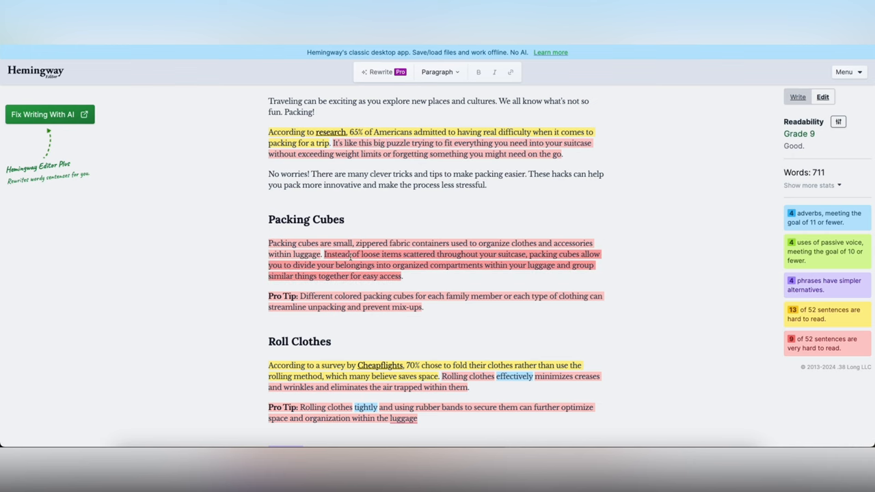
pyautogui.scroll(-3)
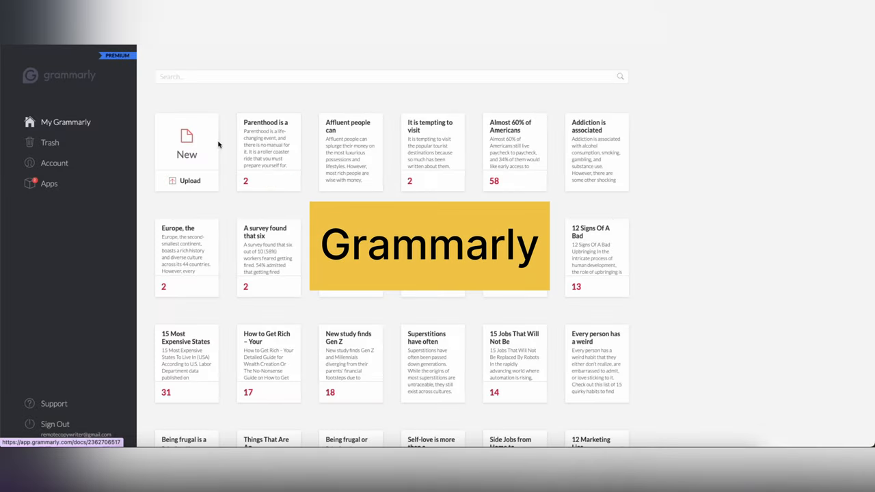
# Start a new Grammarly document for the article with goals Inform and Describe for a general audience.
pyautogui.click(186, 142)
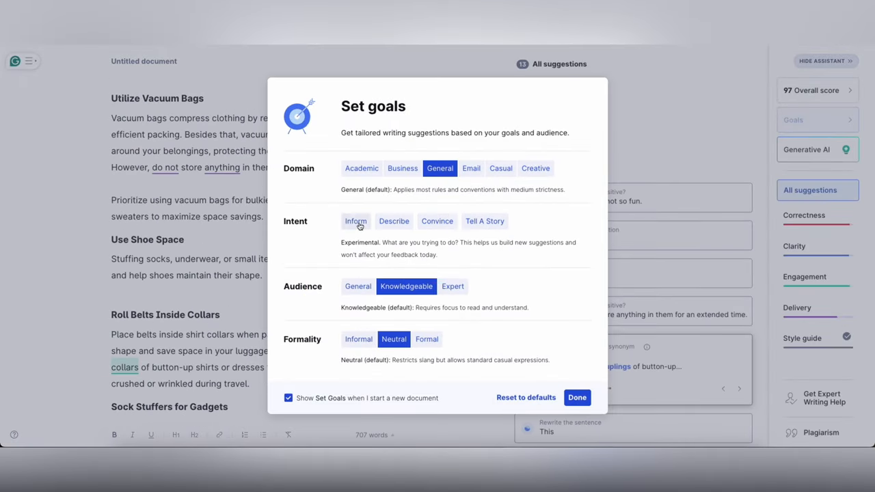
pyautogui.click(358, 286)
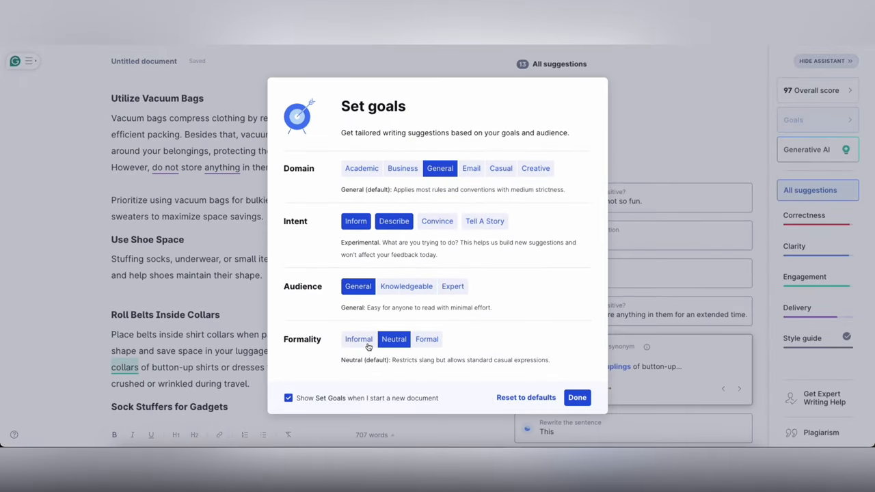
pyautogui.click(577, 396)
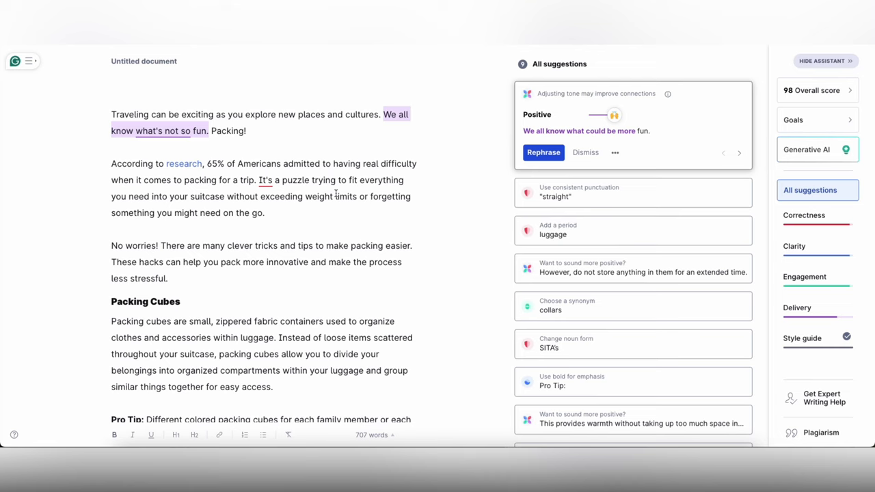
# Run the plagiarism check and copy the reference for the first matching source.
pyautogui.scroll(-3)
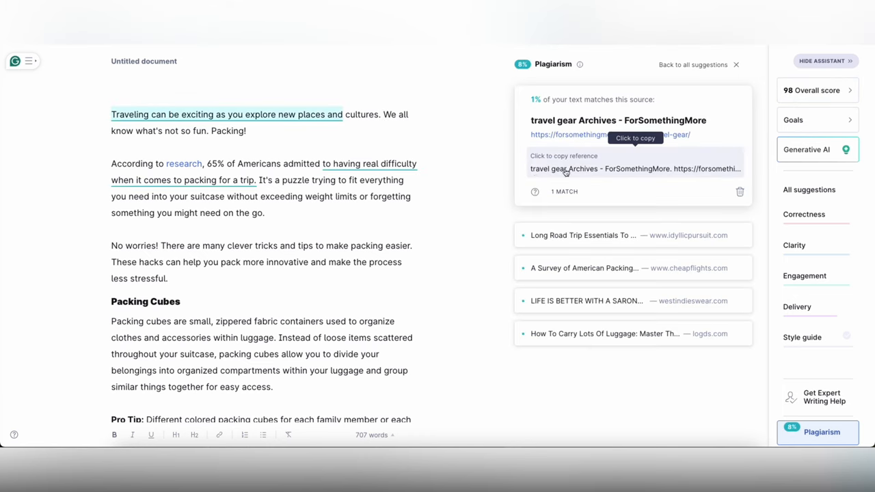
pyautogui.click(618, 134)
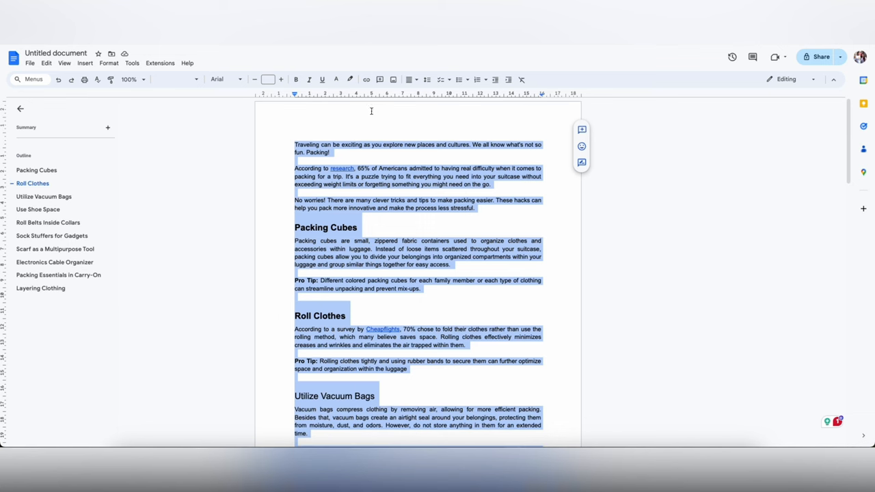
# Reword the opening sentence to 'explore new places and meet new people and cultures'.
pyautogui.click(331, 141)
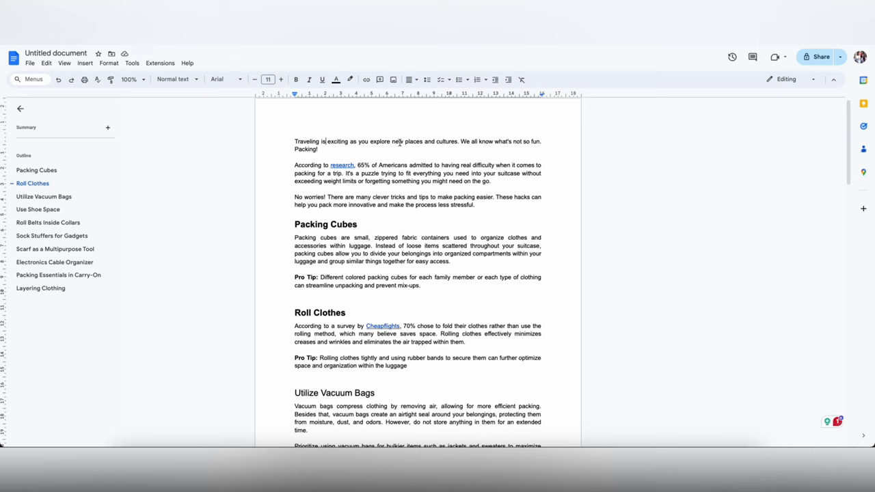
pyautogui.write('meet')
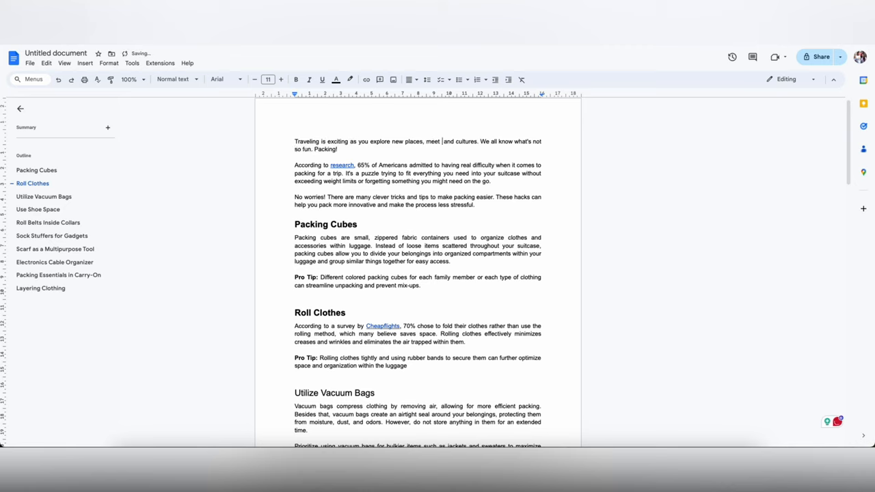
pyautogui.write('new people')
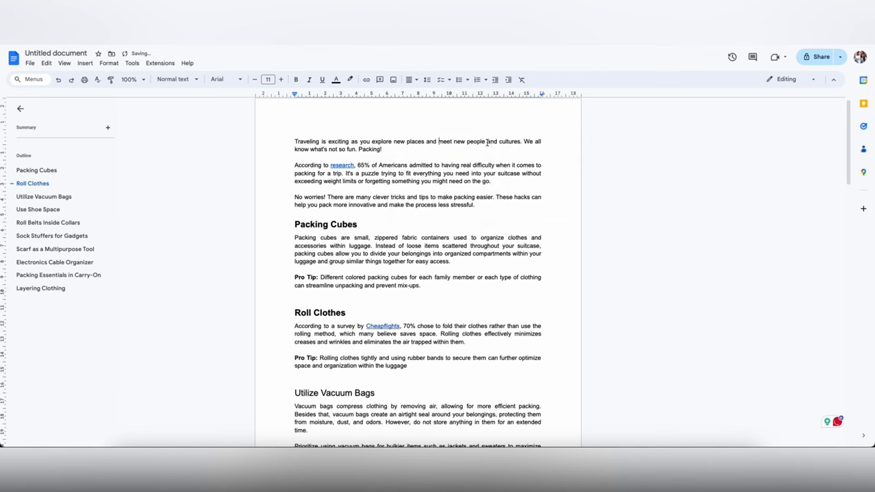
# Return to the plagiarism results and expand the road trip essentials matching source.
pyautogui.click(818, 432)
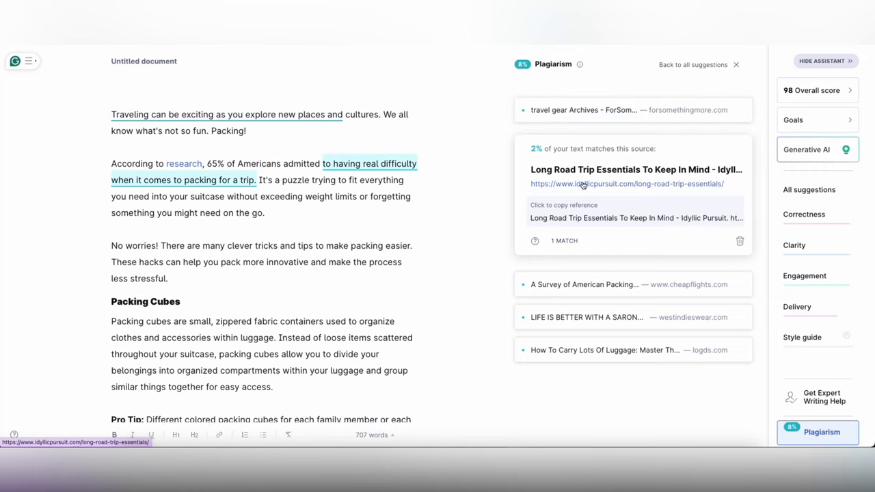
pyautogui.click(626, 184)
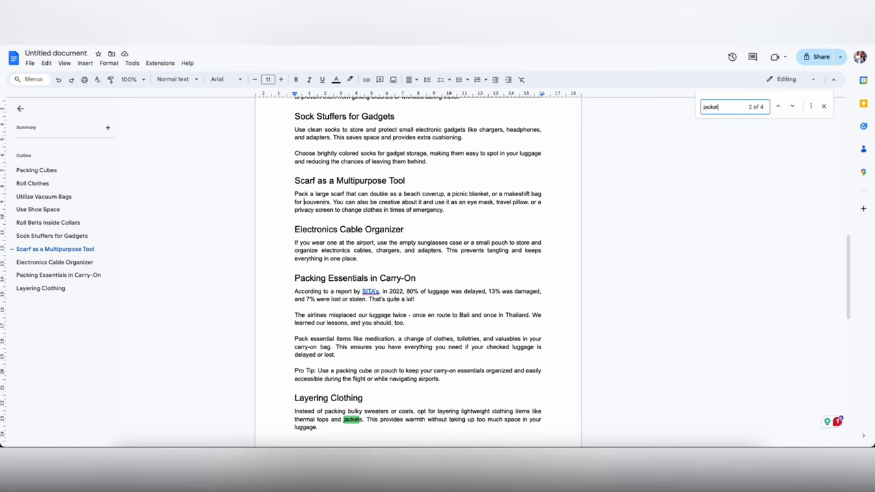
# Replace a repeated 'jackets' in the last Pro Tip with 'overcoats'.
pyautogui.click(791, 106)
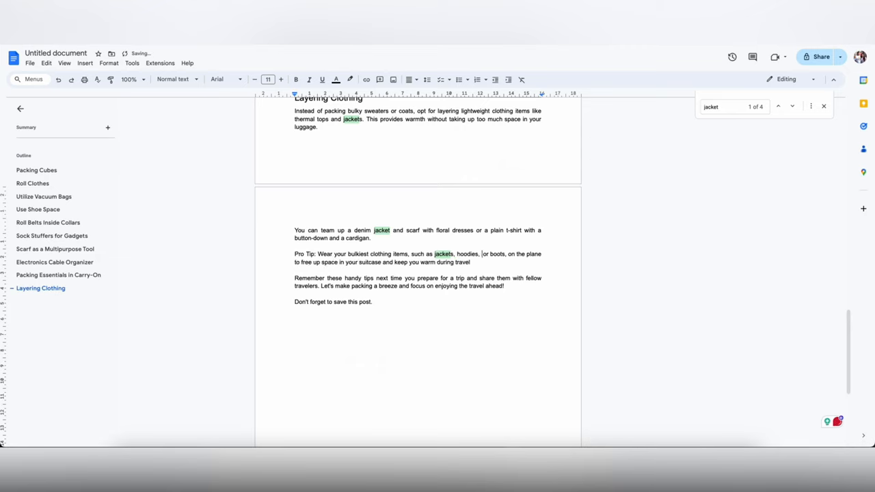
pyautogui.write('overcoats')
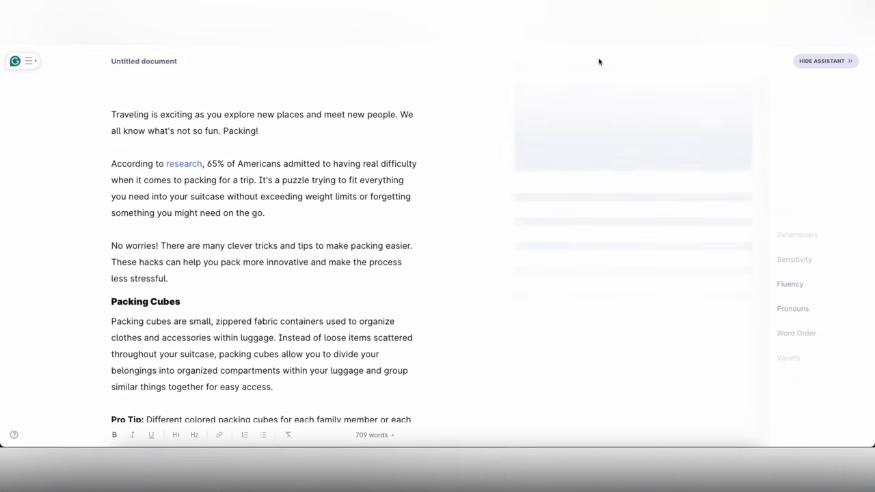
# Rerun the plagiarism check on the revised text, now showing a 4% match at 708 words.
pyautogui.click(817, 432)
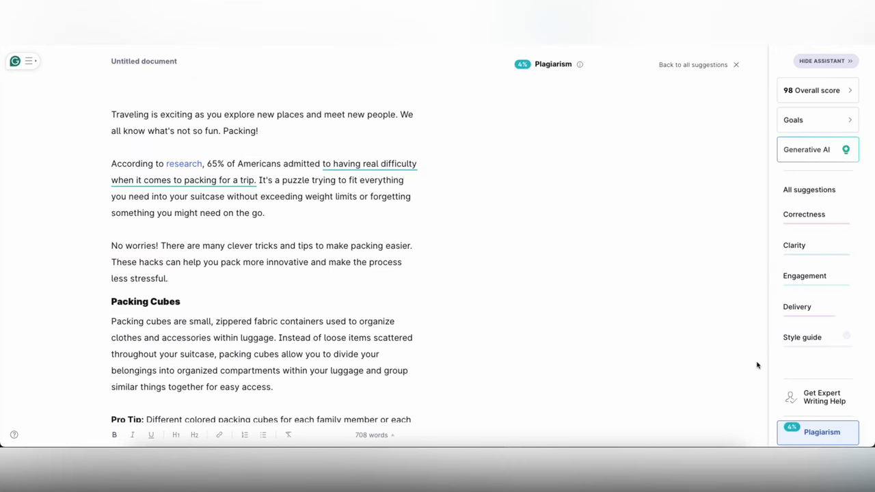
pyautogui.click(809, 189)
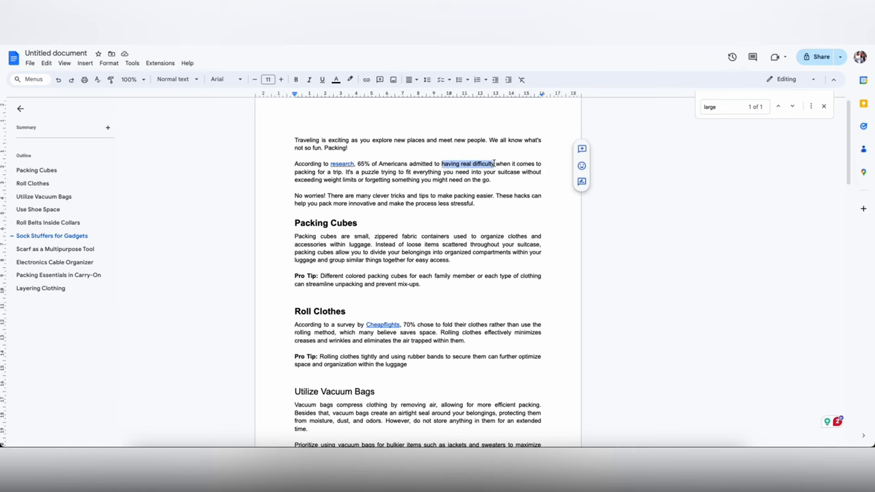
# Add 'facing challenges' and change 'rather than use the rolling method' to 'instead of opting for the rolling method'.
pyautogui.write('facing challenges')
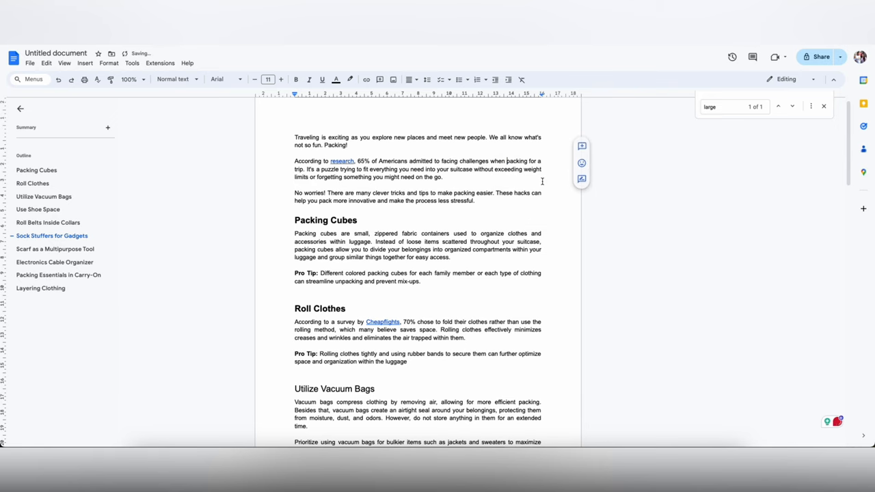
pyautogui.scroll(-3)
pyautogui.write('travellers ')
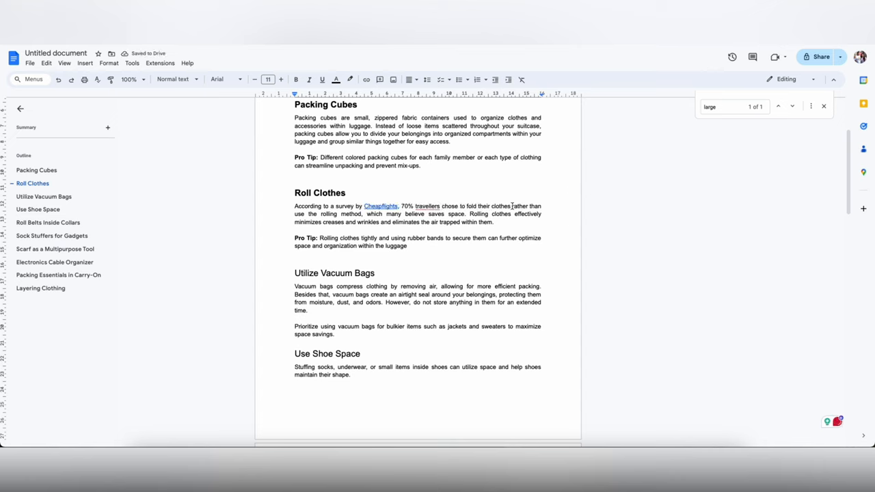
pyautogui.moveTo(514, 205); pyautogui.dragTo(364, 213)
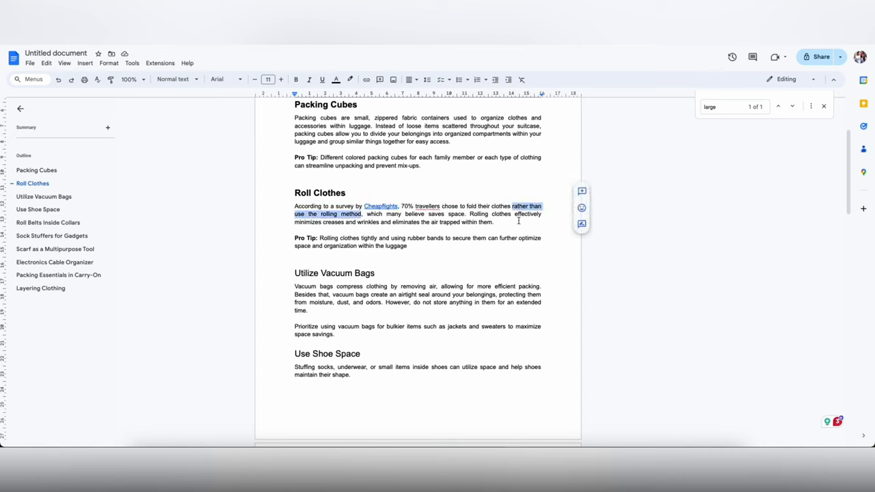
pyautogui.write('instead of a,')
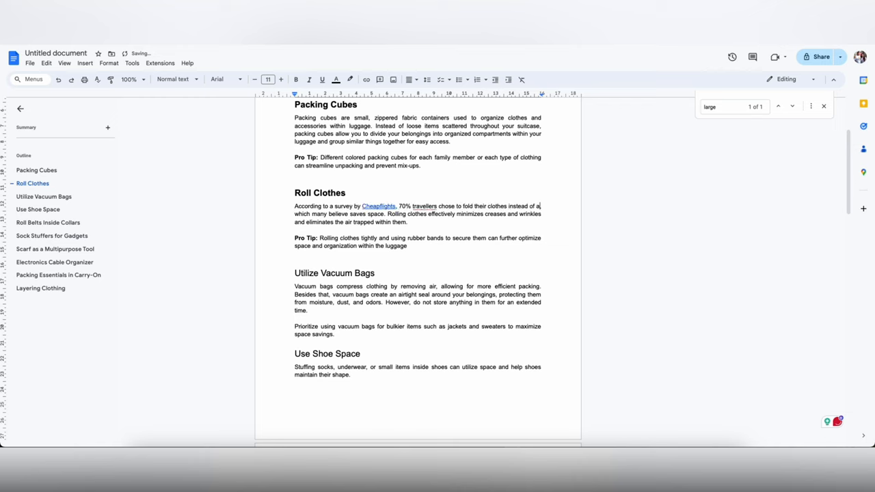
pyautogui.write('opting for the rolling method, which many believe saves space. Rolling clothes effectively')
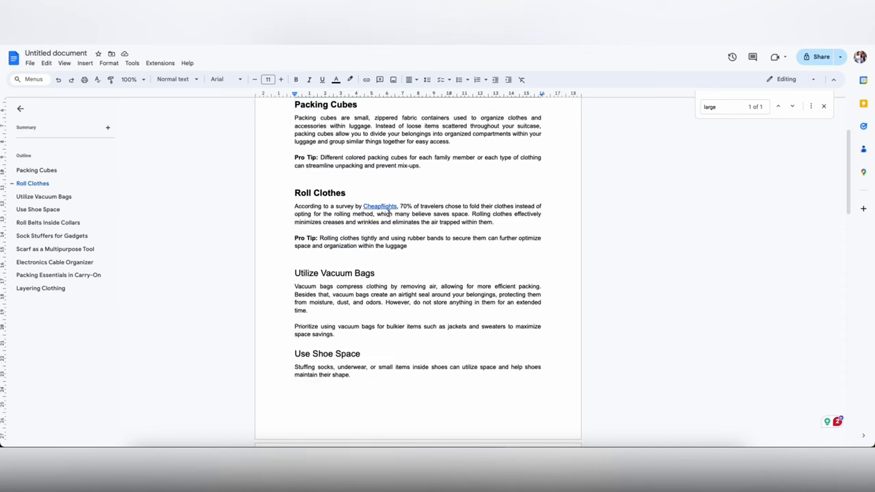
# Scroll through the rest of the document and bring up a fresh Google search page.
pyautogui.scroll(-3)
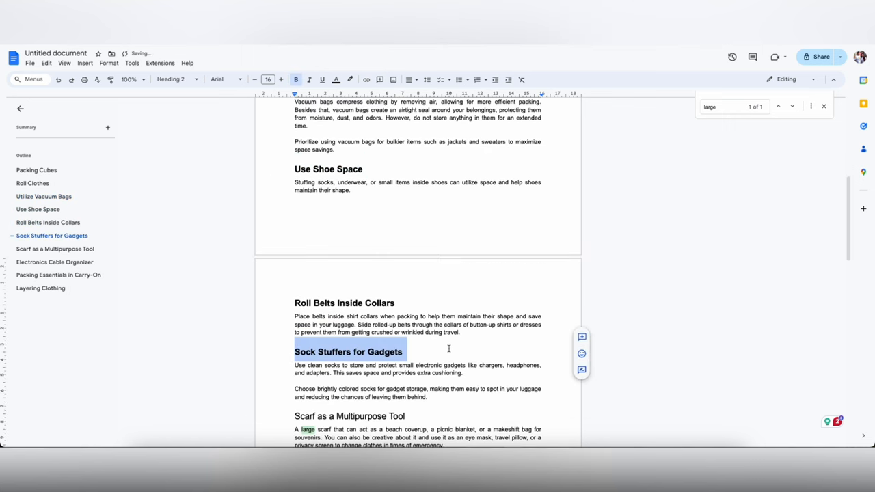
pyautogui.scroll(-3)
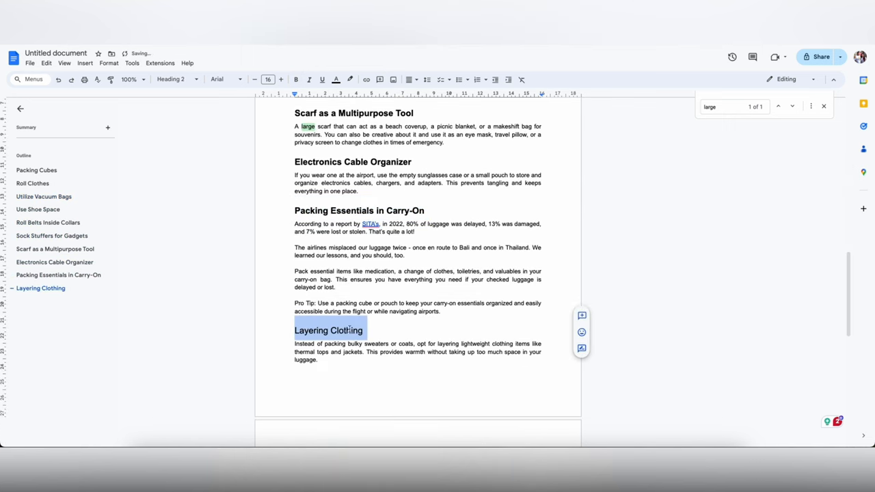
pyautogui.scroll(-3)
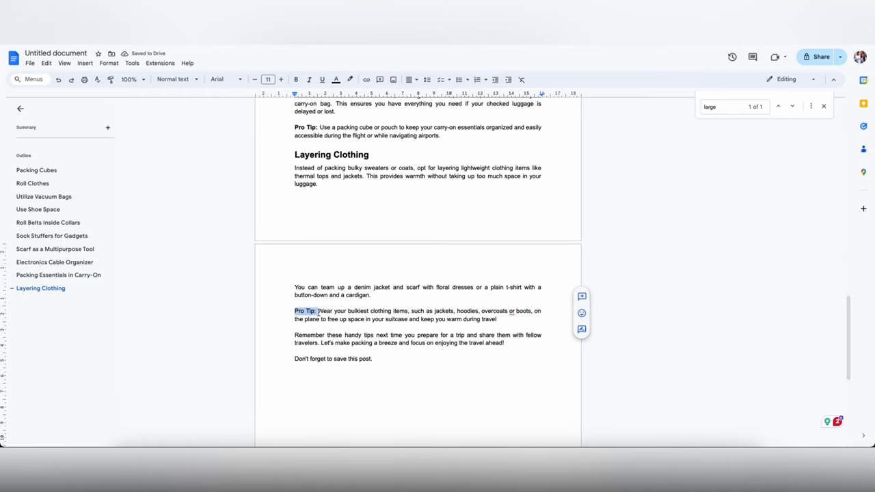
pyautogui.scroll(3)
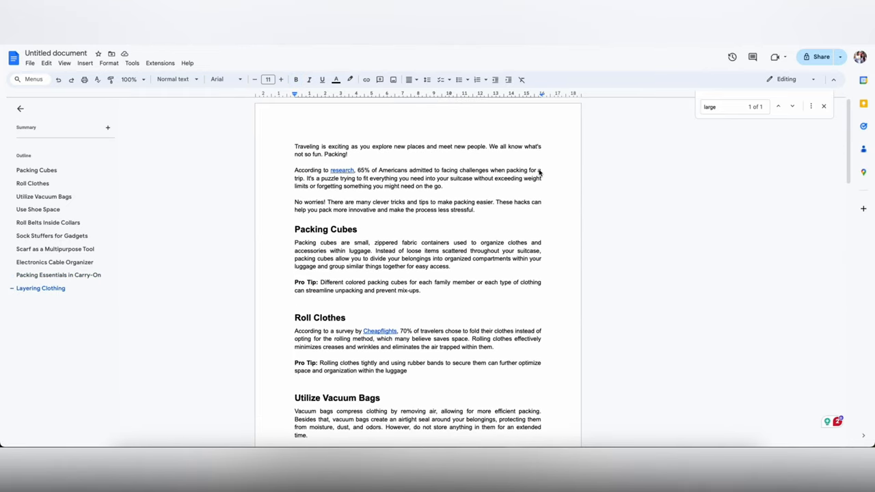
pyautogui.click(817, 432)
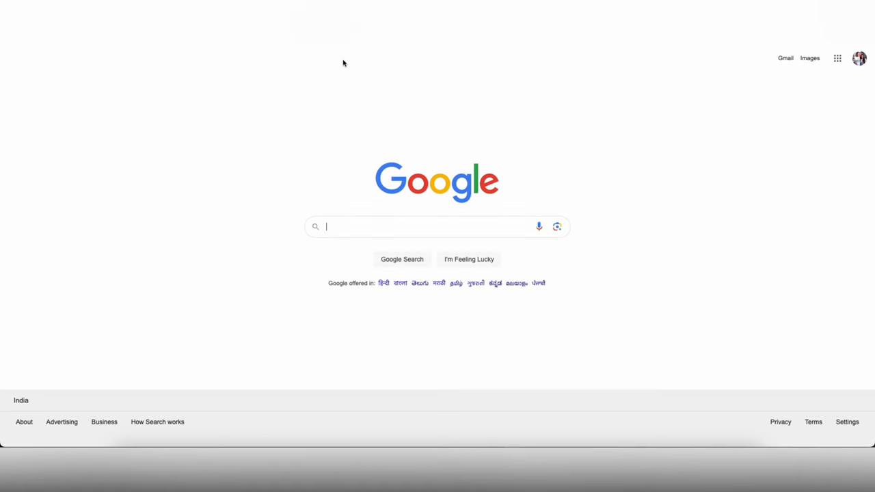
# Search Google for 'best packing hacks for travel' and open the TravelTriangle packing hacks result.
pyautogui.write('best packing hack')
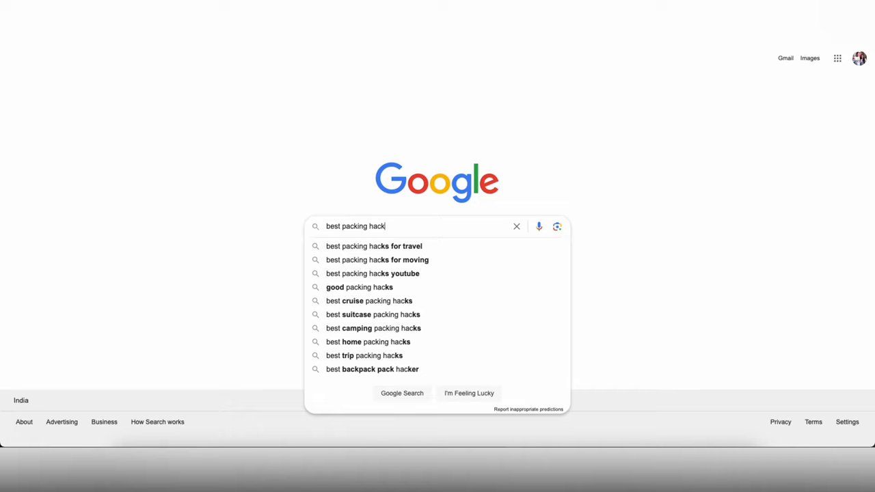
pyautogui.click(375, 246)
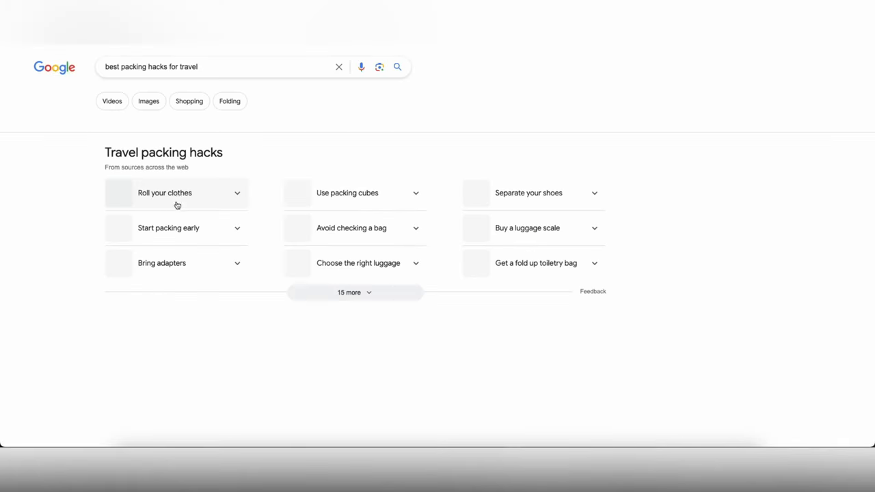
pyautogui.scroll(-3)
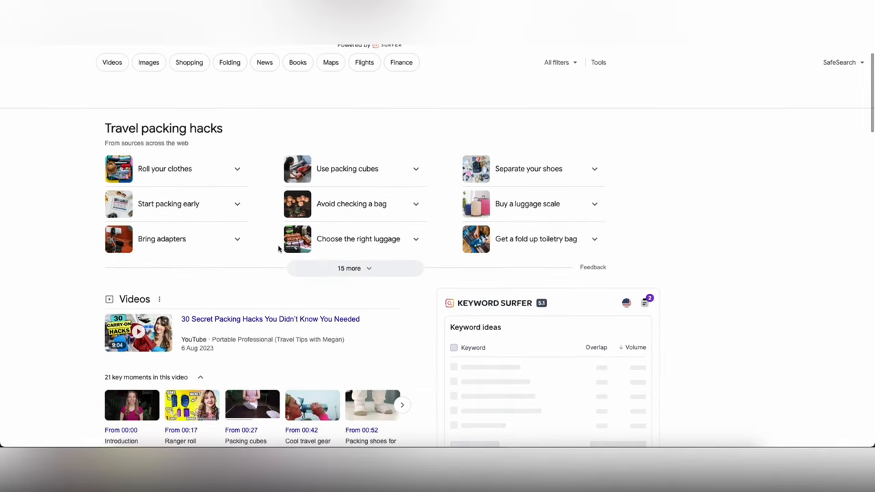
pyautogui.scroll(-3)
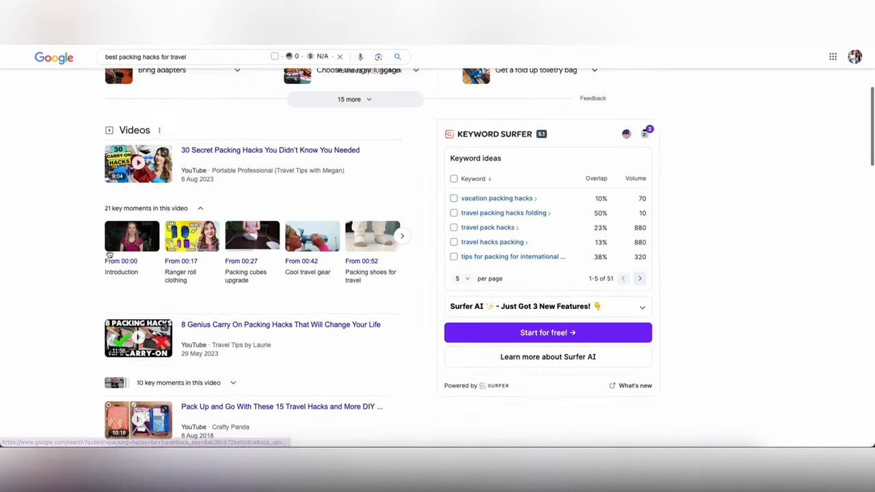
pyautogui.scroll(-3)
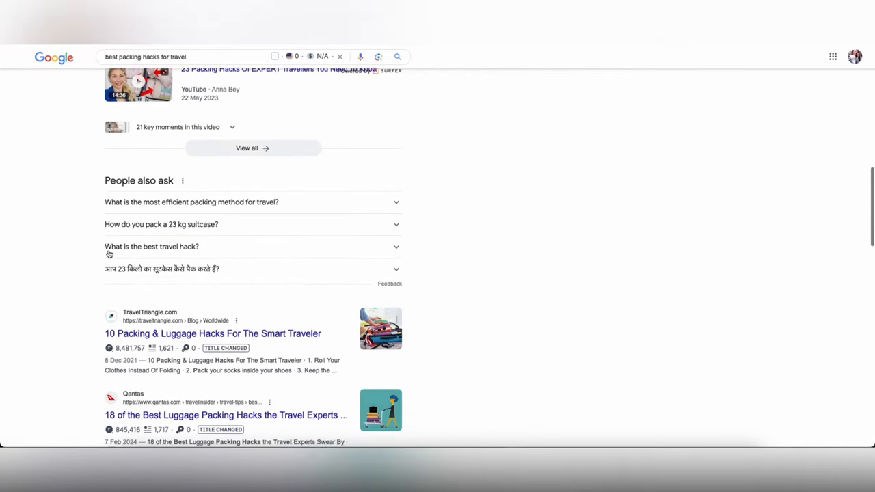
pyautogui.scroll(-3)
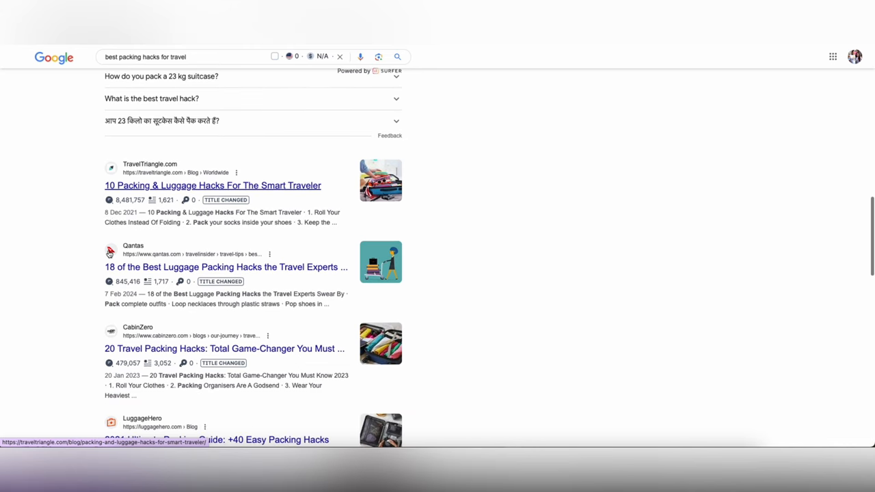
pyautogui.scroll(-3)
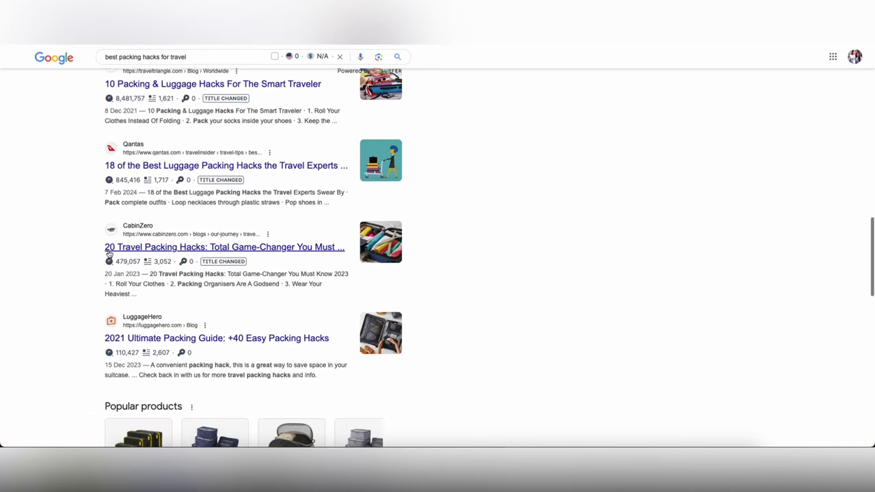
pyautogui.scroll(3)
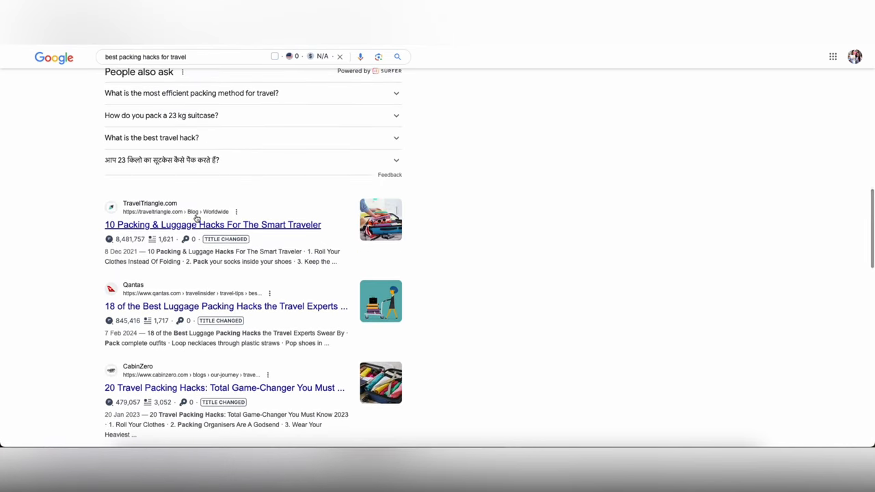
pyautogui.moveTo(348, 220)
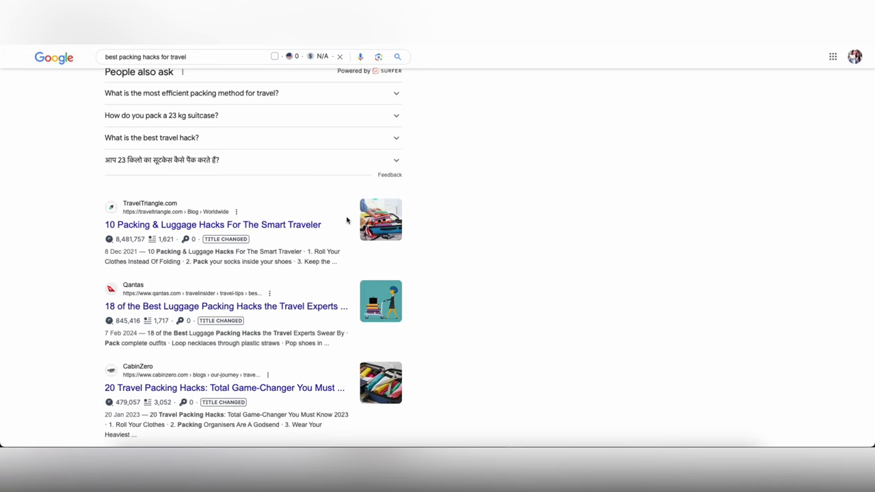
pyautogui.click(213, 225)
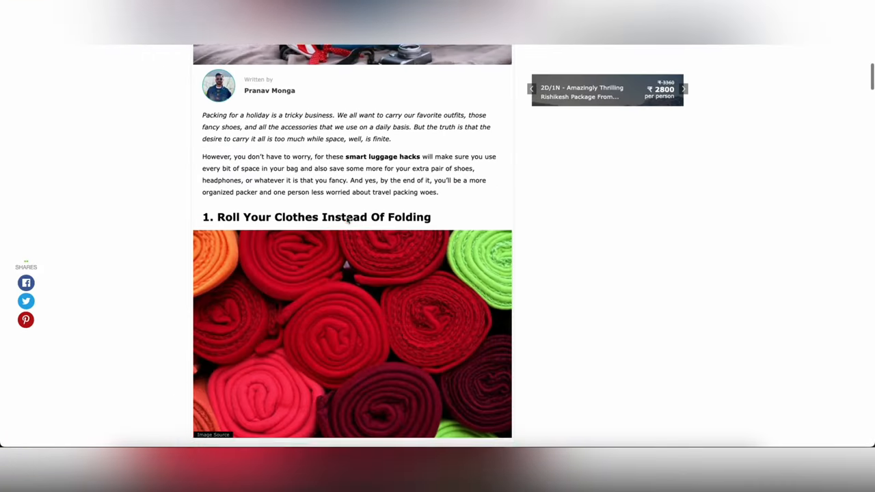
# Scroll the TravelTriangle article and inspect its H2 headings in the Detailed SEO extension.
pyautogui.scroll(-3)
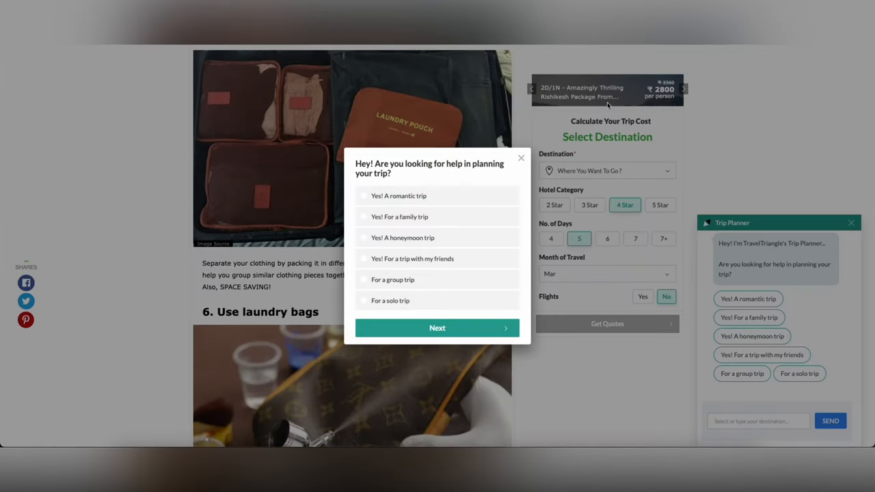
pyautogui.click(521, 159)
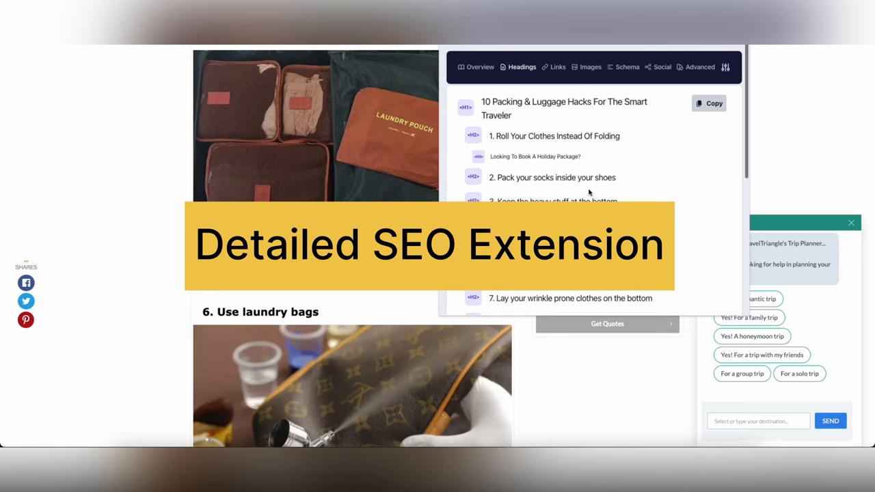
pyautogui.scroll(-3)
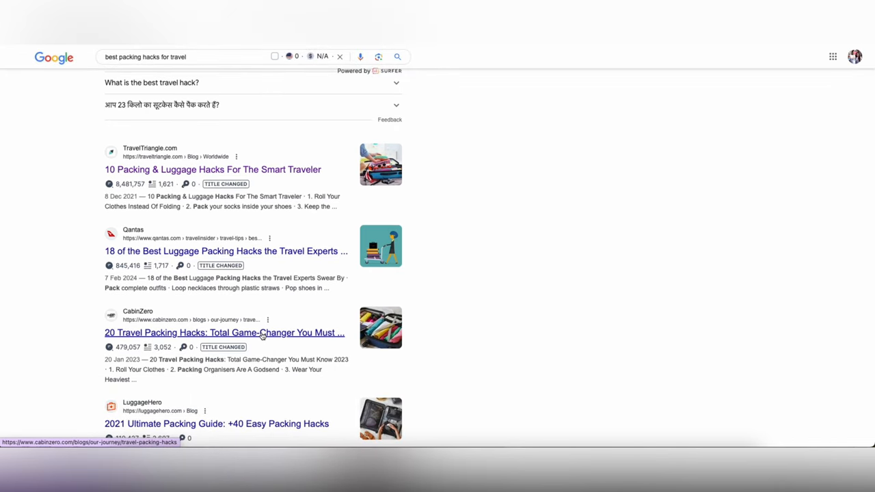
# Open CabinZero's 20 Travel Packing Hacks result and scroll its heading list through tip 11.
pyautogui.click(224, 333)
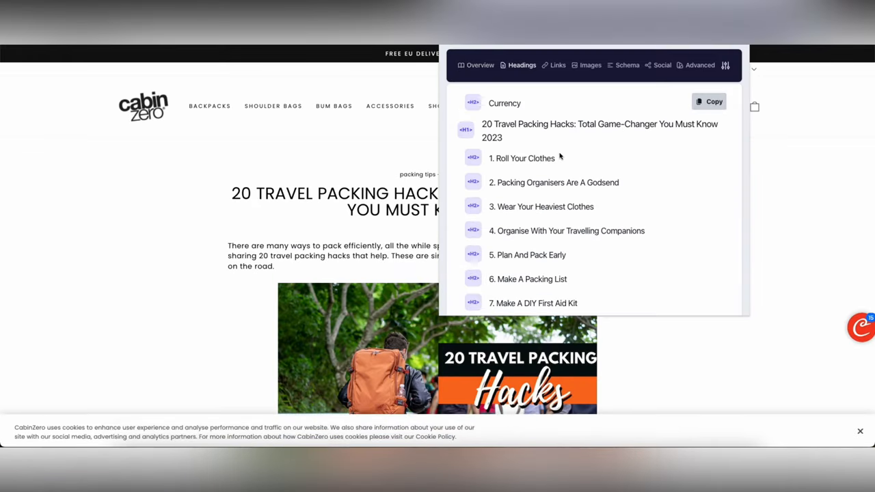
pyautogui.scroll(-3)
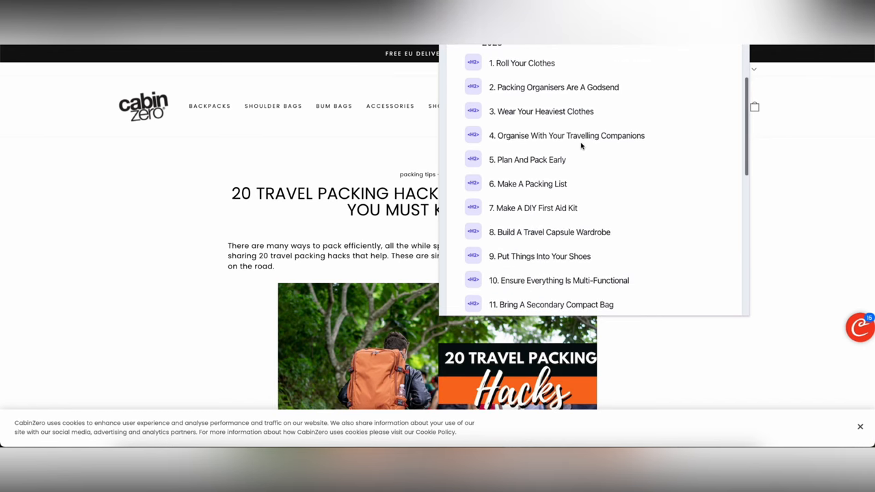